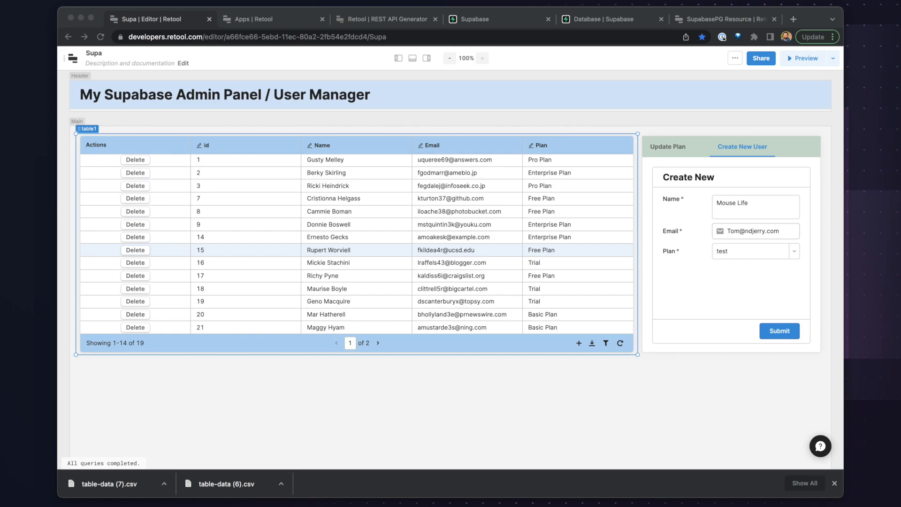
mouse_move(449, 343)
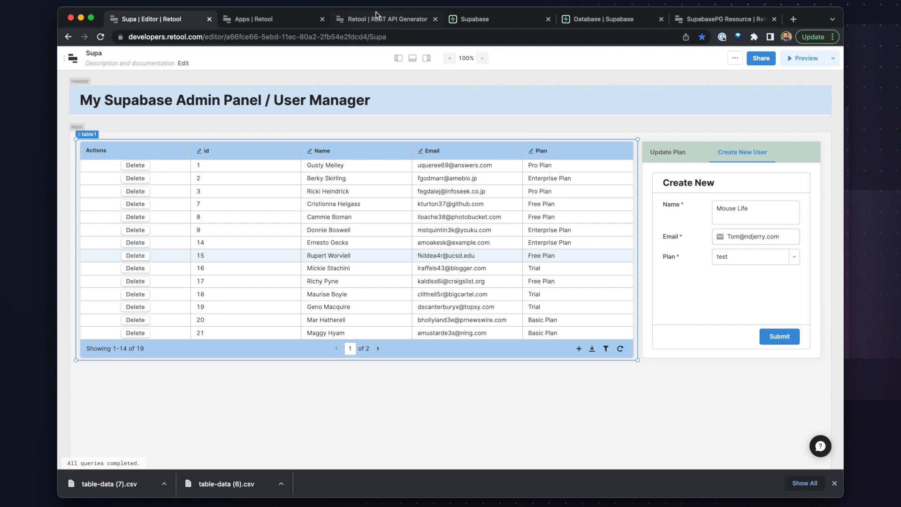
Review the generated user data in REST API Generator and the Supabase Test table.
left_click(386, 19)
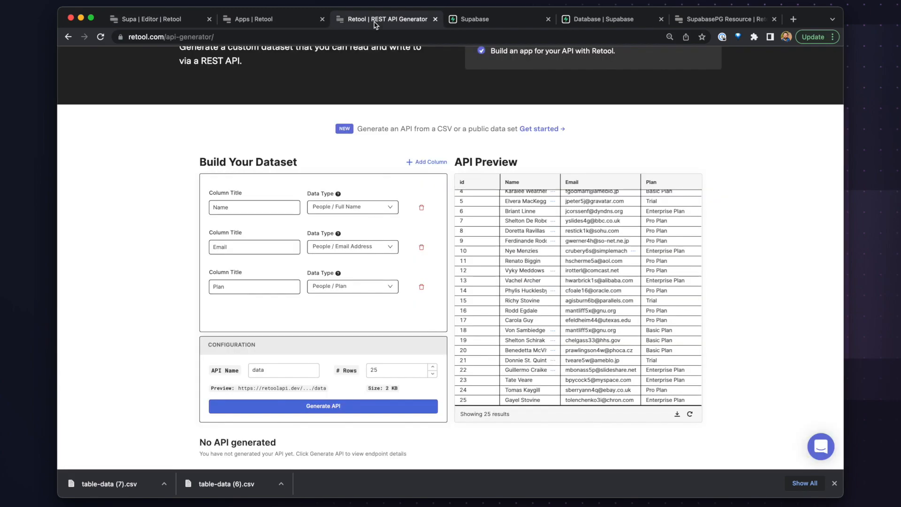
scroll("up", 3)
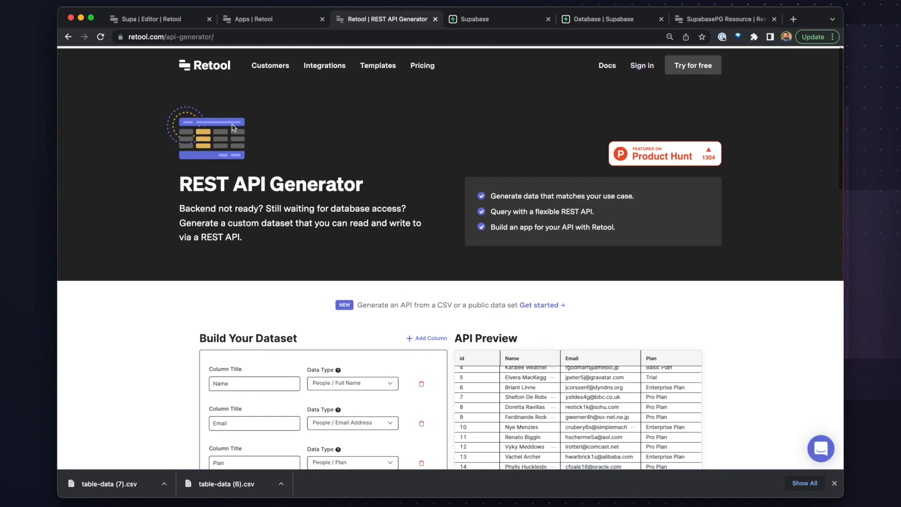
scroll("down", 3)
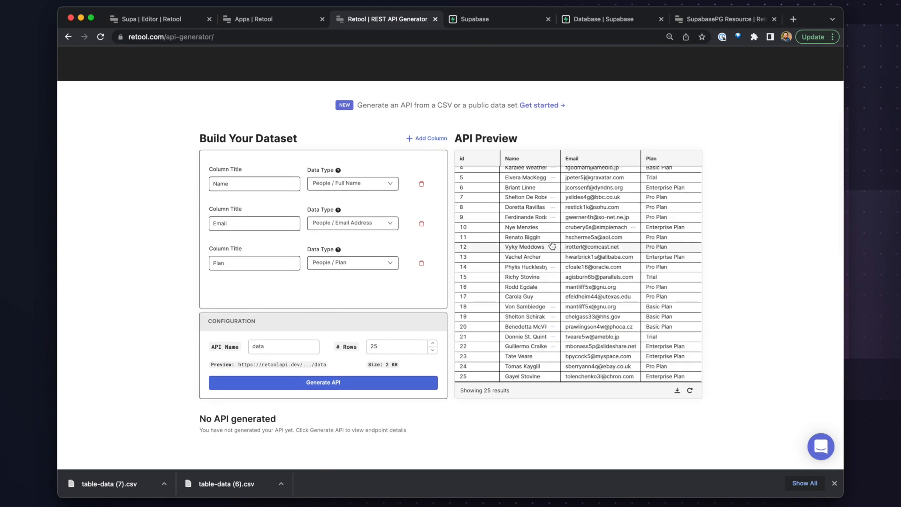
scroll("up", 3)
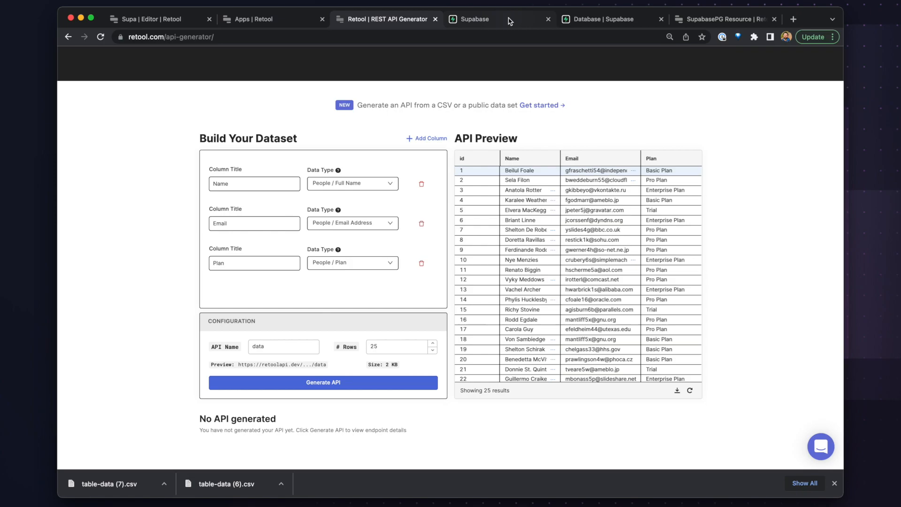
mouse_move(508, 48)
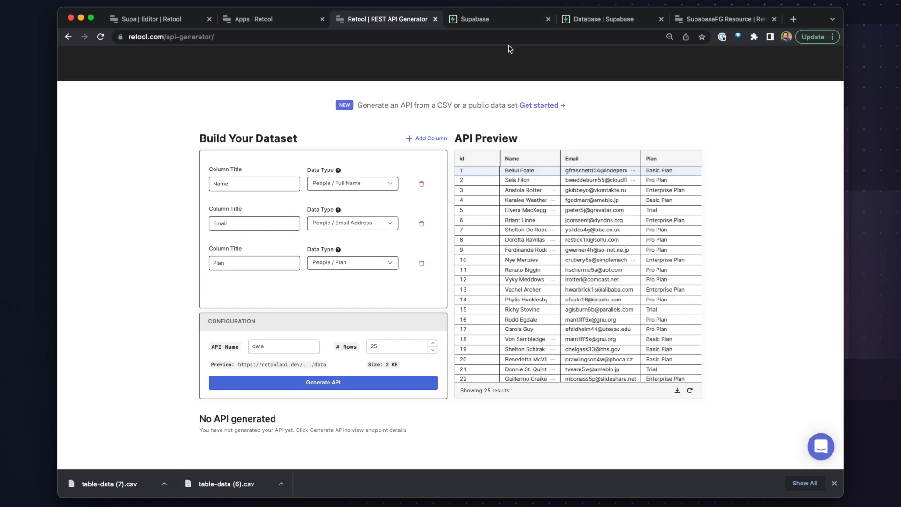
left_click(473, 18)
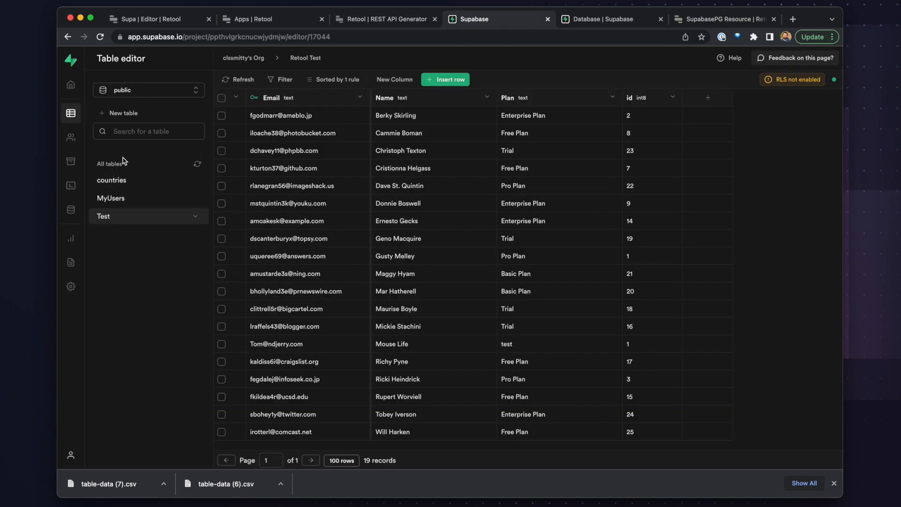
mouse_move(326, 228)
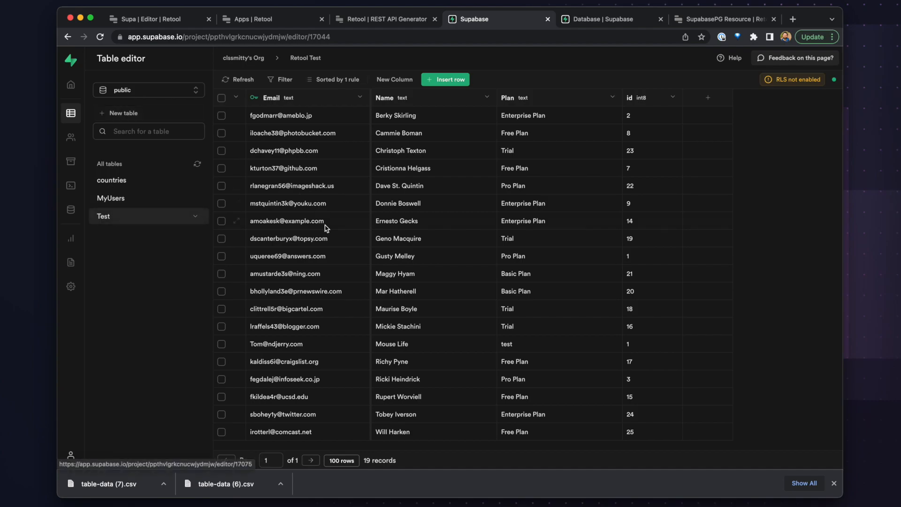
mouse_move(399, 191)
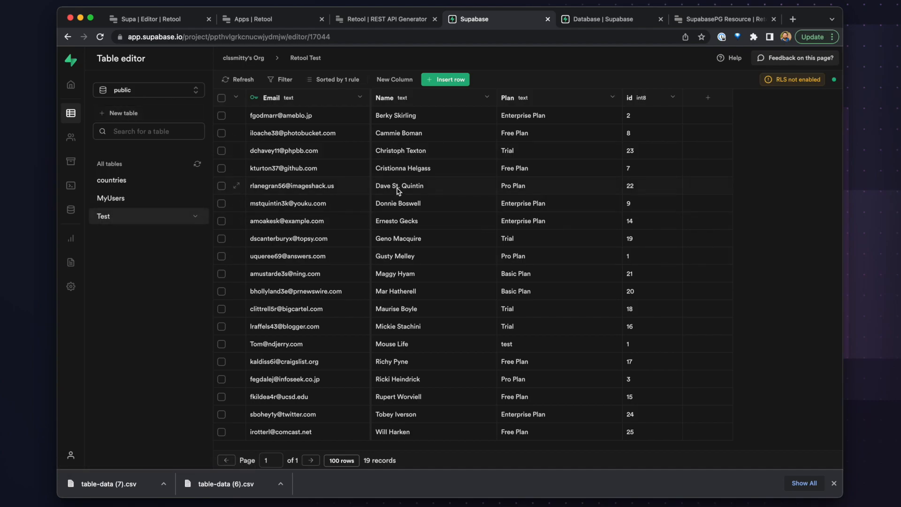
Return from the Supa admin panel editor to the Retool home page.
left_click(155, 19)
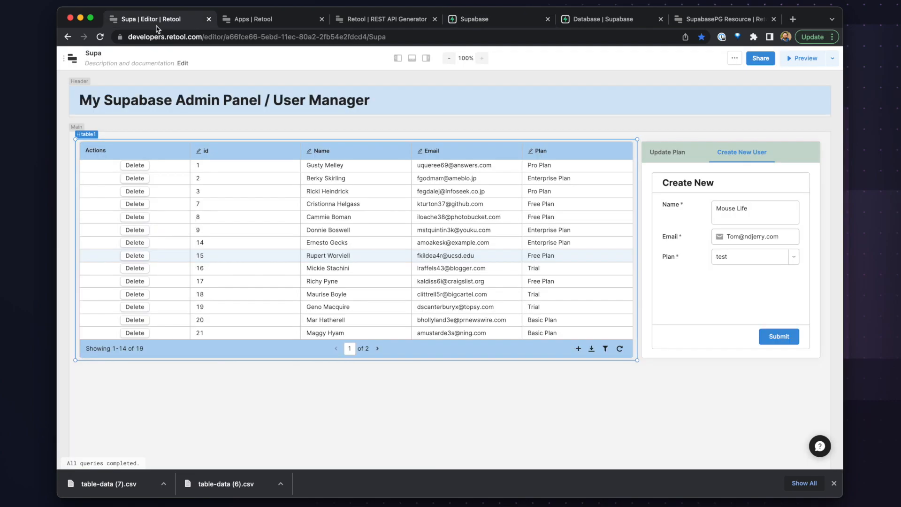
left_click(72, 58)
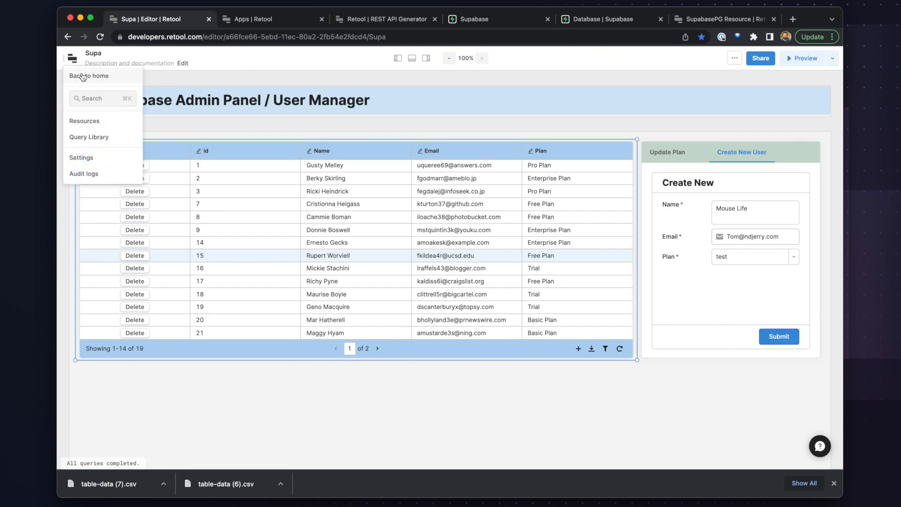
left_click(89, 75)
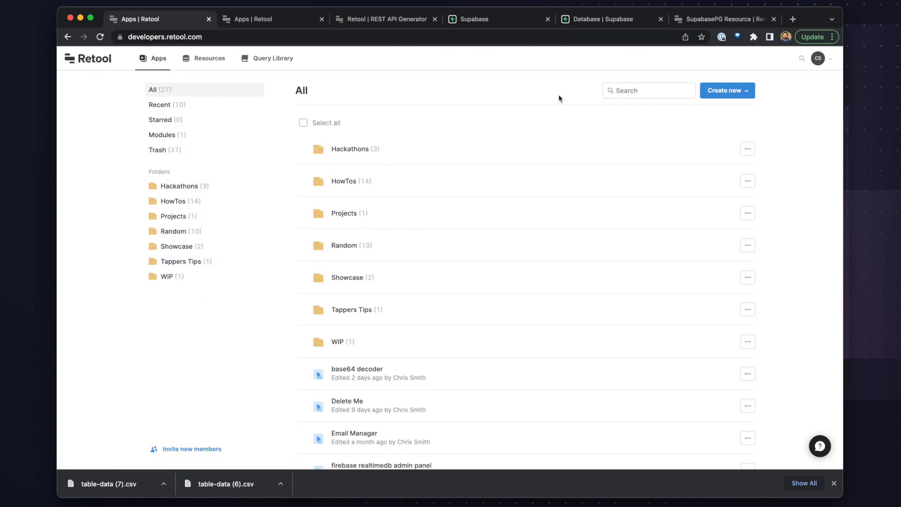
Create a new app, My Supabase Admin Panel, from the Retool home page.
left_click(727, 90)
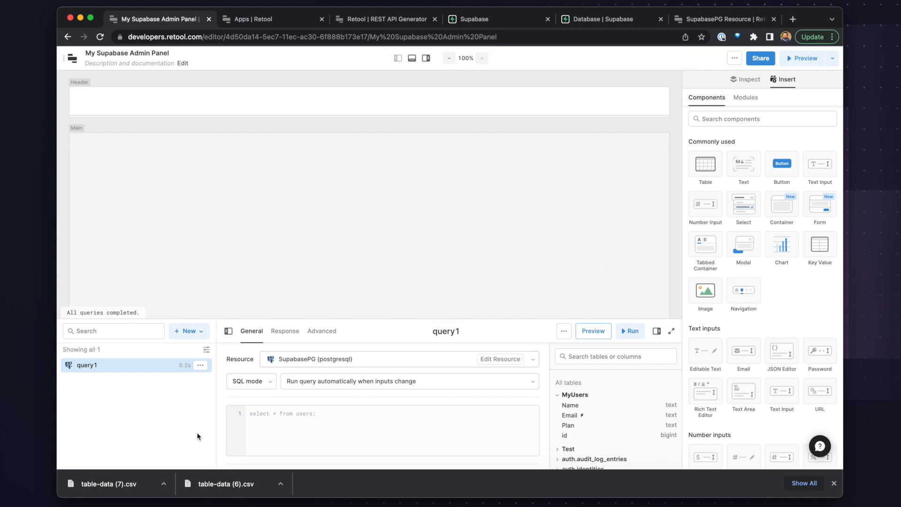
mouse_move(89, 371)
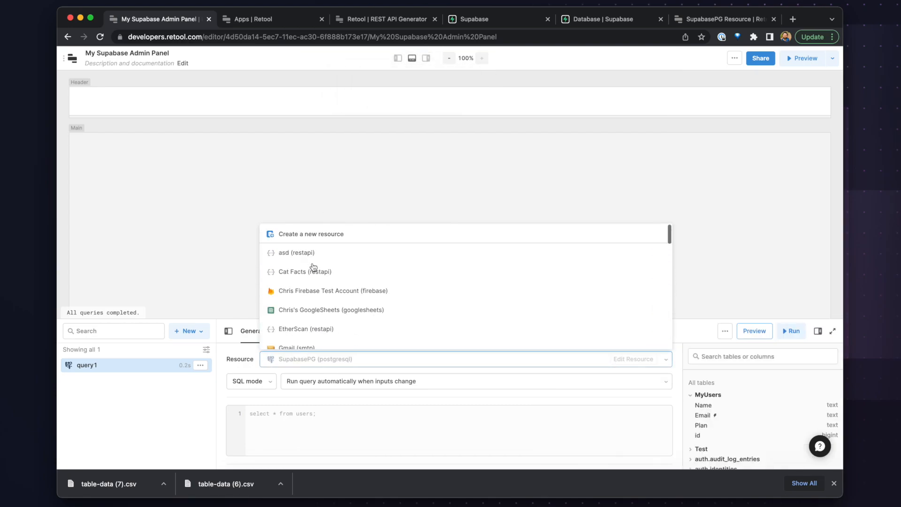
Begin a new Postgres resource and look up Supabase's database connection details.
left_click(310, 233)
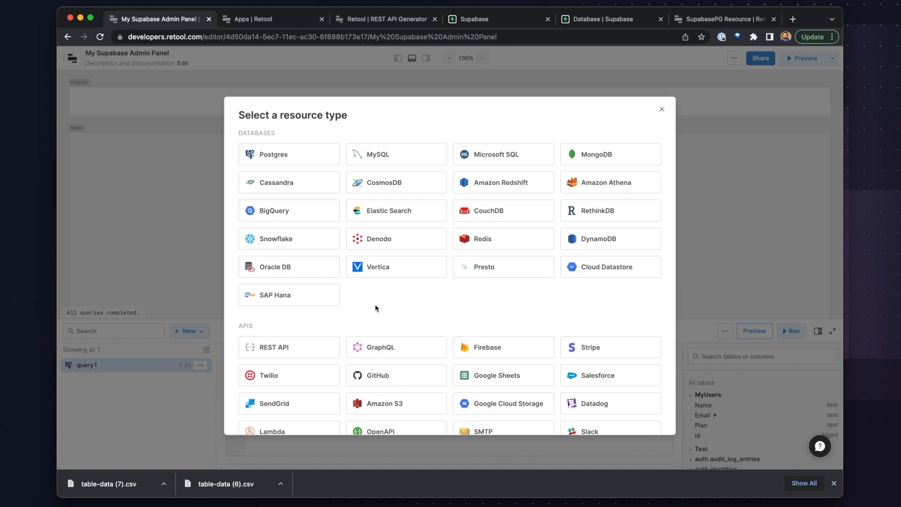
mouse_move(400, 321)
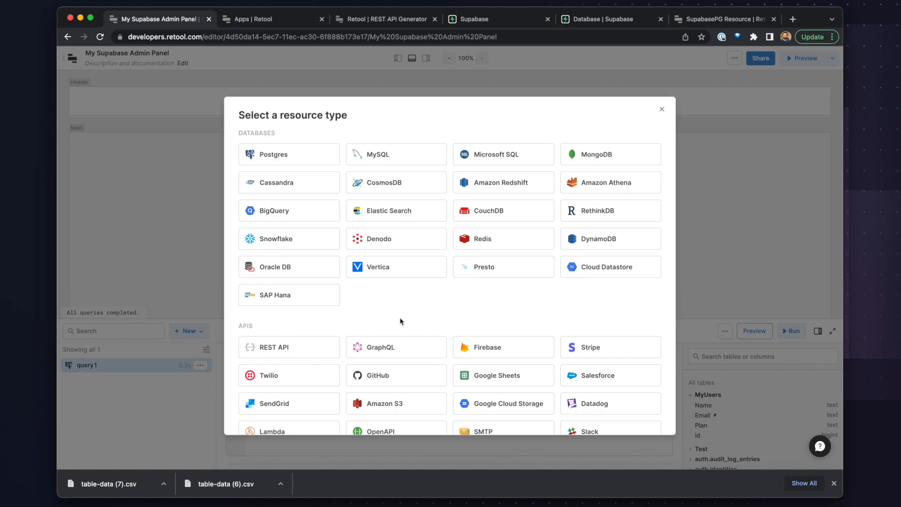
mouse_move(383, 308)
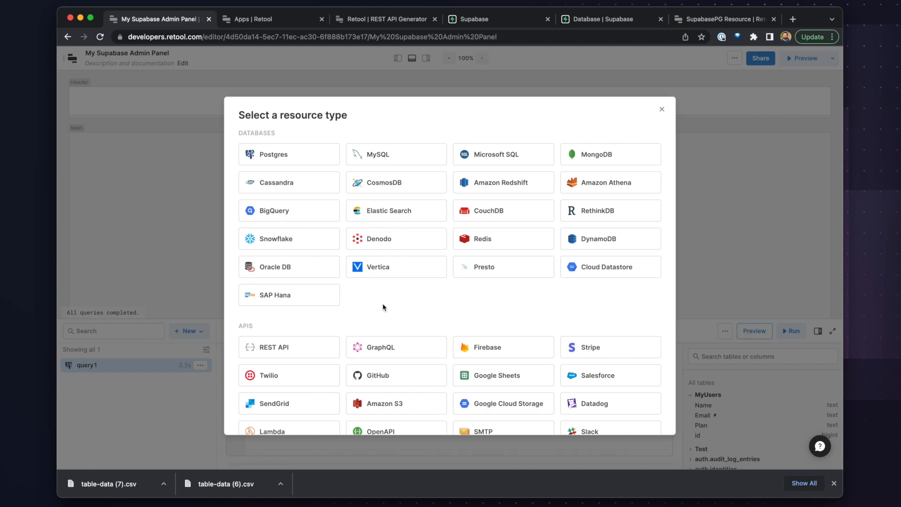
left_click(273, 154)
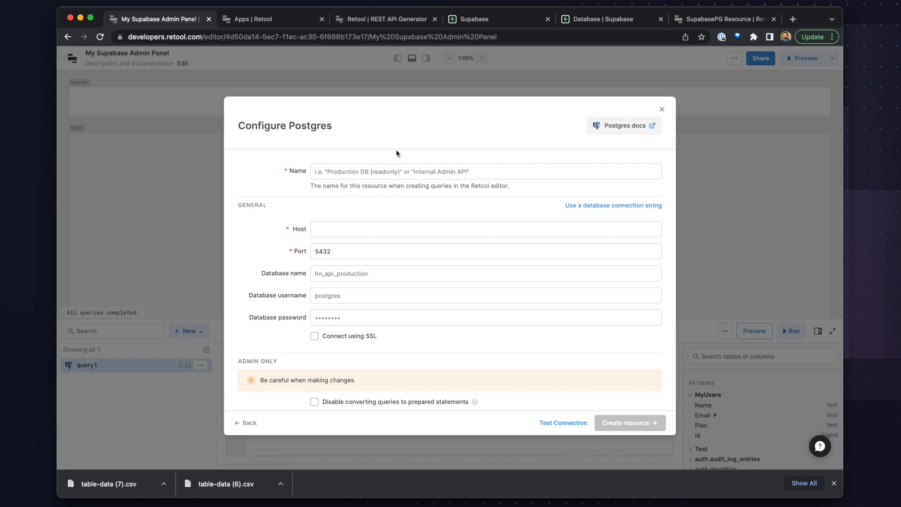
left_click(597, 19)
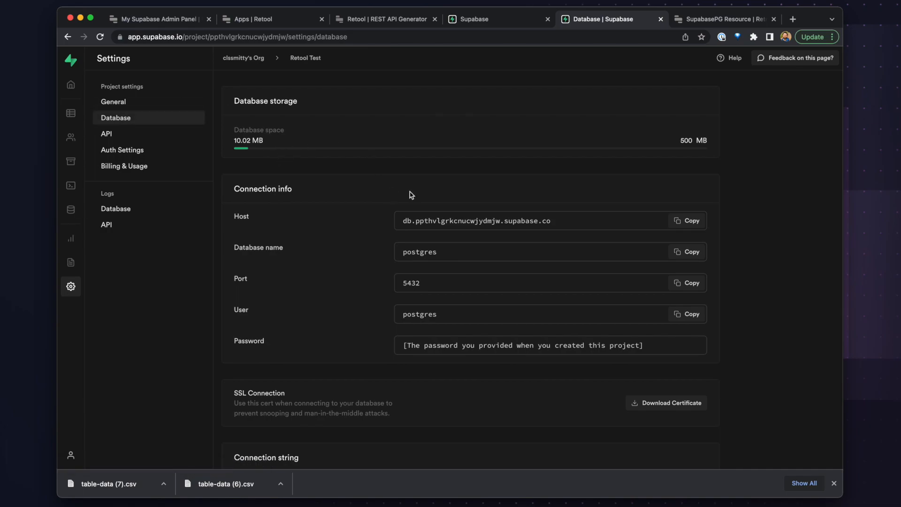
mouse_move(435, 258)
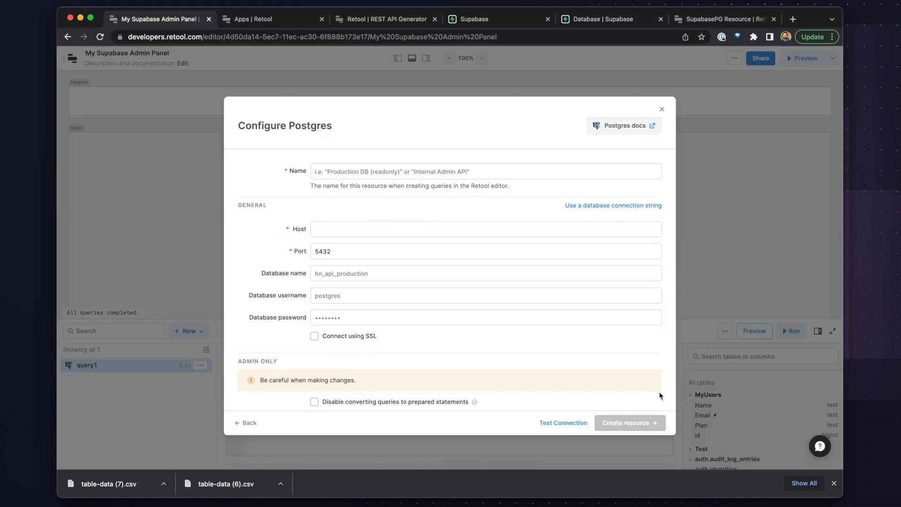
mouse_move(541, 244)
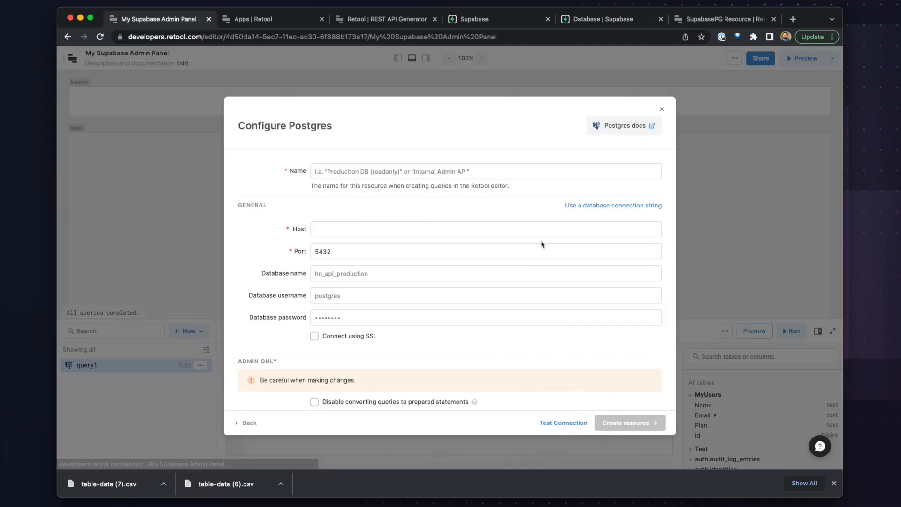
mouse_move(548, 163)
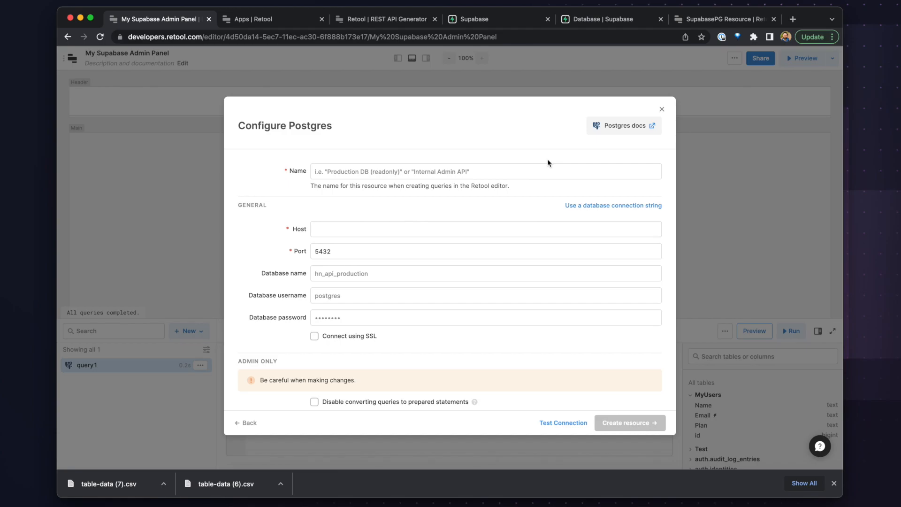
mouse_move(563, 422)
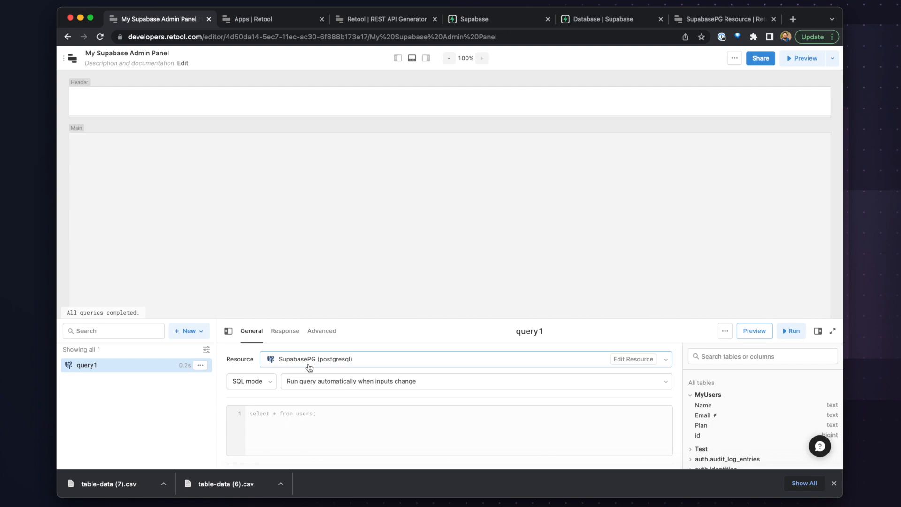
mouse_move(309, 363)
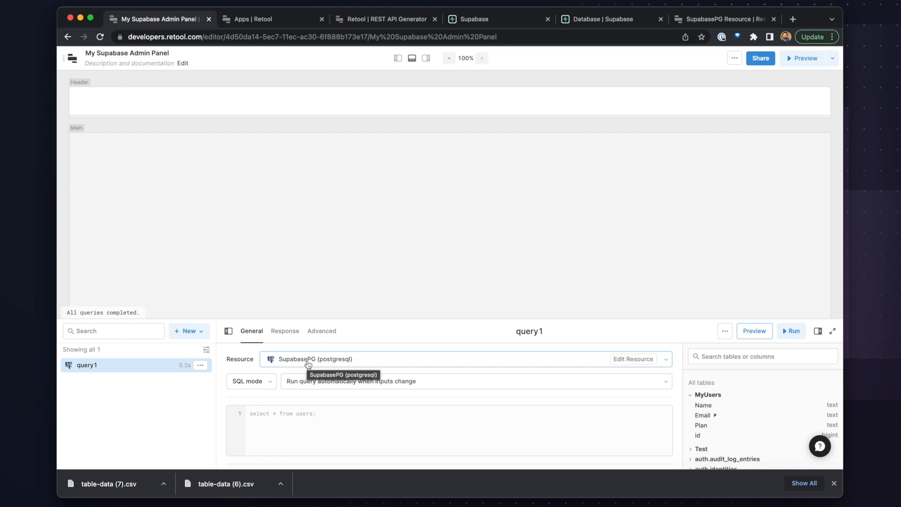
mouse_move(322, 370)
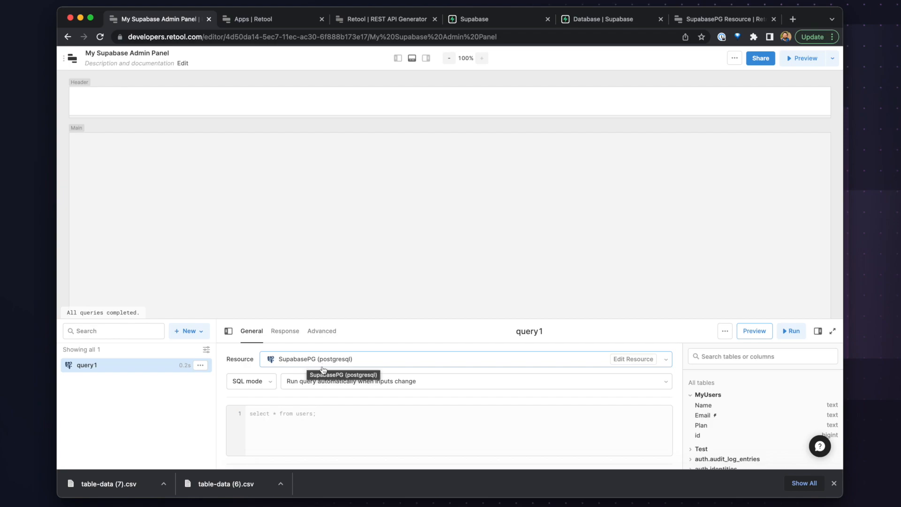
Set query1's SQL to SELECT * from "Test" and preview the returned user rows.
left_click(299, 421)
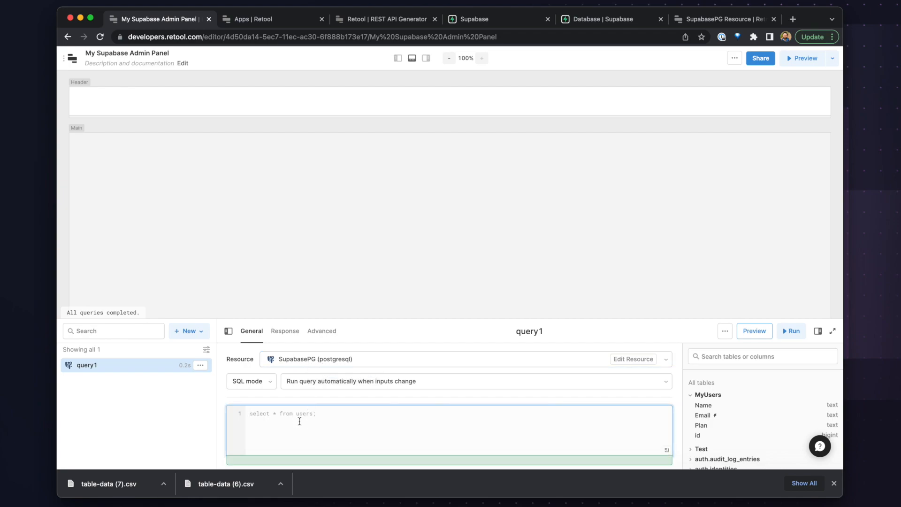
type("SELECT")
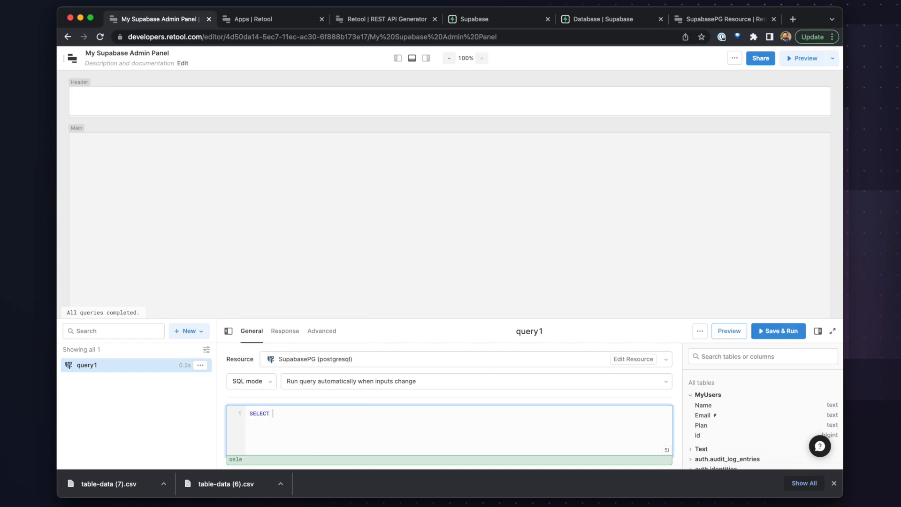
type("* from")
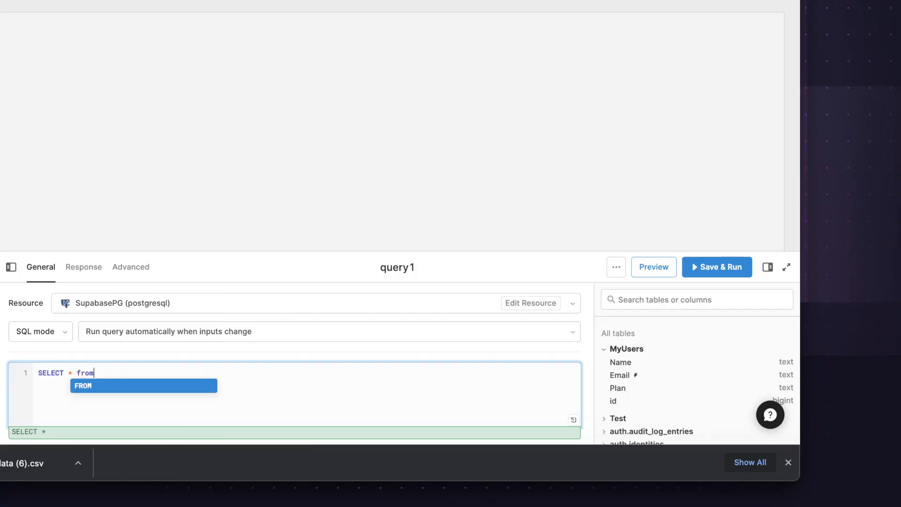
type("t")
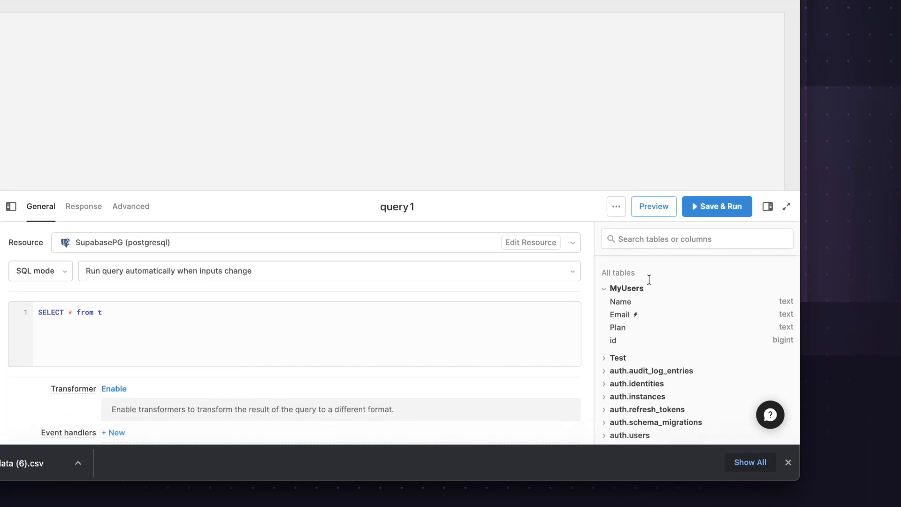
mouse_move(626, 288)
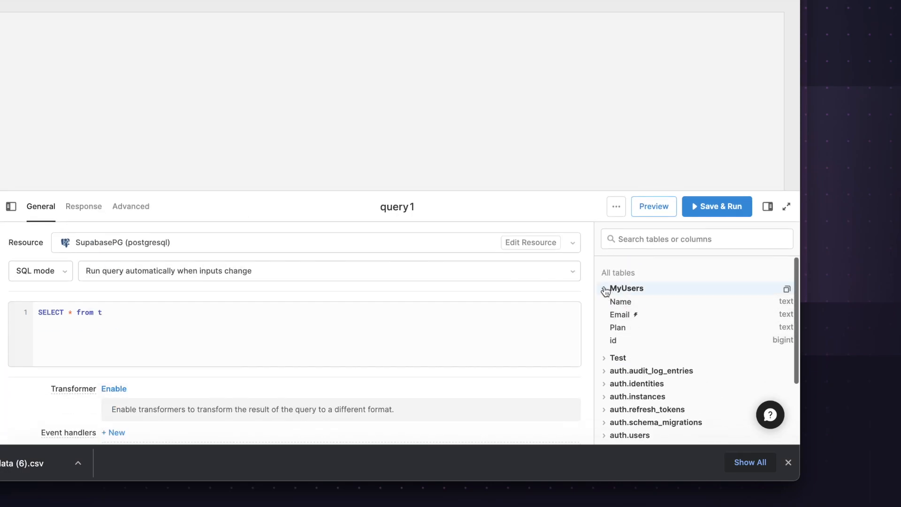
left_click(625, 288)
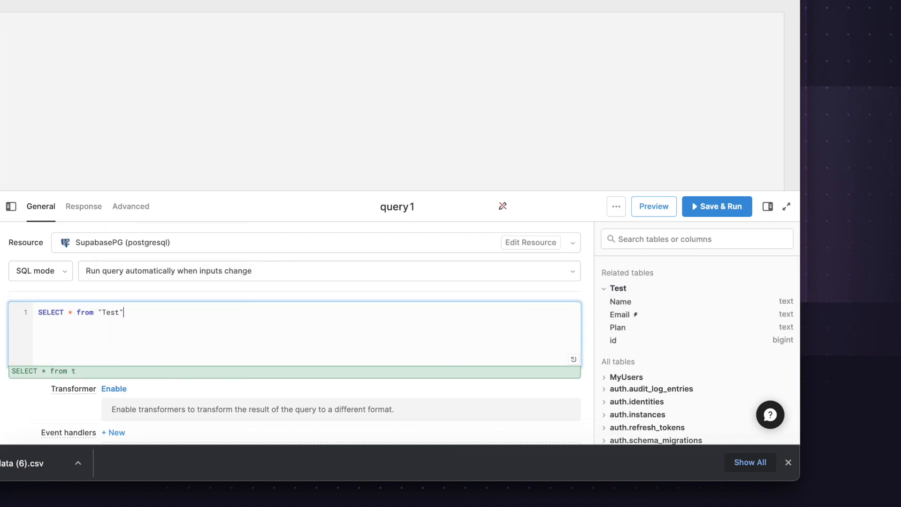
left_click(653, 206)
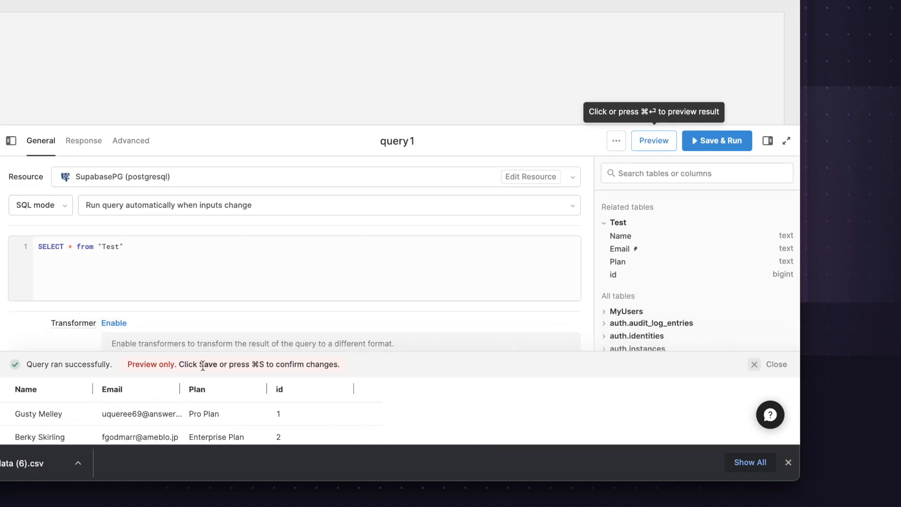
Close the preview, save the query and rename it listUsers.
left_click(775, 364)
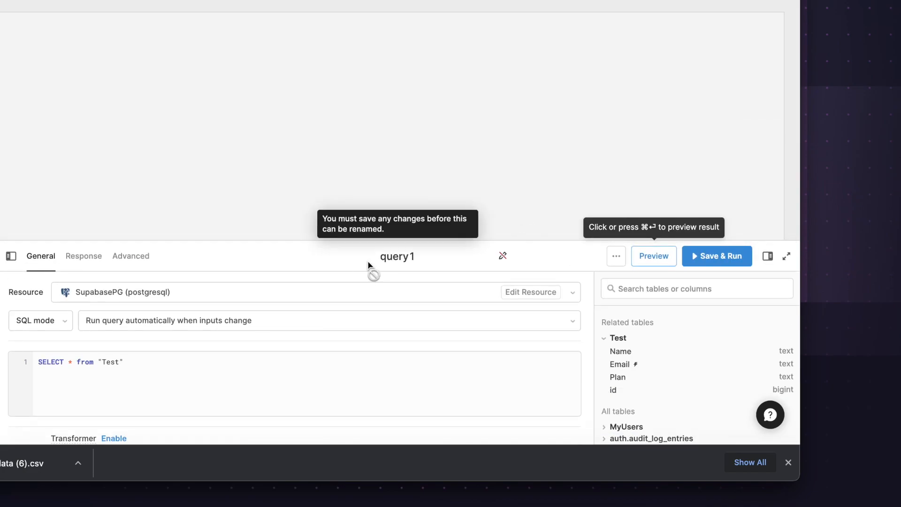
left_click(396, 256)
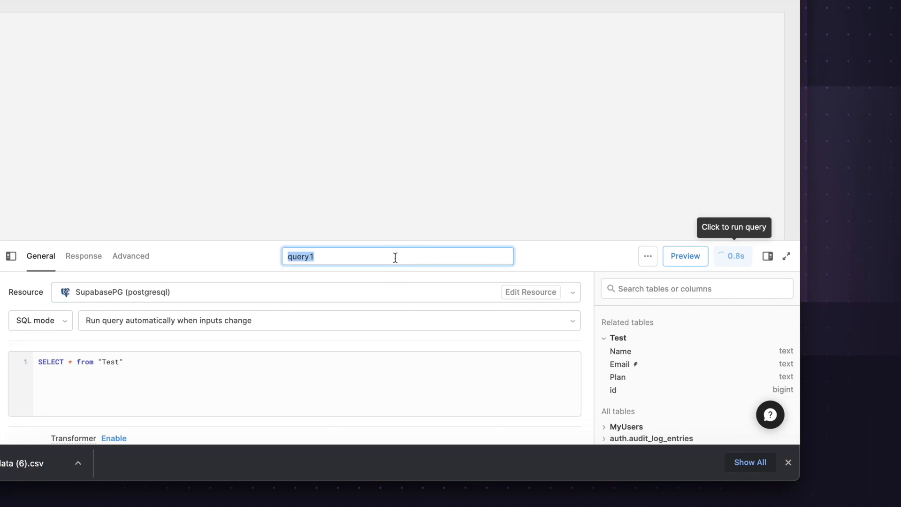
type("listUsers")
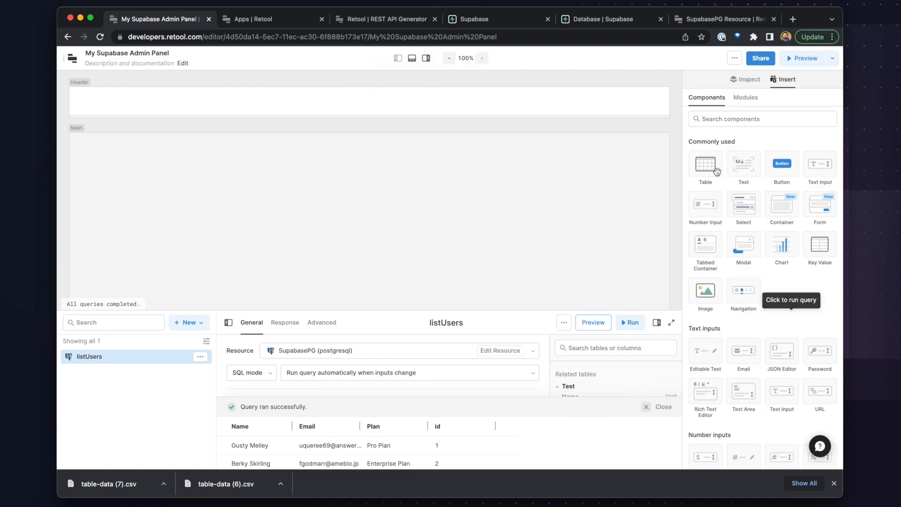
Drop a Table bound to listUsers.data into Main and collapse listUsers in State.
left_click(704, 167)
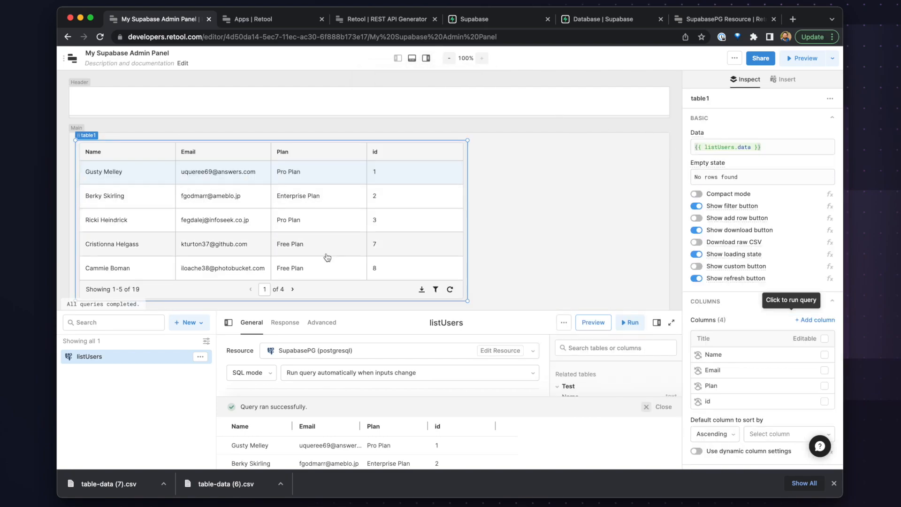
mouse_move(552, 73)
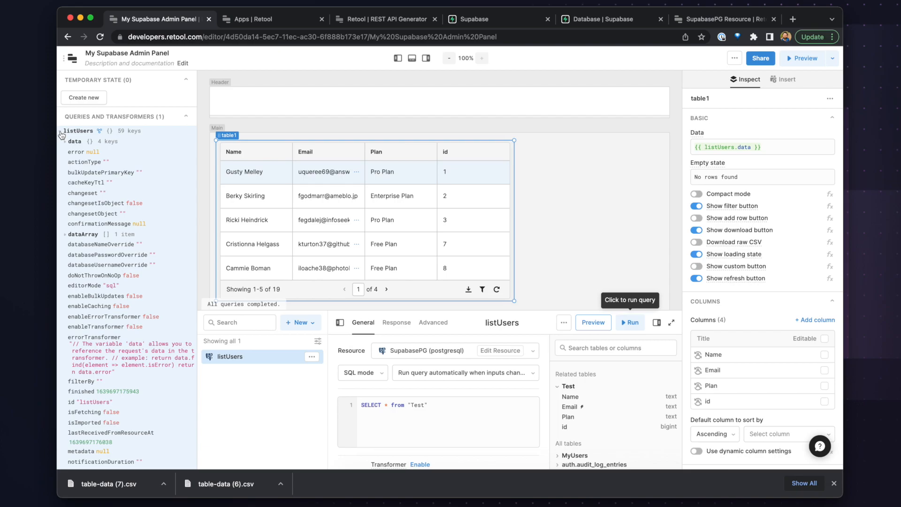
left_click(61, 131)
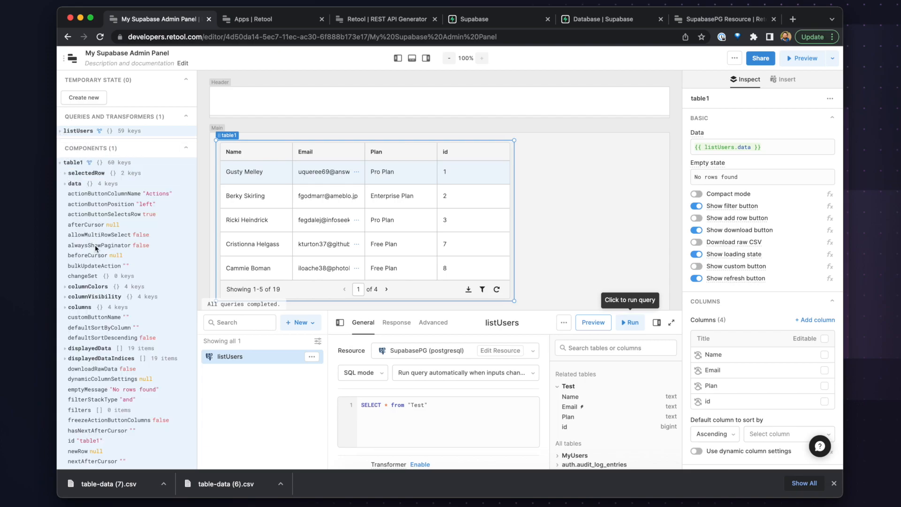
Close the State panel and turn on Compact mode for table1, showing nine rows.
left_click(397, 59)
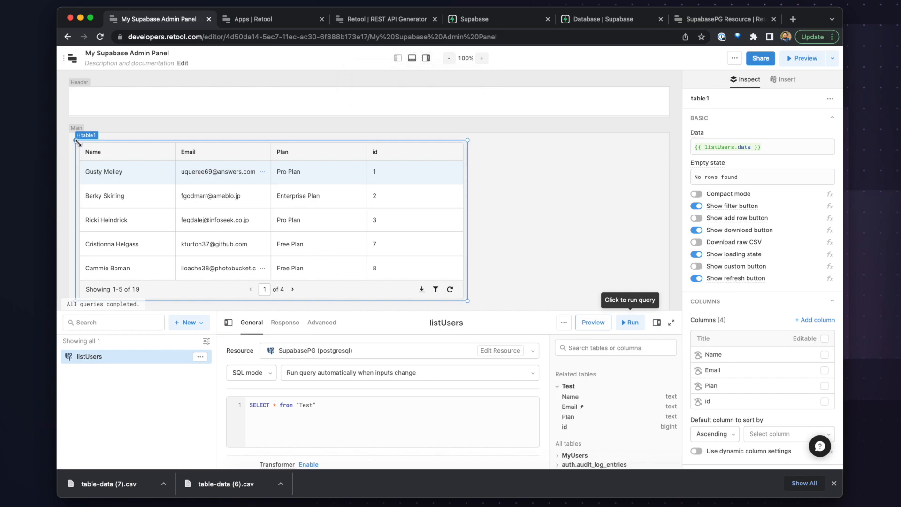
left_click(696, 194)
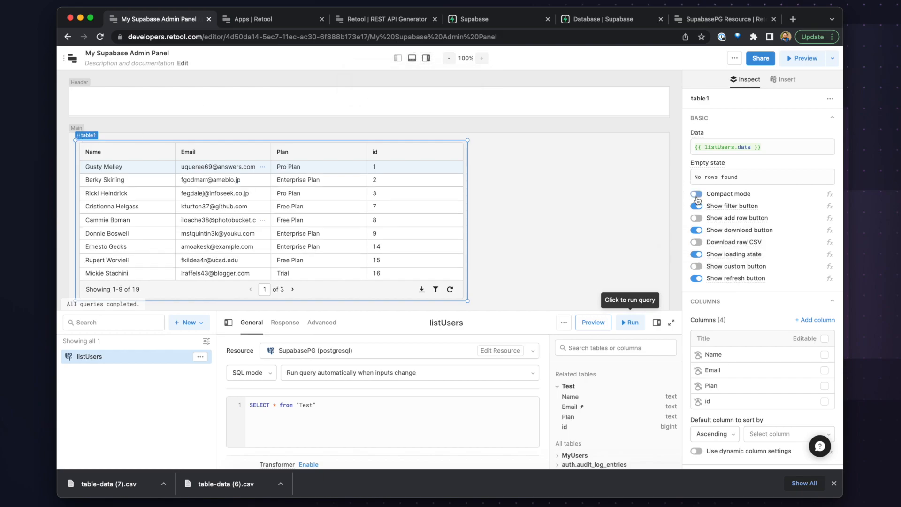
left_click(696, 194)
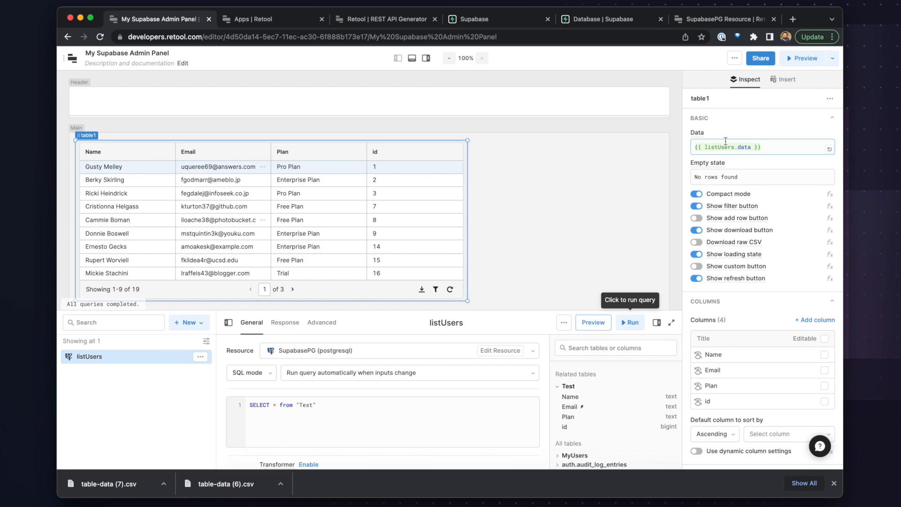
left_click(782, 79)
type("## My Supaba")
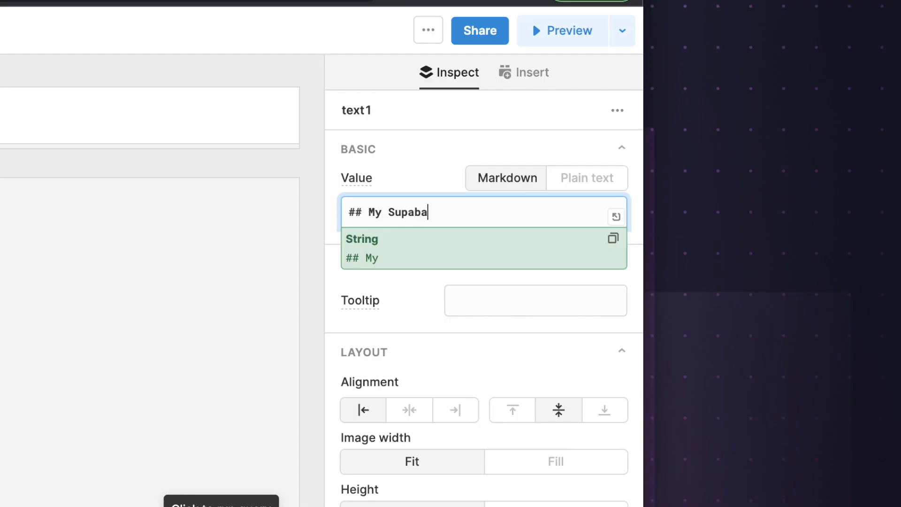
Set the header Text component's value to "## My Supabase Admin".
type("se Admin")
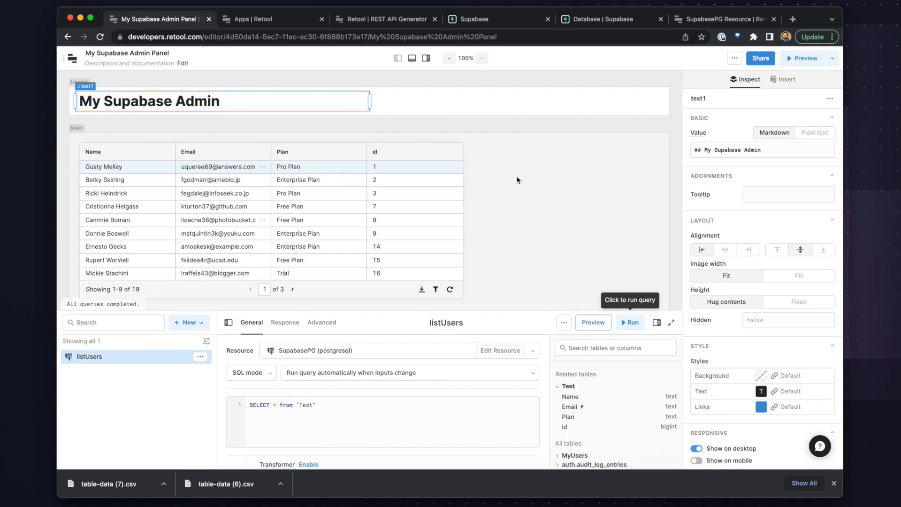
left_click(786, 79)
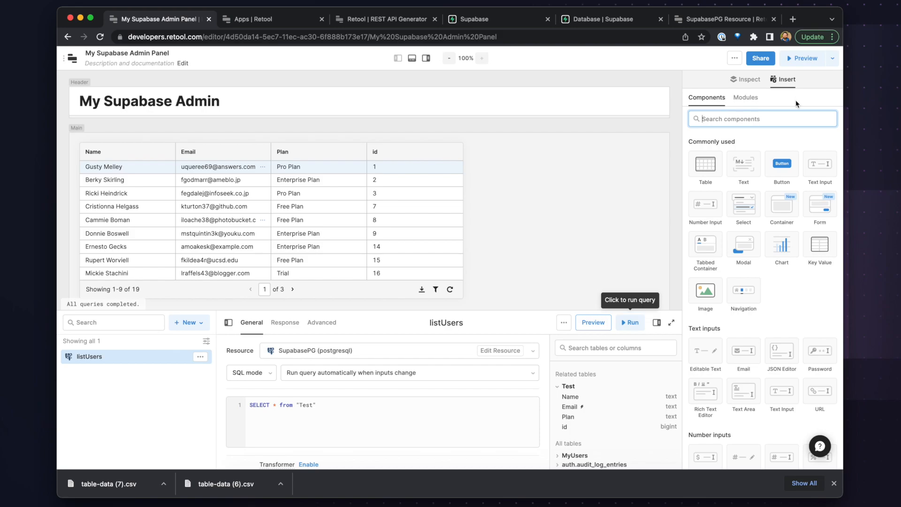
mouse_move(621, 201)
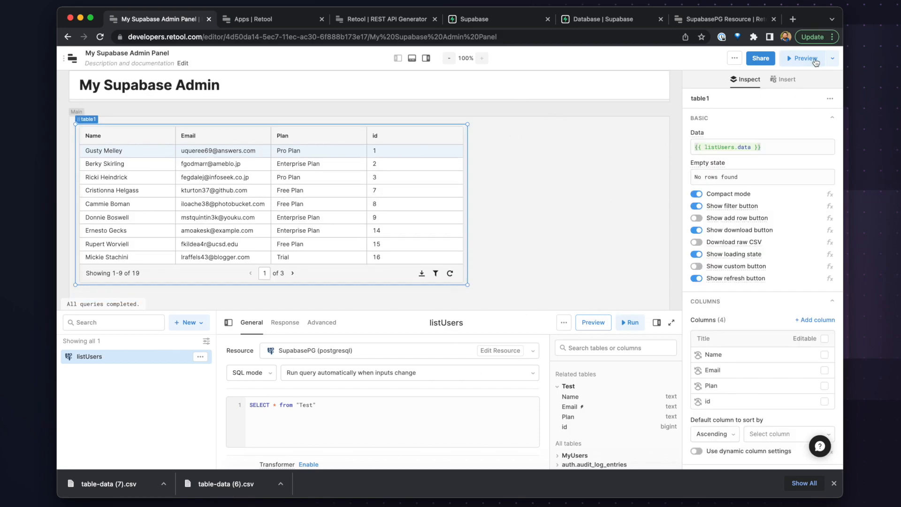
Add a Tabbed Container with tabs "Create New" and "Update Plans", then hide the query panel.
left_click(786, 79)
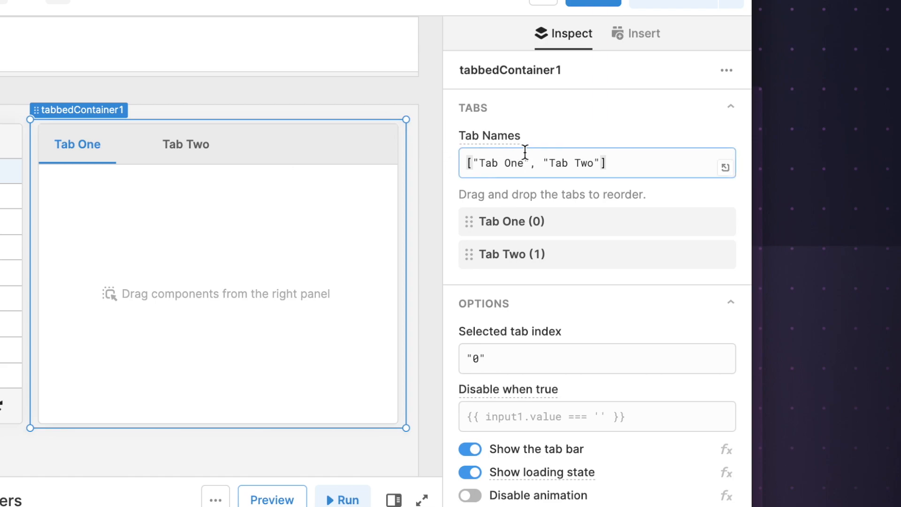
type("Create")
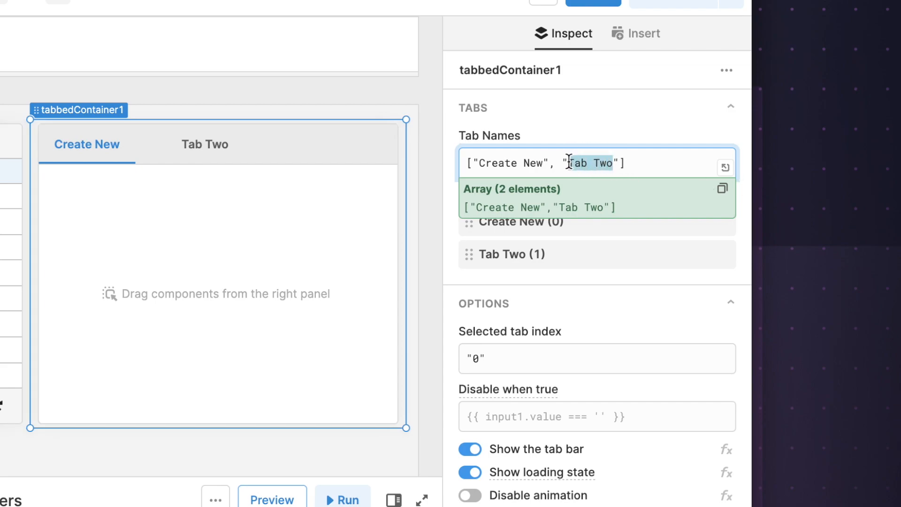
type("Update Plans")
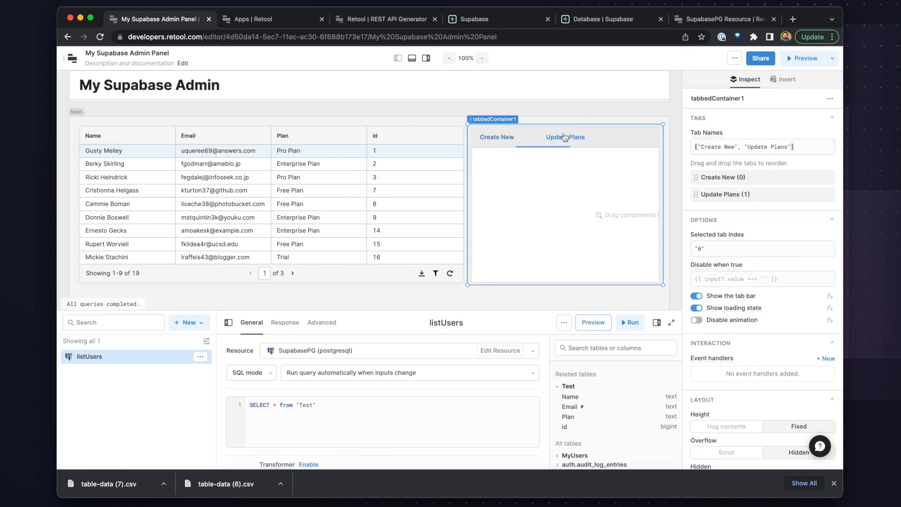
left_click(411, 59)
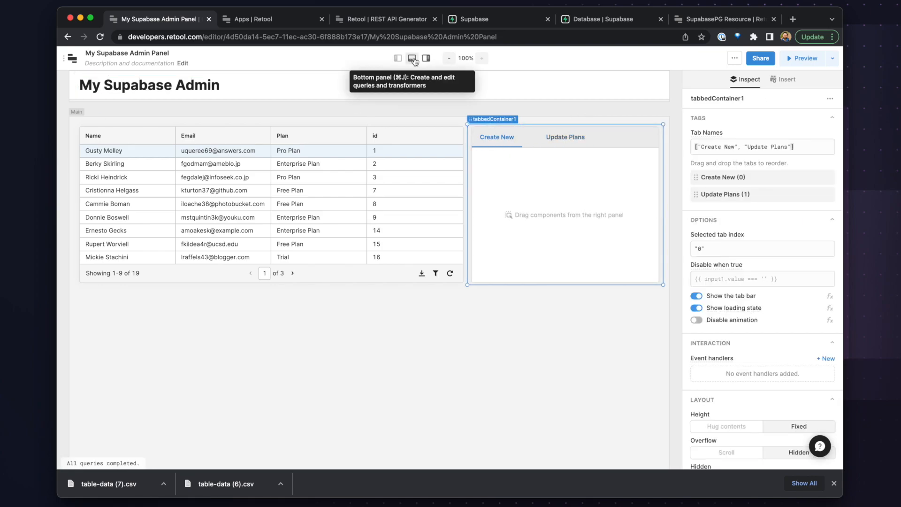
mouse_move(502, 129)
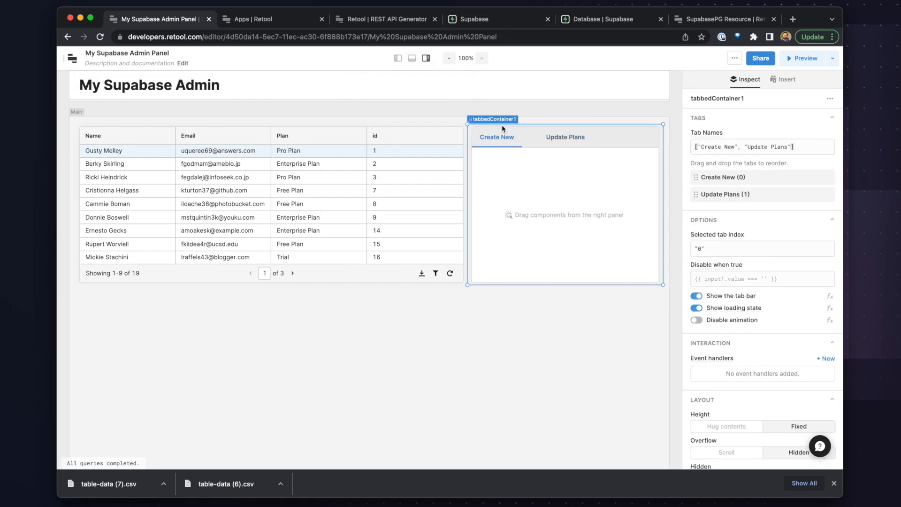
left_click(785, 79)
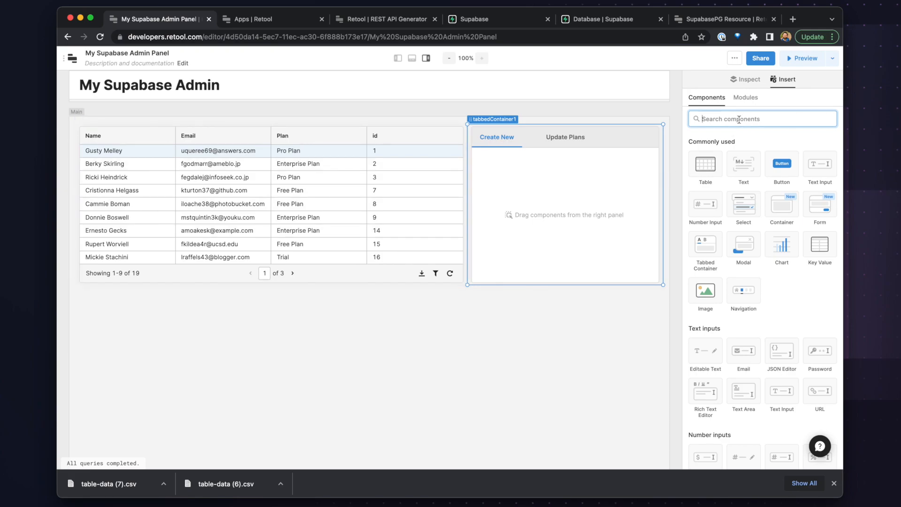
Generate a form from the SupabasePG Test table in Create New, with Plan as Select.
type("for")
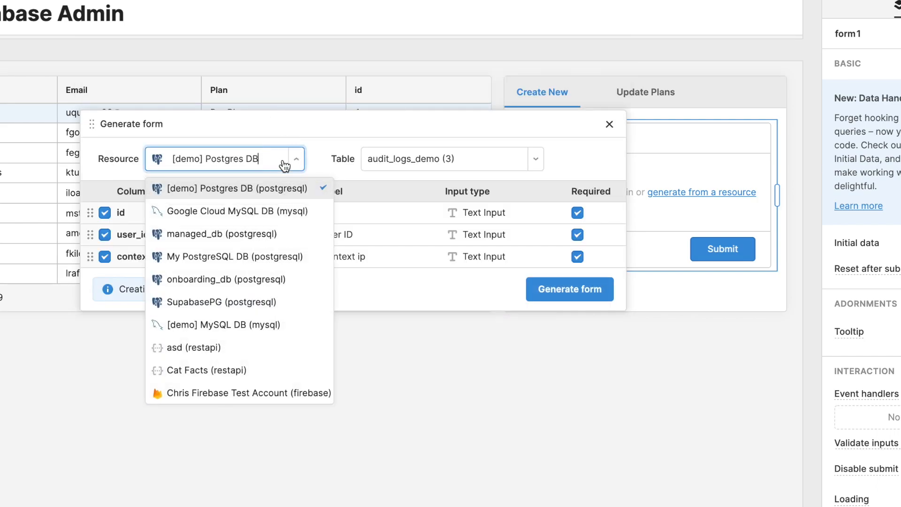
scroll("down", 3)
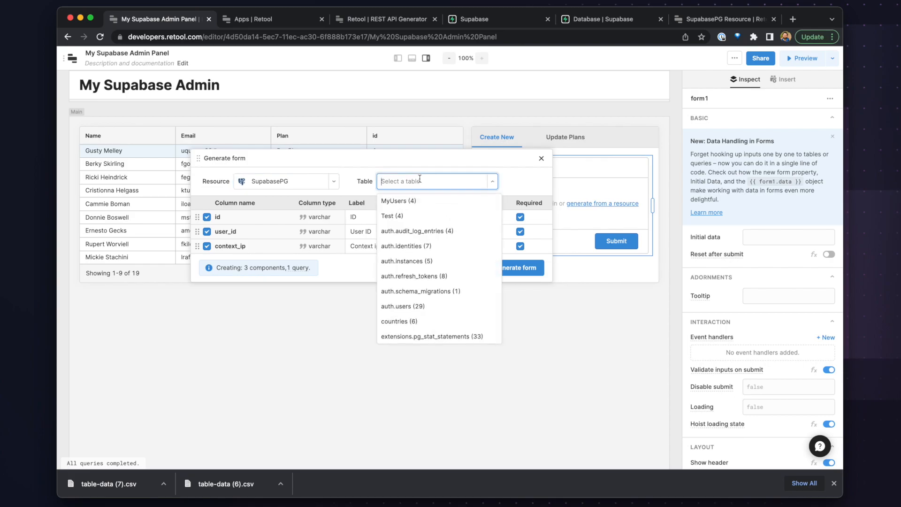
left_click(392, 216)
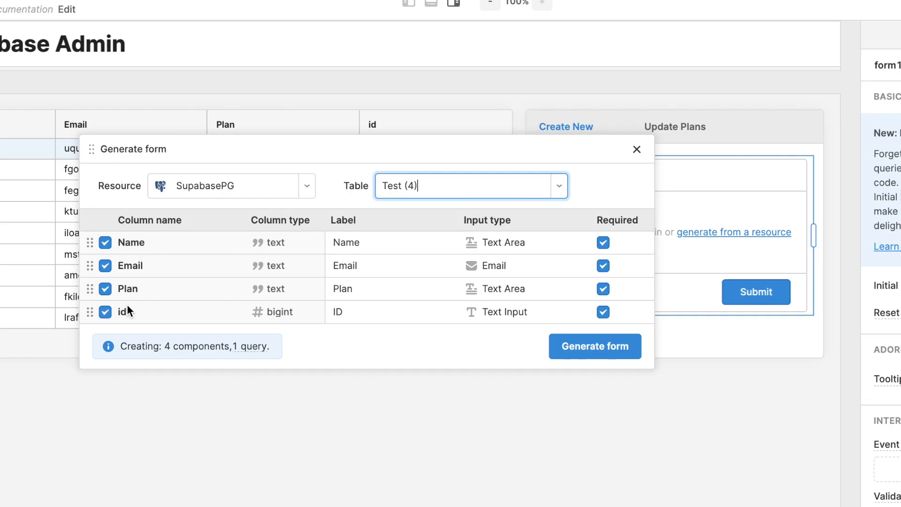
mouse_move(483, 223)
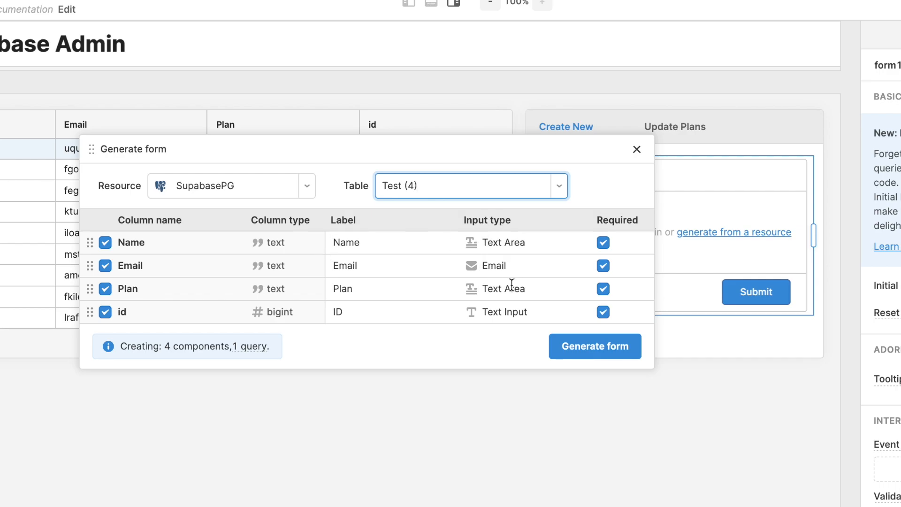
type("sek")
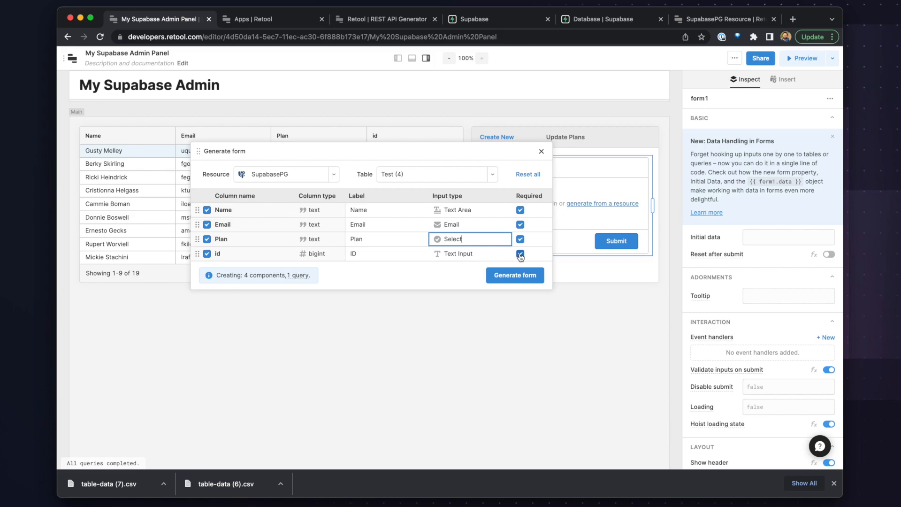
left_click(514, 275)
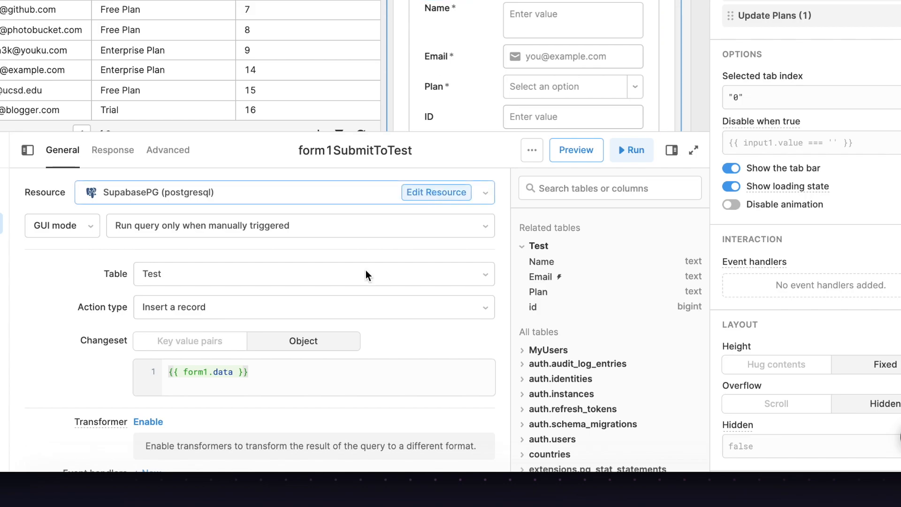
Generate the Name/Email/Plan/ID form with its Test insert query, then select the Email input.
left_click(207, 371)
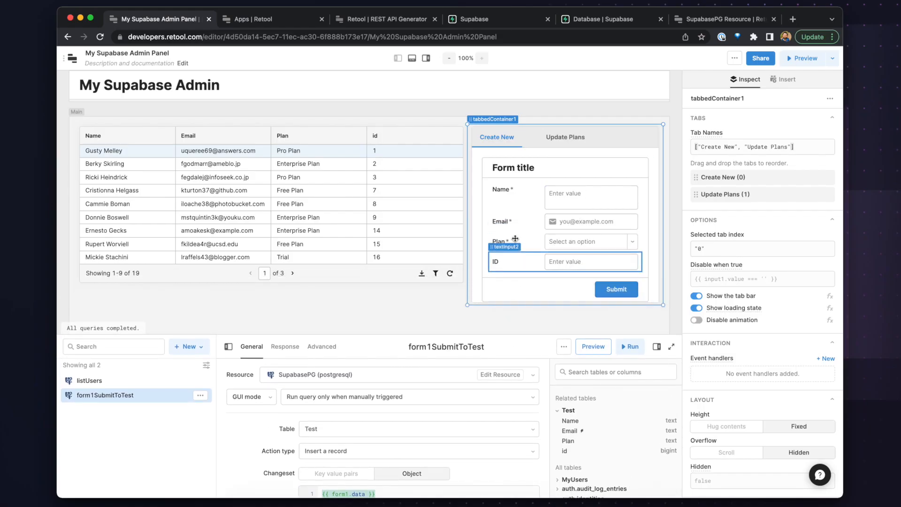
left_click(590, 196)
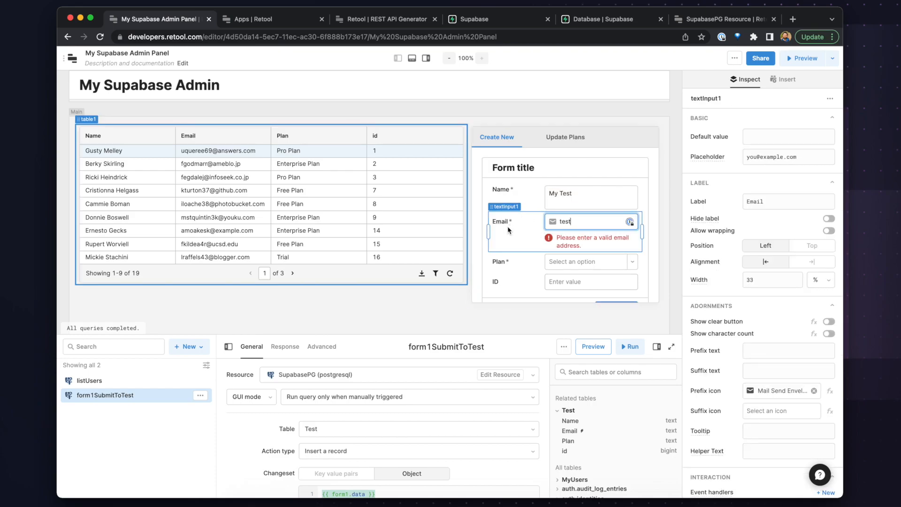
Give the Plan dropdown (select1) five plan name options.
type("2.com")
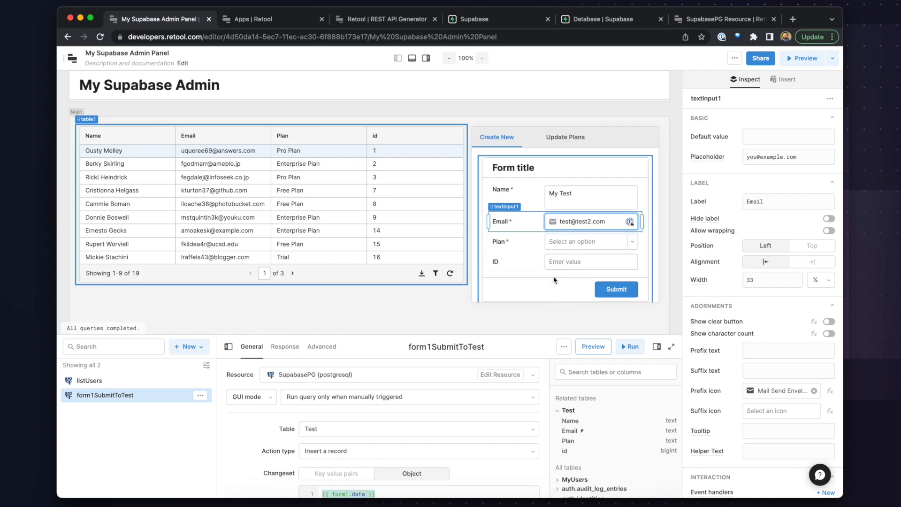
left_click(578, 241)
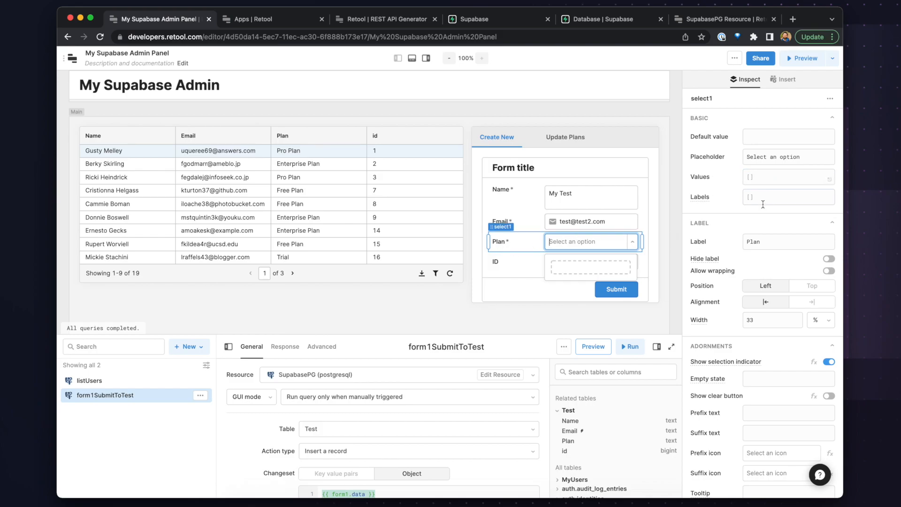
left_click(787, 176)
type("['Pro Plan', 'Free Plan','Trial','Basic Plan','Enterprise Plan']")
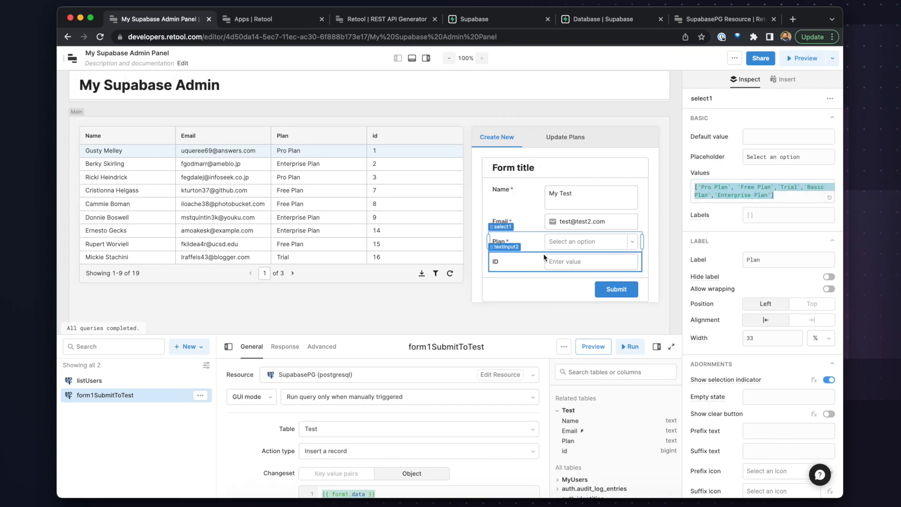
left_click(588, 241)
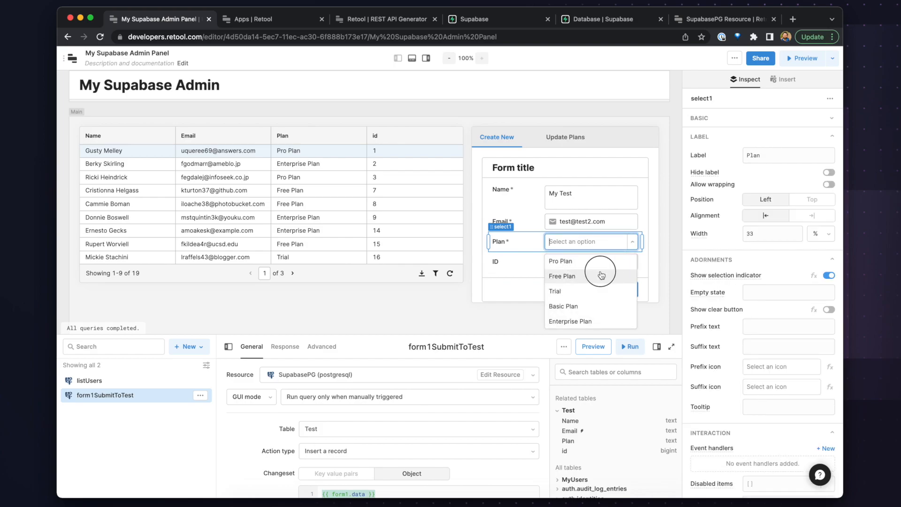
Choose Free Plan, delete the ID field, and submit the test user.
left_click(562, 275)
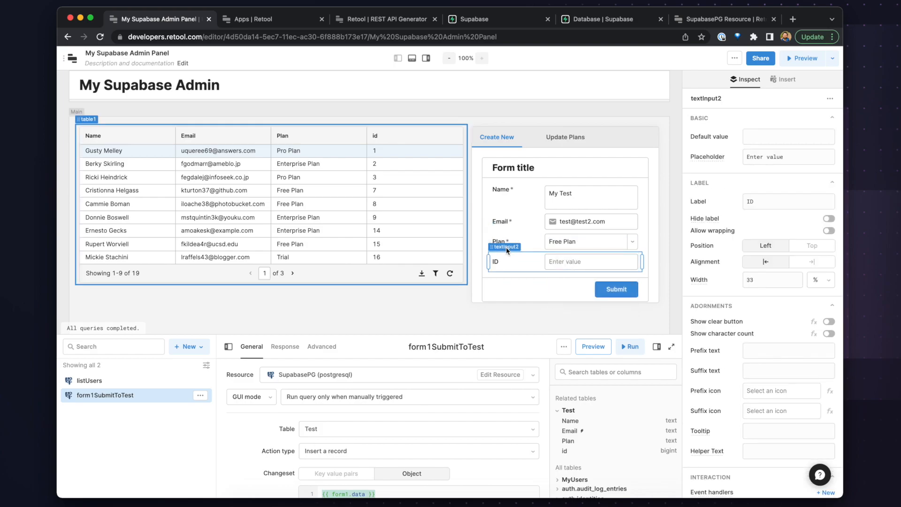
key("Delete")
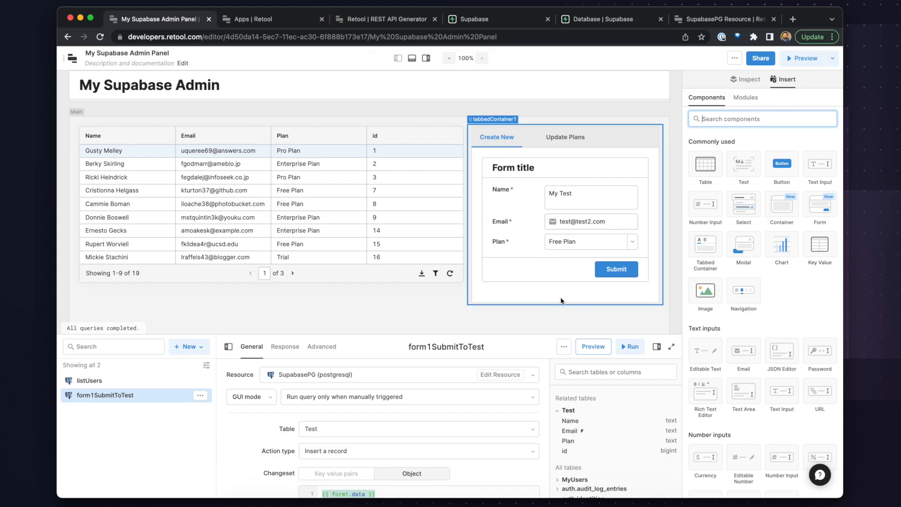
left_click(615, 269)
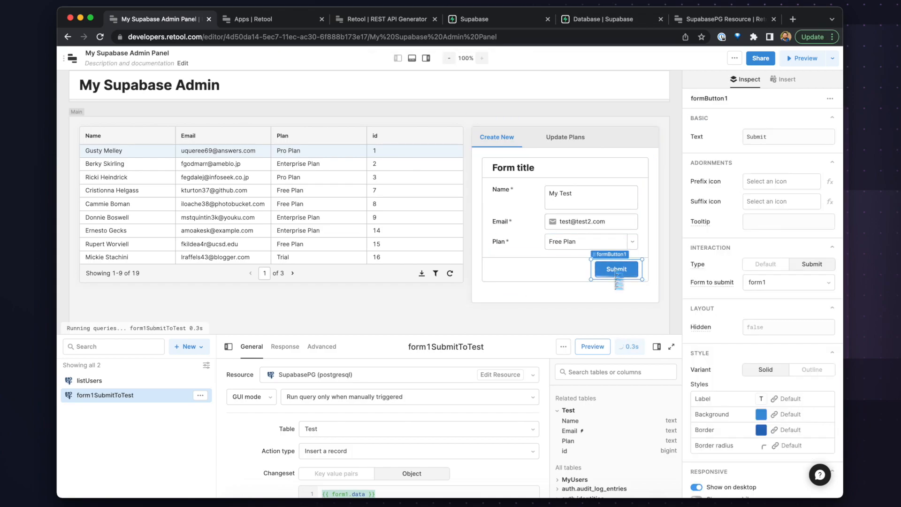
Let form1SubmitToTest finish and find the My Test row on page 2 of table1.
left_click(615, 269)
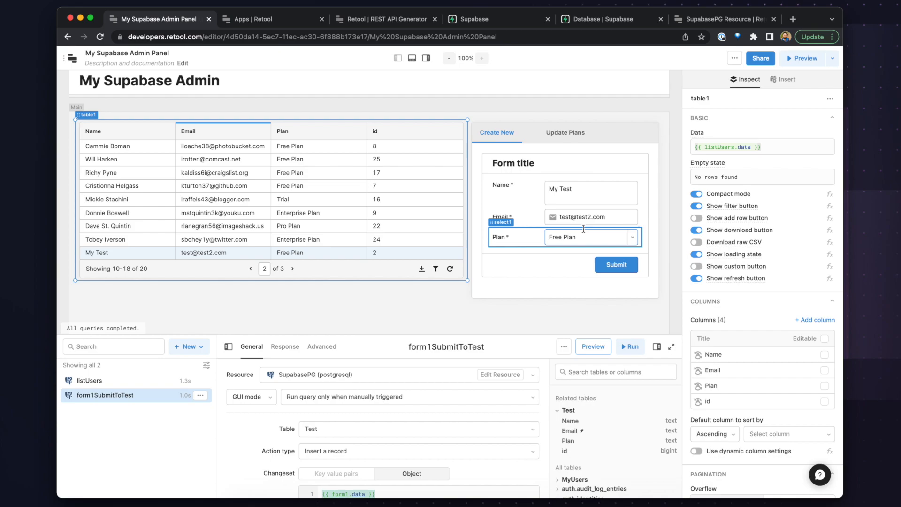
left_click(564, 132)
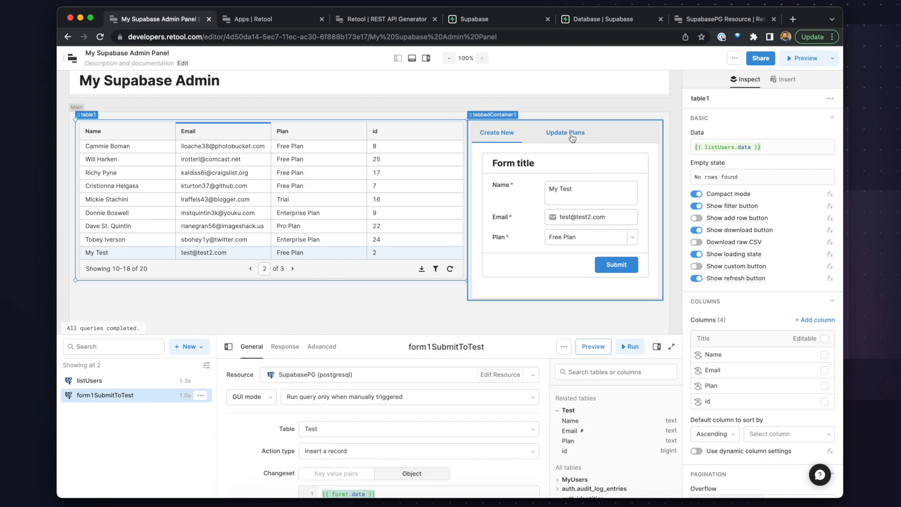
Add an 'Update users plan:' heading with the selected user's email to Update Plans.
left_click(565, 132)
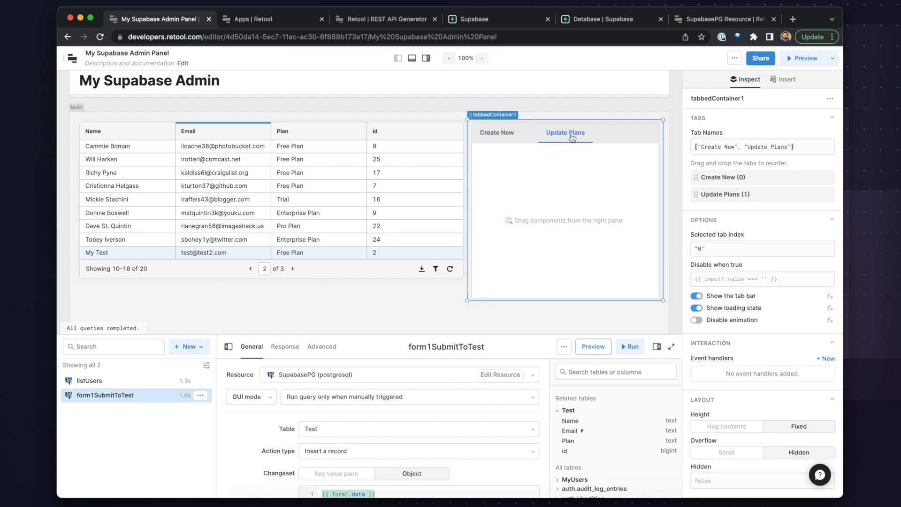
left_click(787, 79)
type("##")
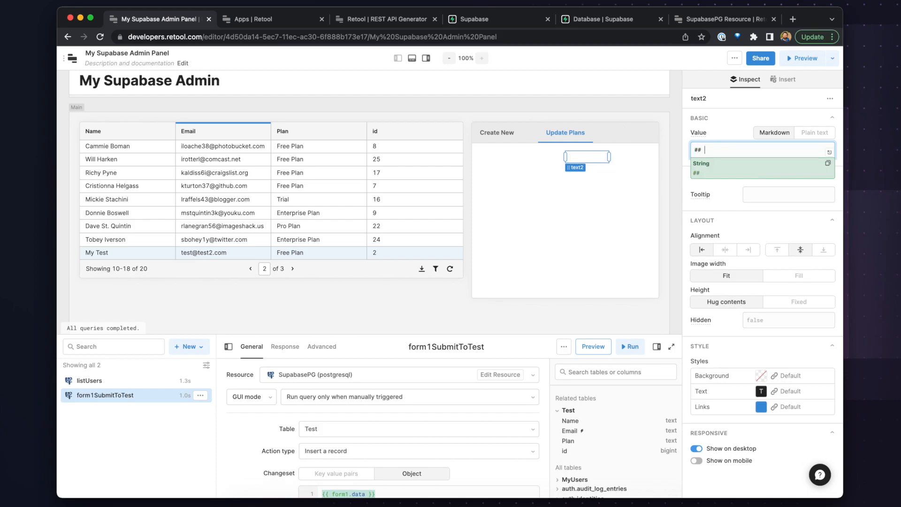
type("Update")
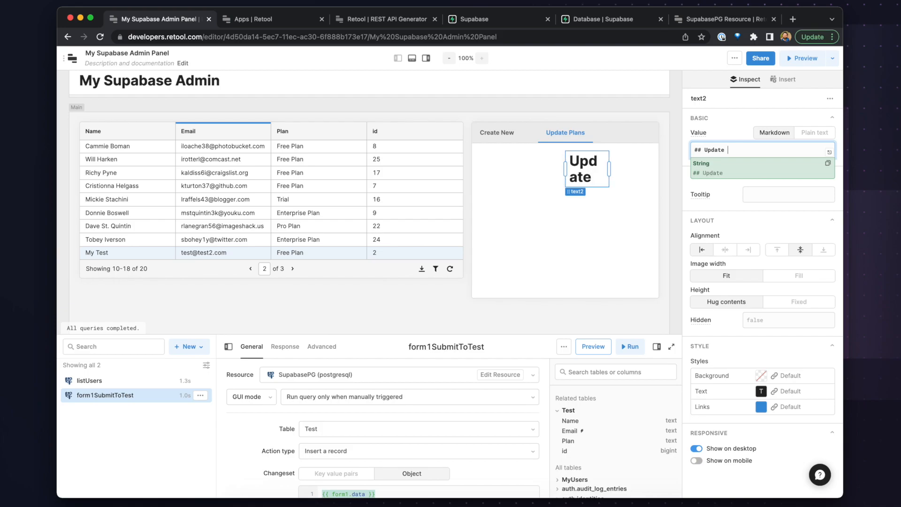
type("users p")
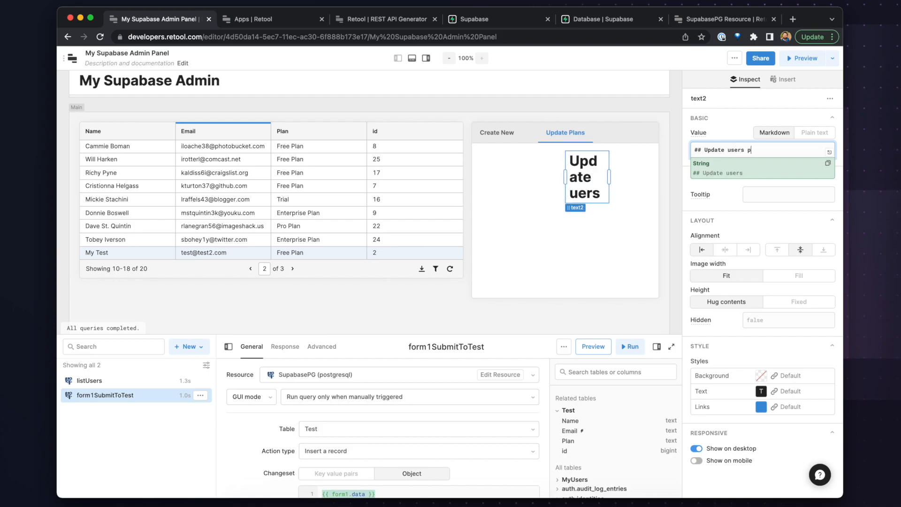
type("lan:")
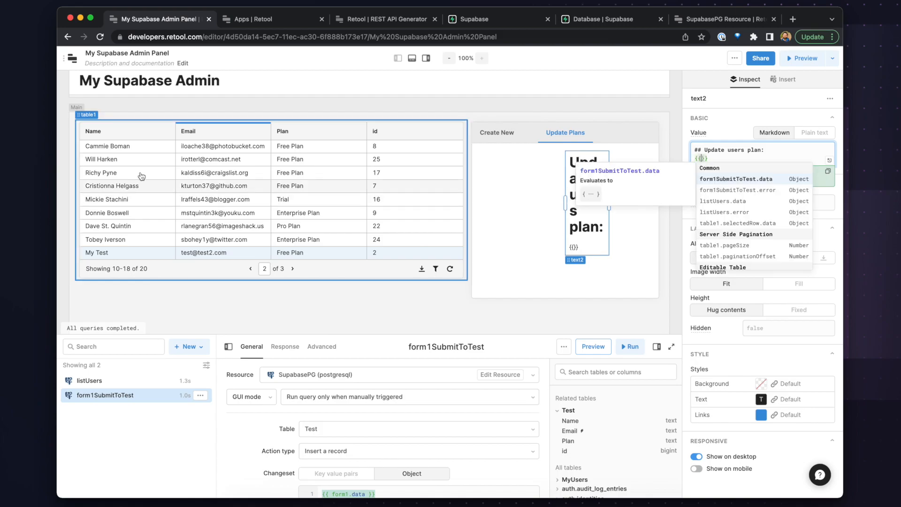
type("tabb")
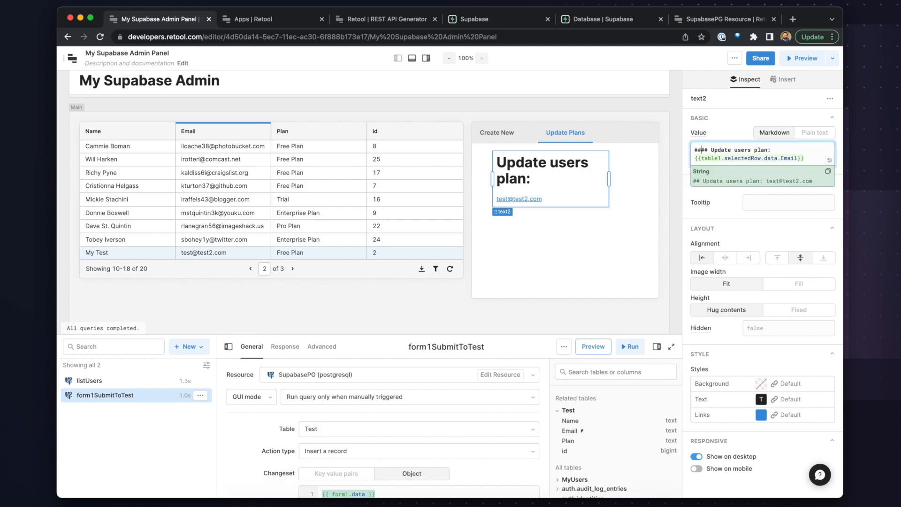
left_click(564, 132)
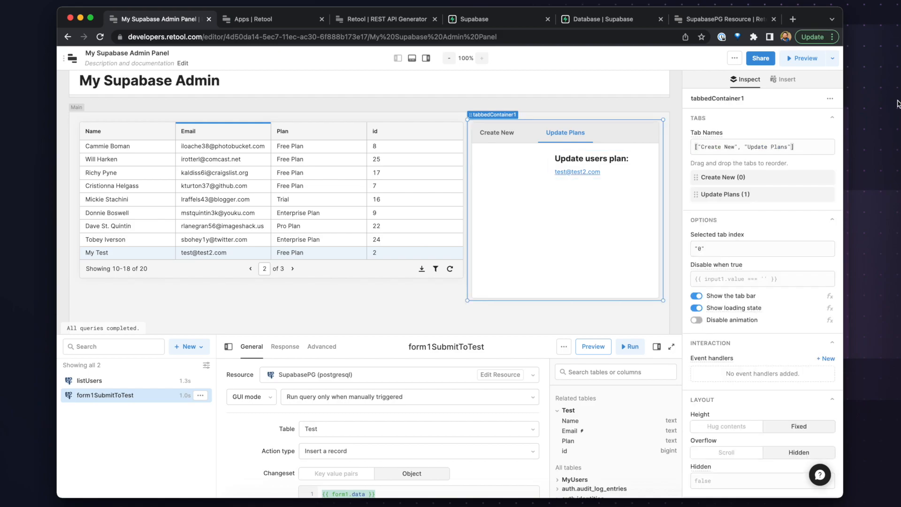
Copy the Plan dropdown into Update Plans and add an 'Update User' button.
left_click(785, 79)
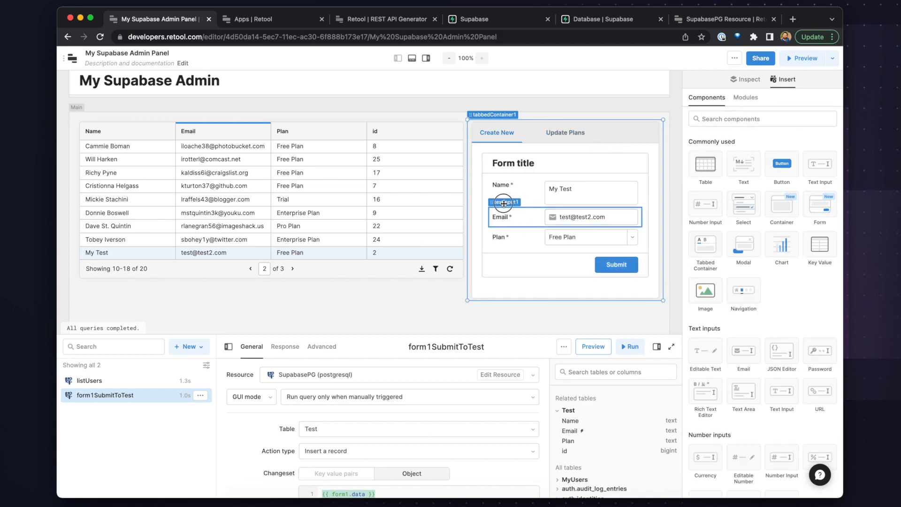
left_click(580, 237)
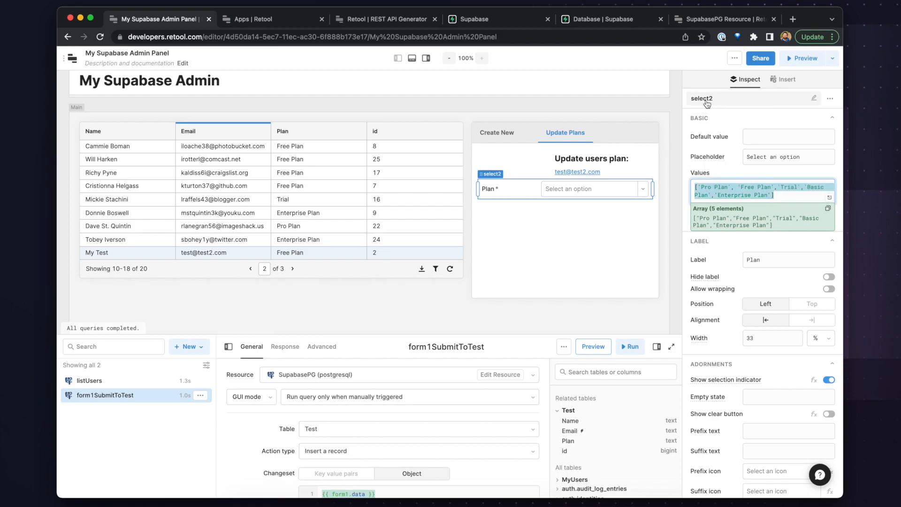
left_click(786, 79)
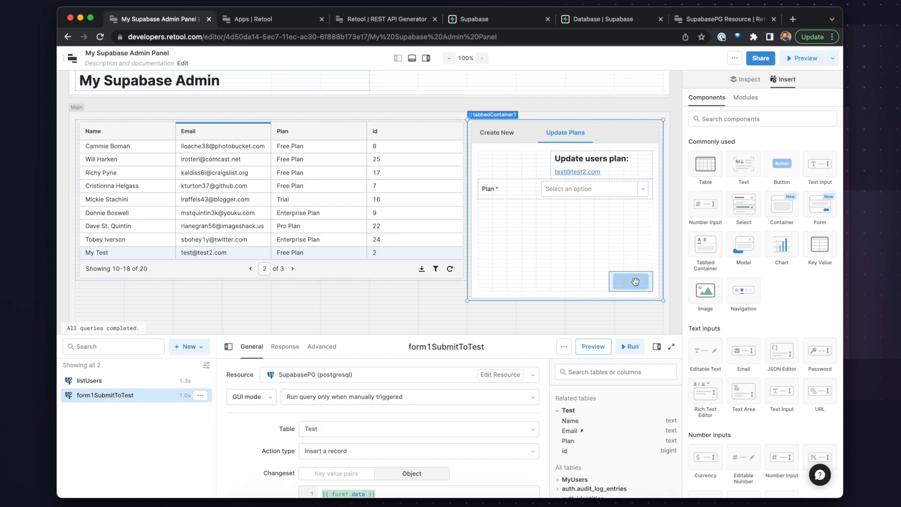
left_click(615, 281)
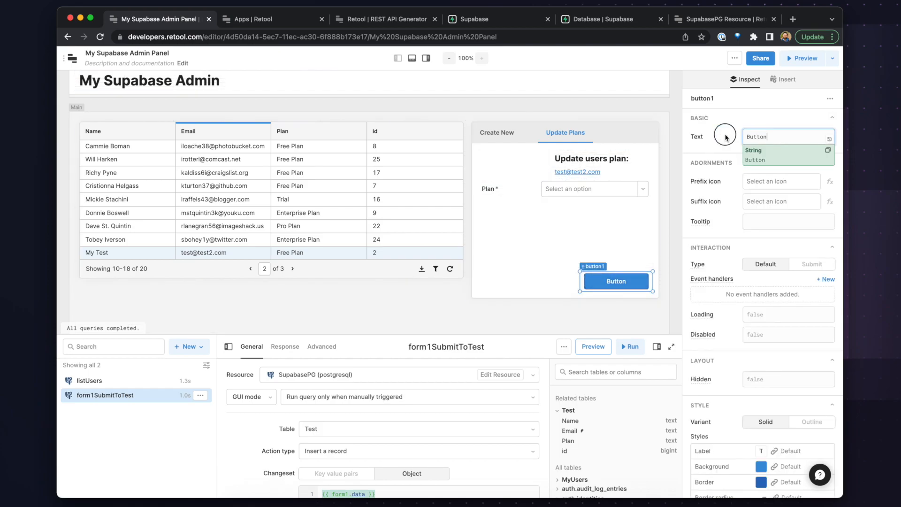
type("Upd")
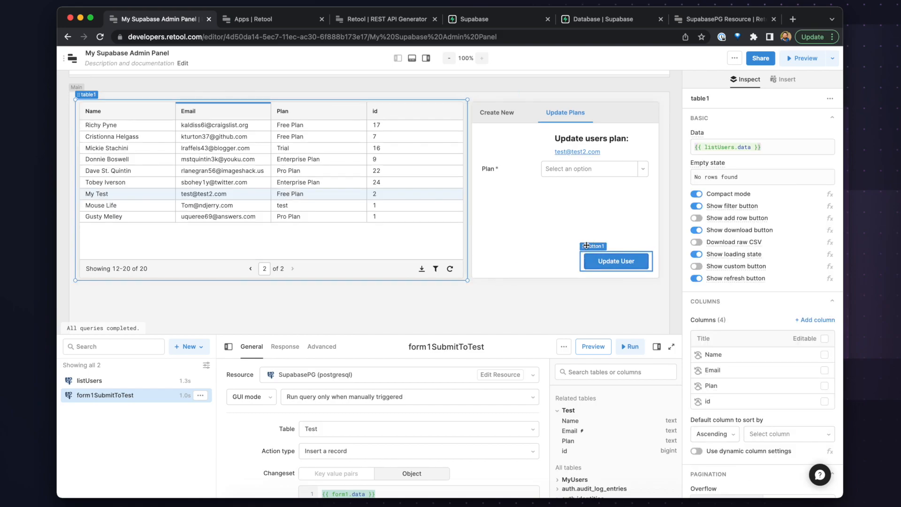
Create a GUI updateUser query updating a Test record, filtered by the Email column.
left_click(615, 261)
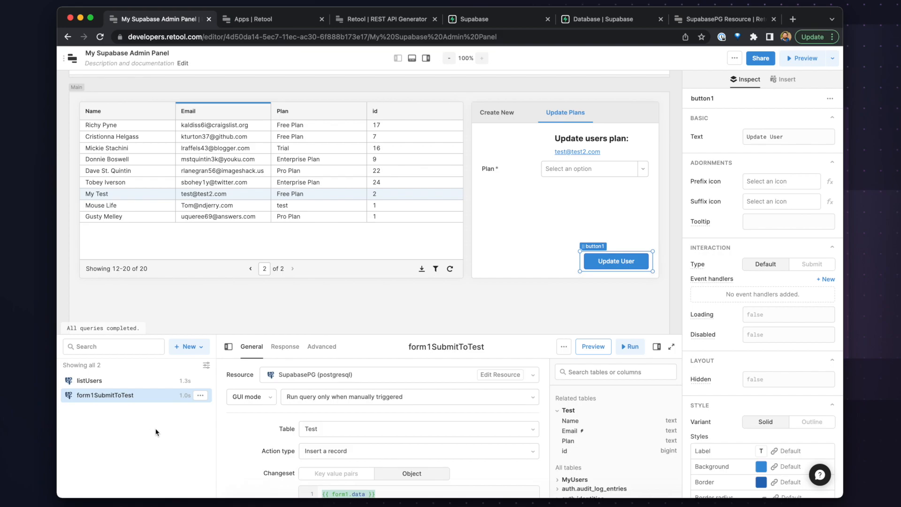
left_click(89, 380)
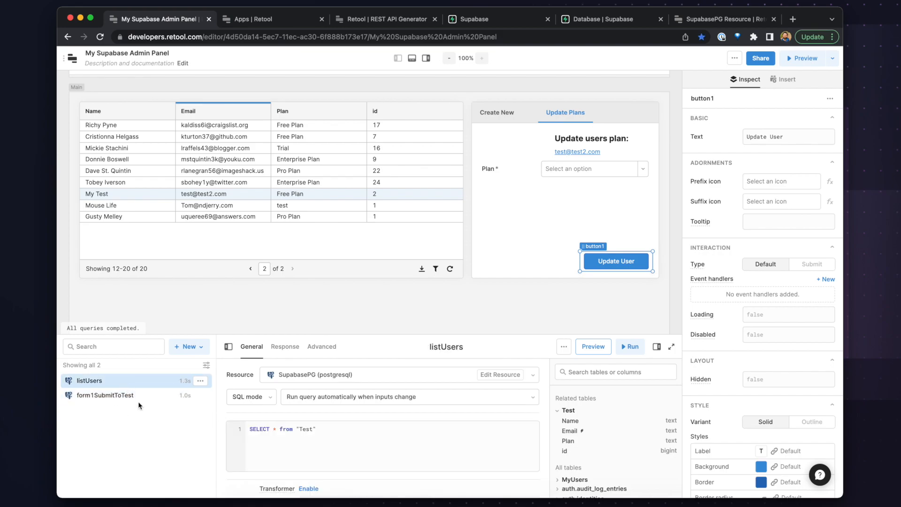
left_click(184, 345)
type("upda")
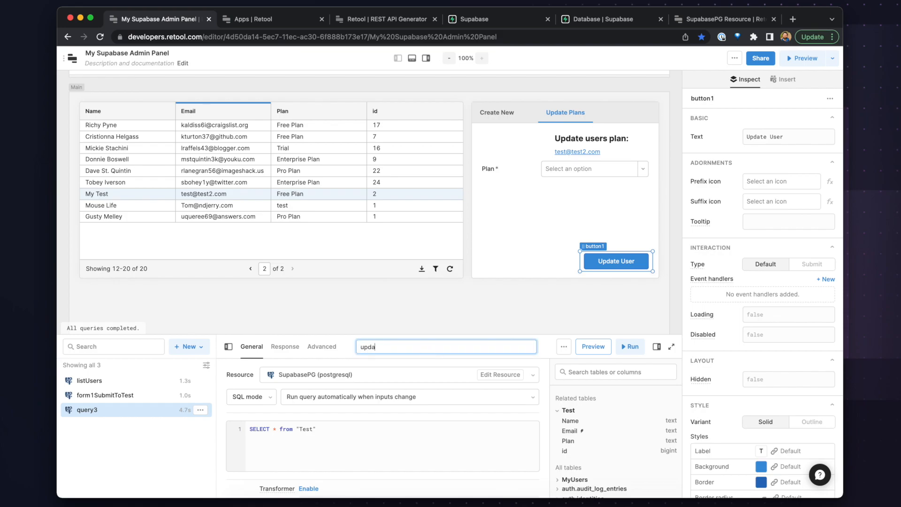
left_click(251, 397)
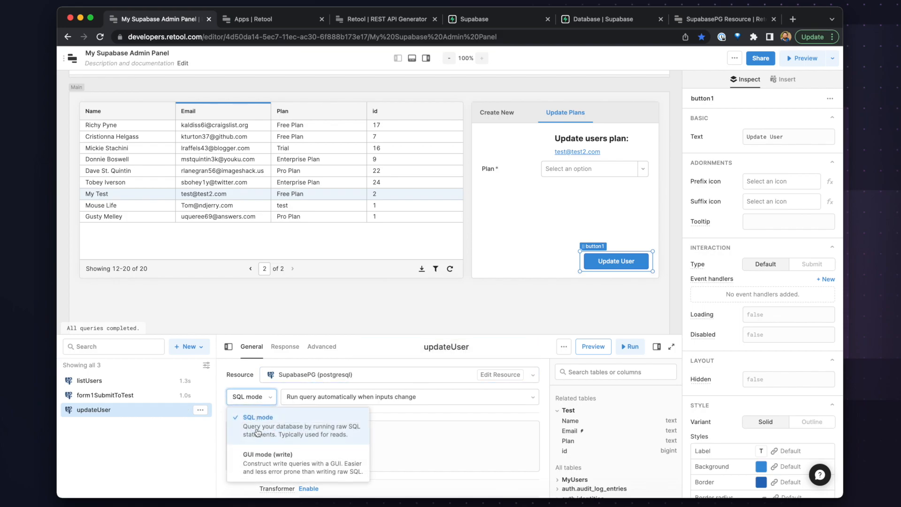
left_click(268, 454)
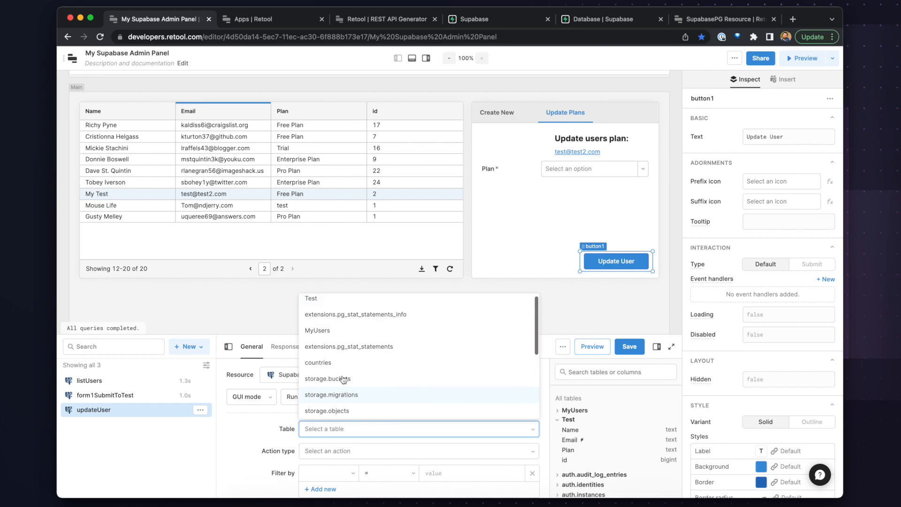
left_click(311, 298)
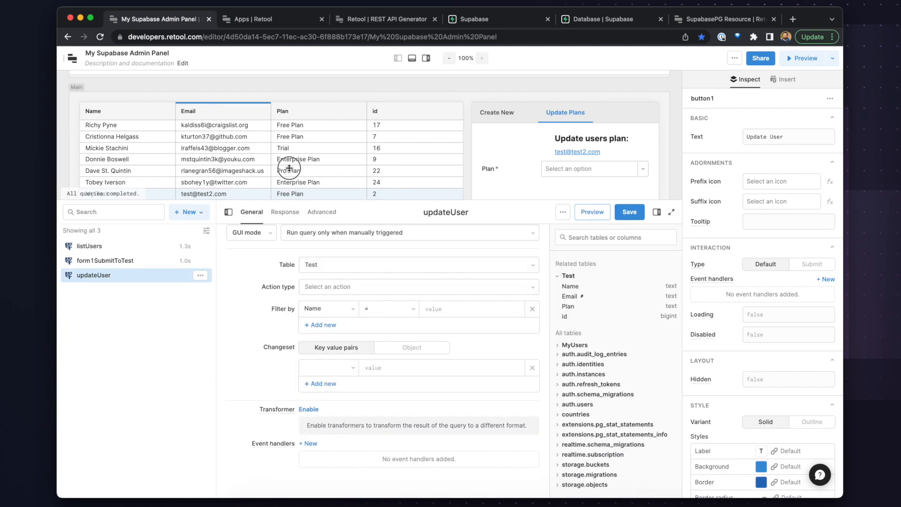
left_click(417, 287)
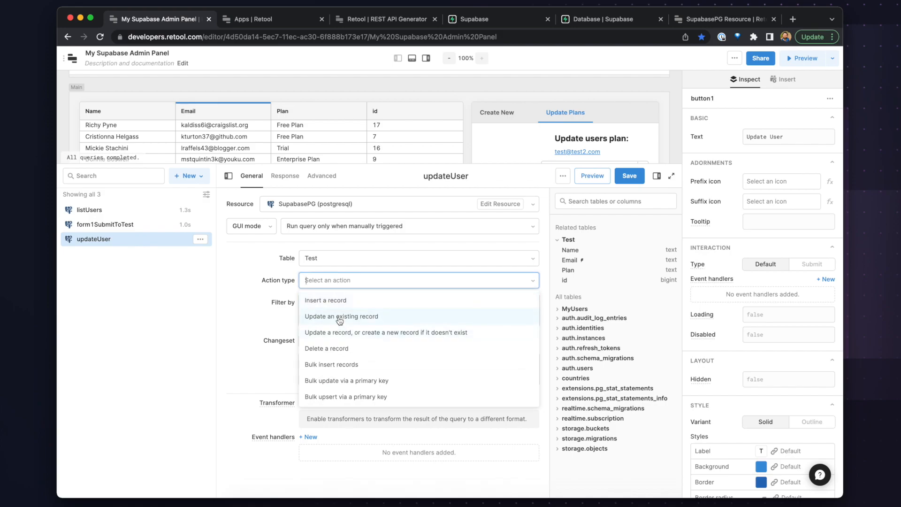
left_click(340, 316)
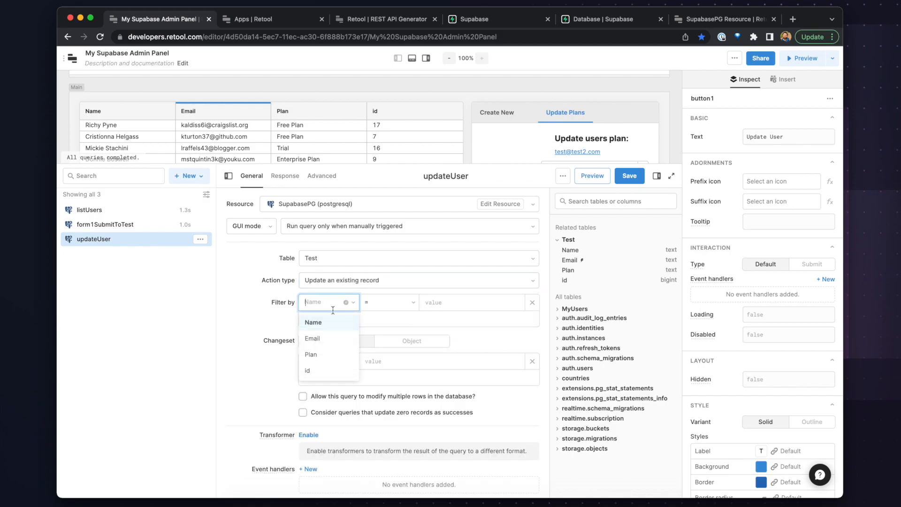
left_click(312, 337)
type("{{table1.selectedRow.data.}}")
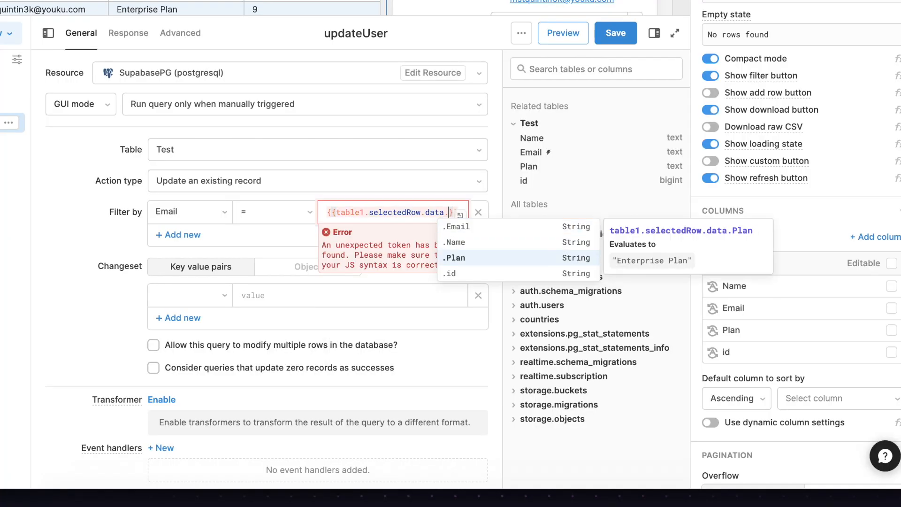
mouse_move(458, 226)
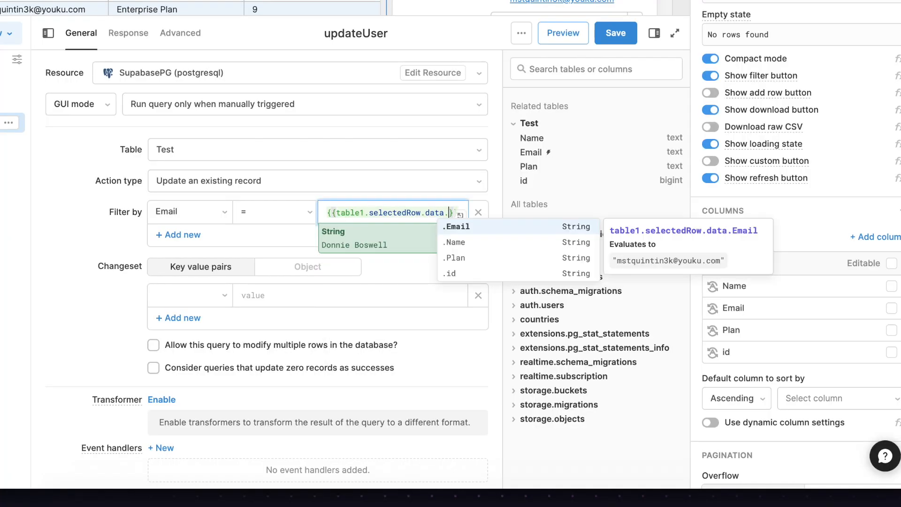
Filter by the selected row's Email, set changeset Plan to {{select2.value}}, and save.
left_click(456, 226)
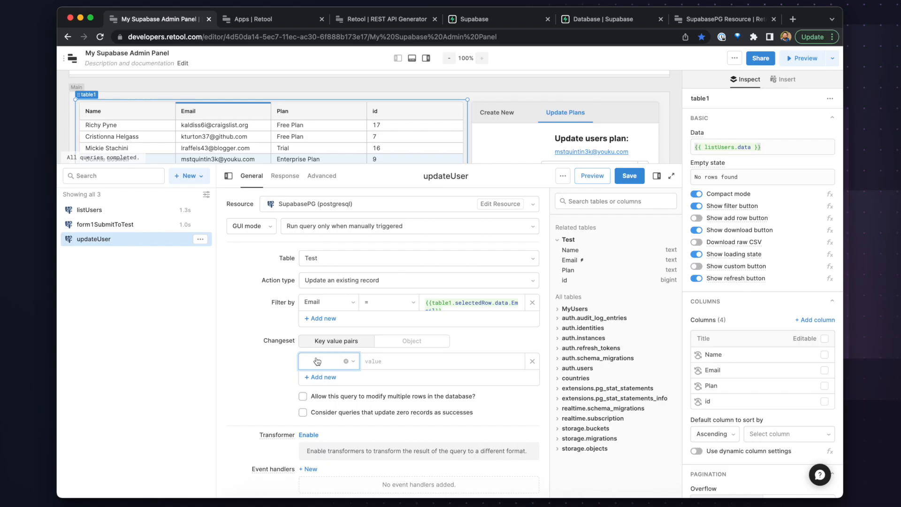
left_click(325, 361)
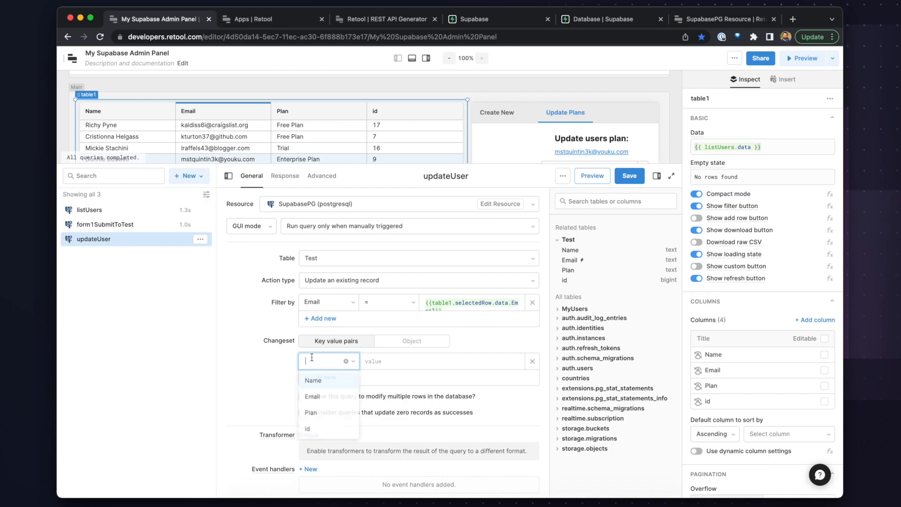
left_click(309, 412)
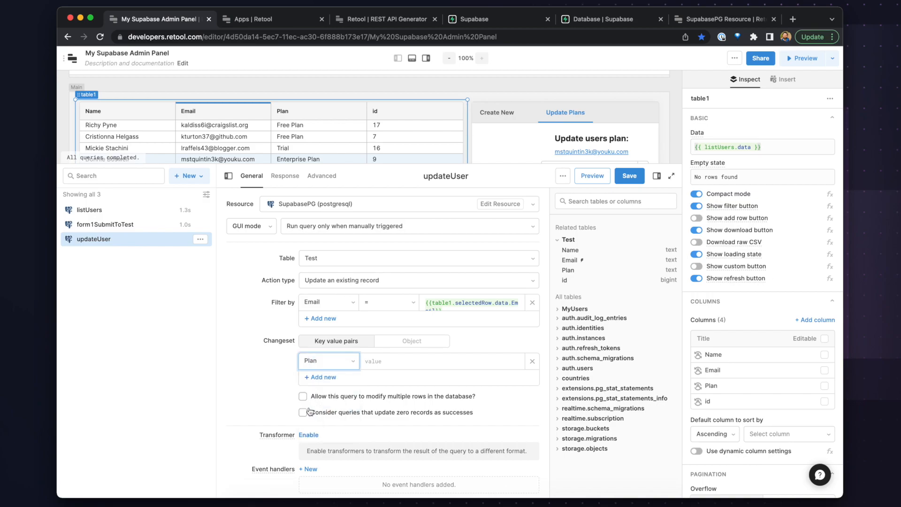
left_click(443, 361)
type("{{")
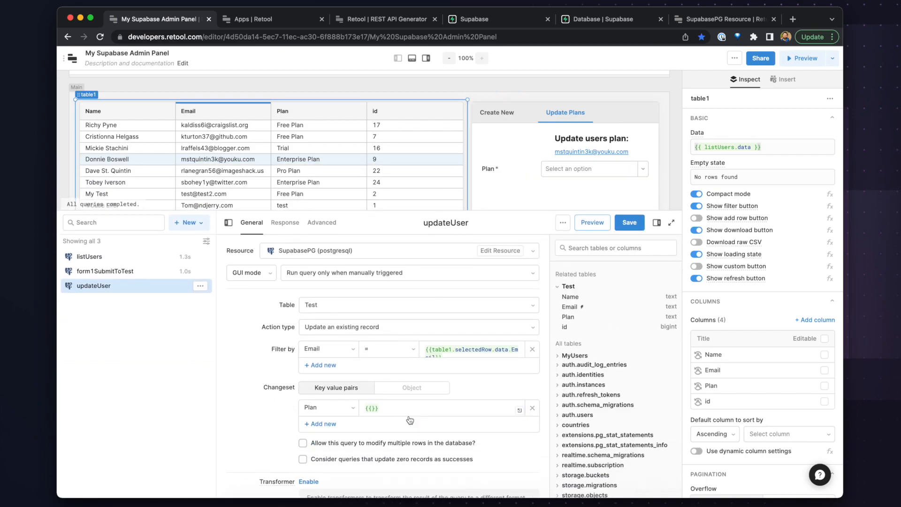
type("sel")
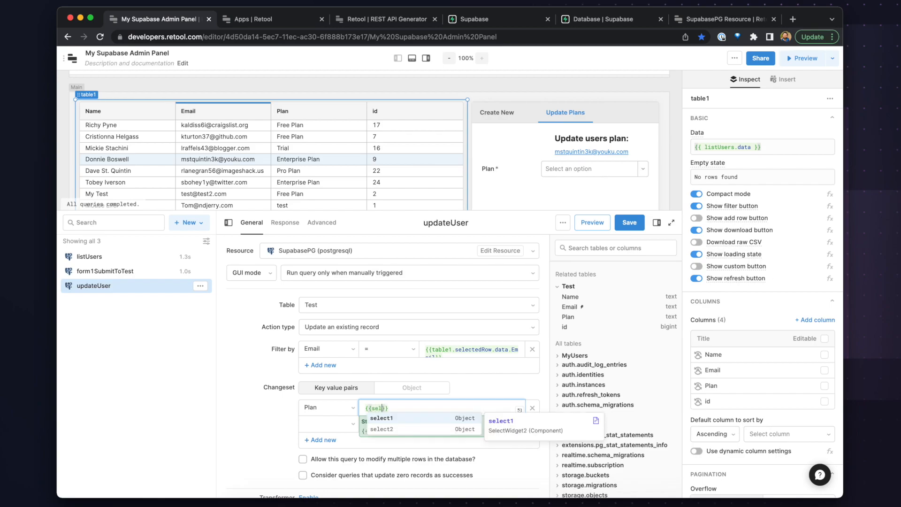
left_click(379, 428)
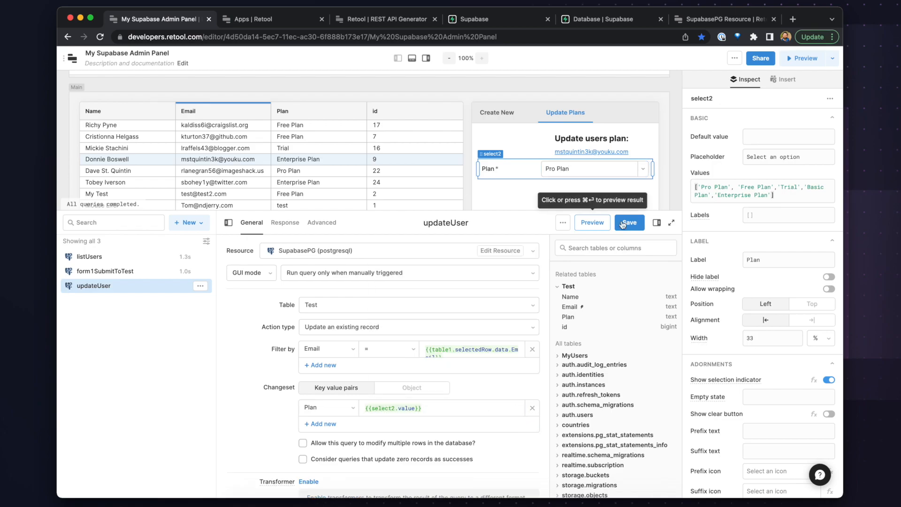
left_click(629, 222)
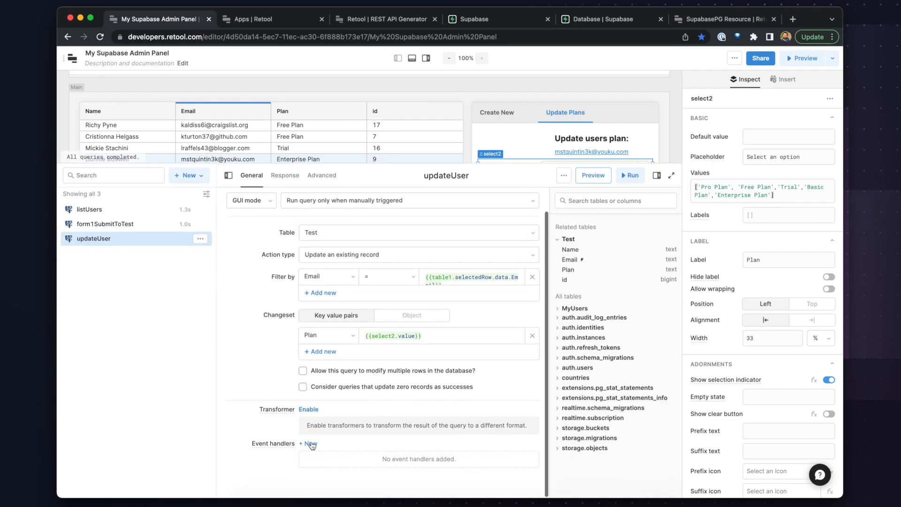
Add a Success event handler triggering listUsers to updateUser and save it.
left_click(308, 443)
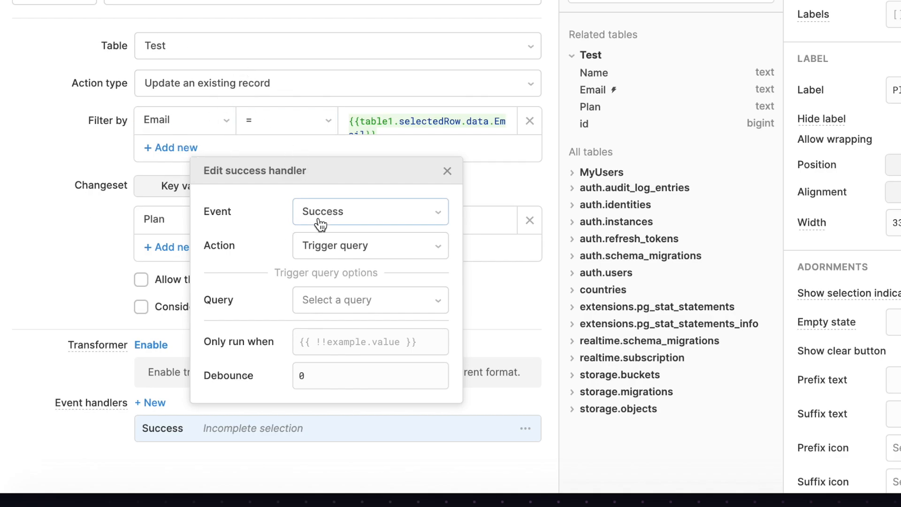
left_click(370, 299)
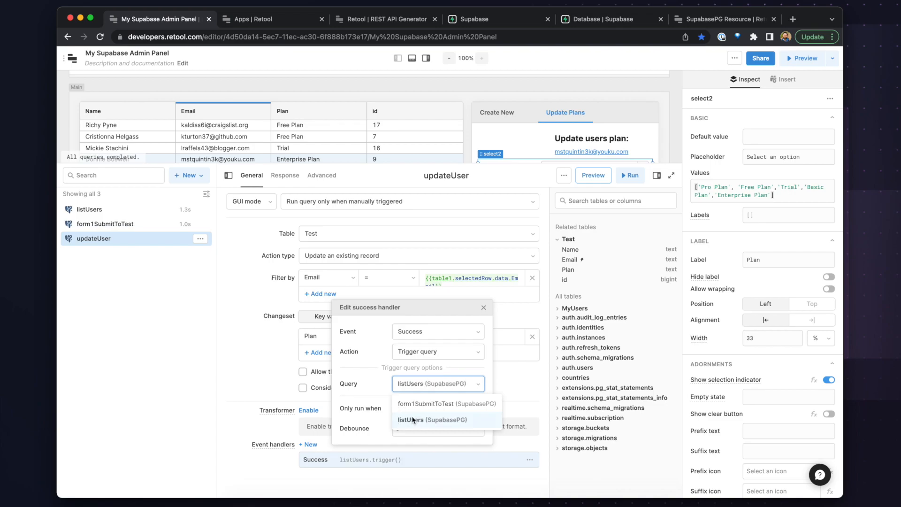
left_click(432, 420)
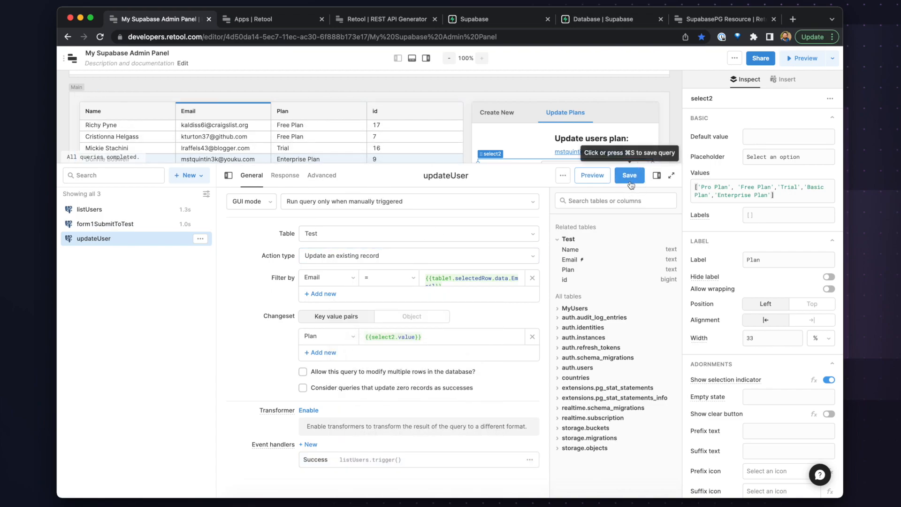
left_click(629, 175)
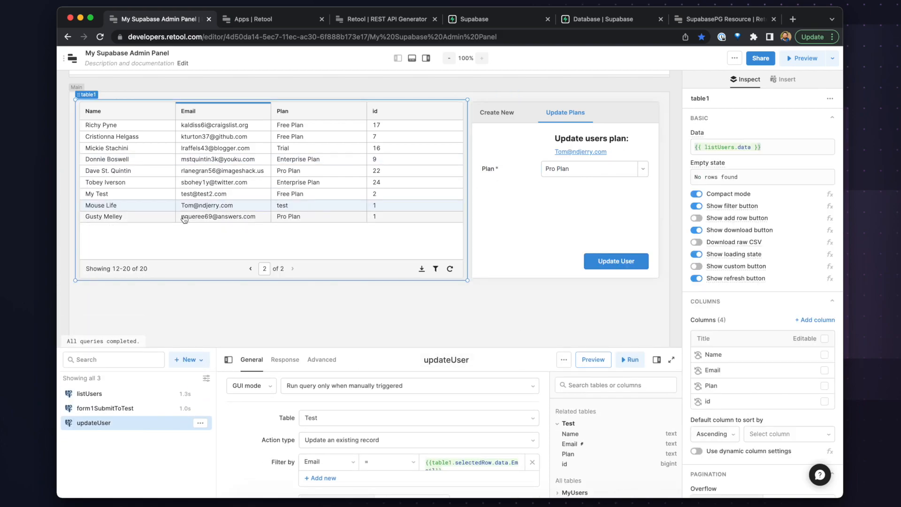
Give the Update User button click handlers running updateUser.trigger() and utils.confetti().
left_click(586, 169)
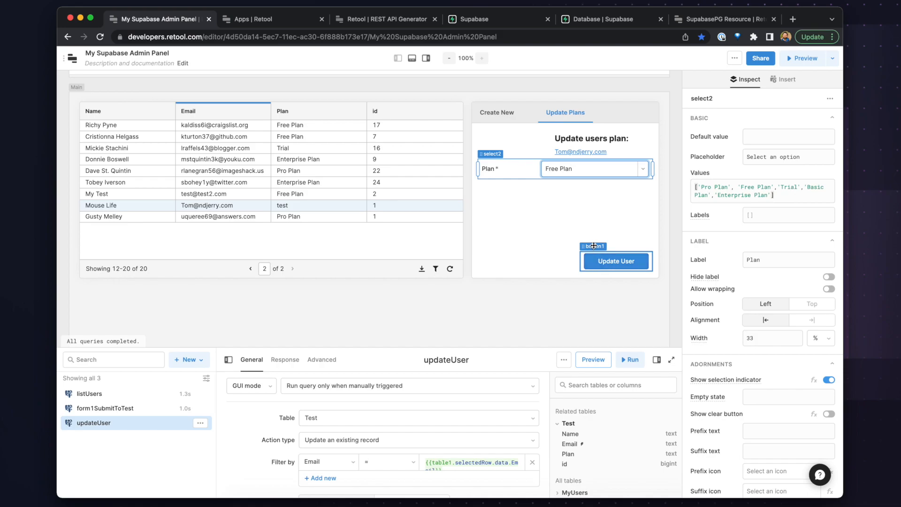
left_click(615, 261)
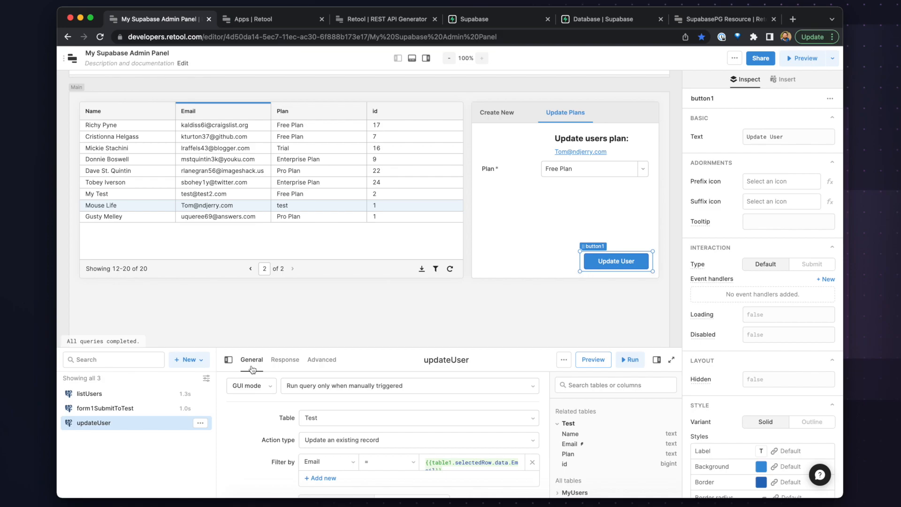
mouse_move(722, 282)
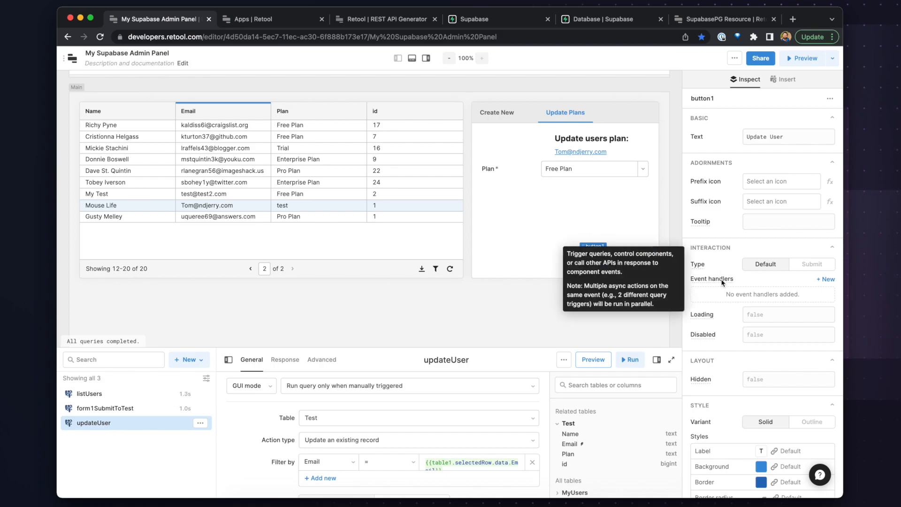
left_click(824, 278)
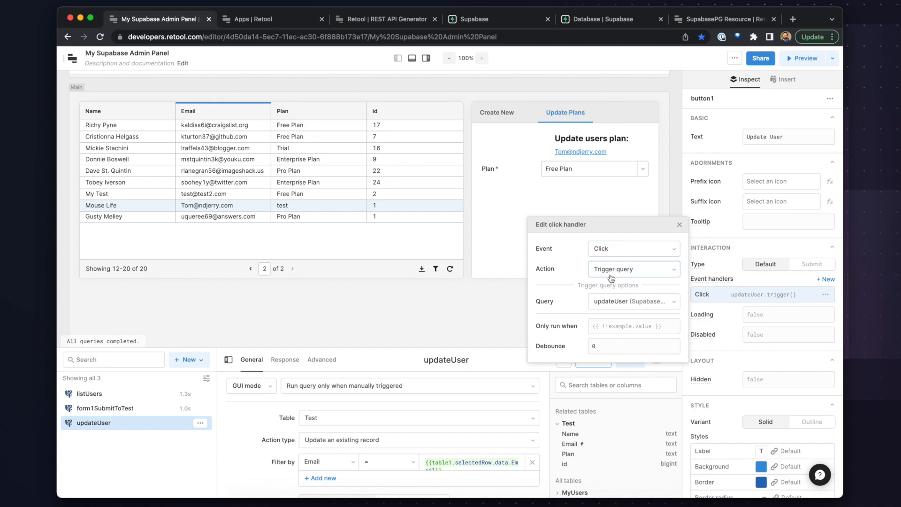
left_click(631, 268)
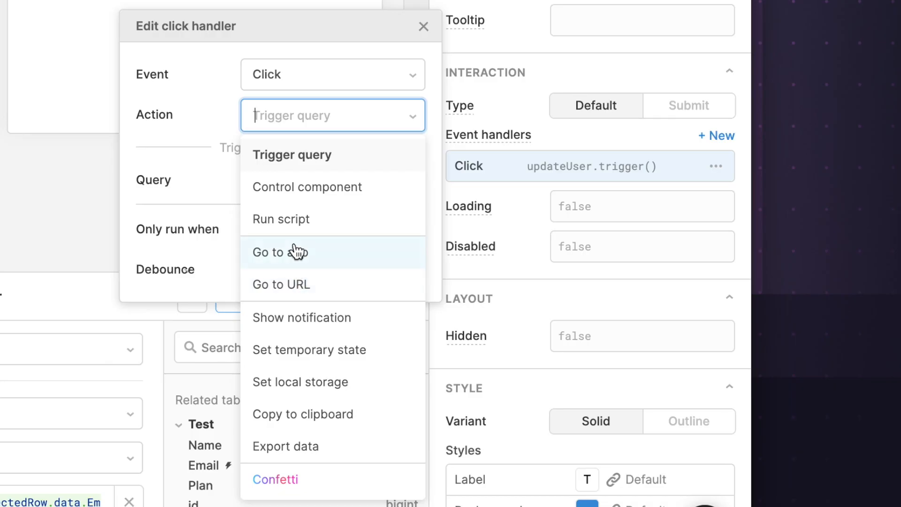
mouse_move(288, 236)
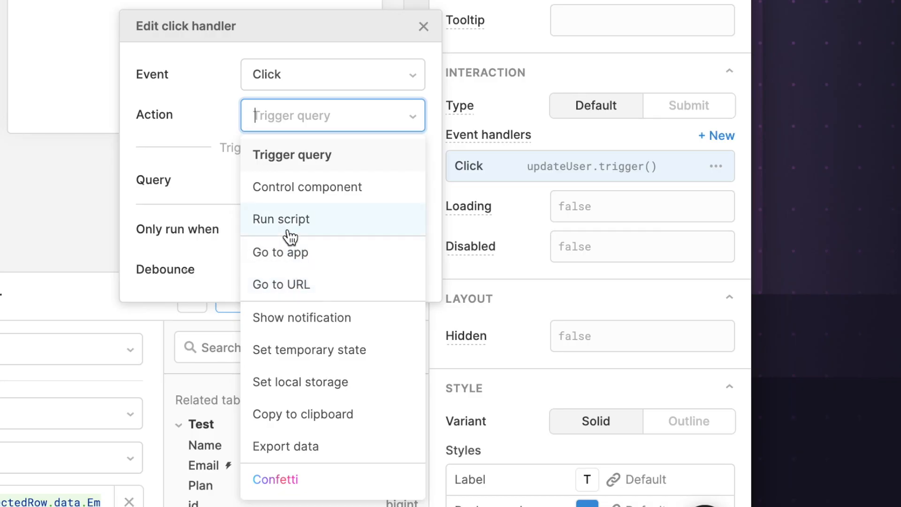
mouse_move(282, 478)
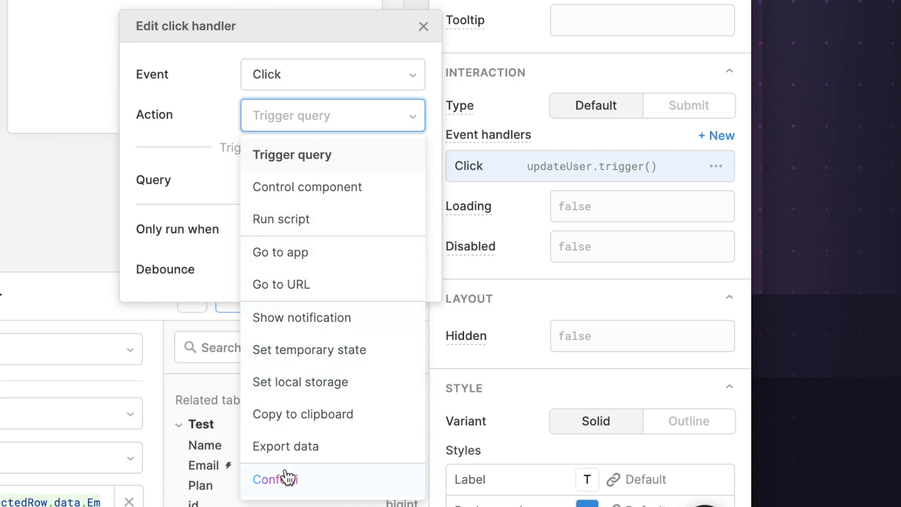
mouse_move(218, 118)
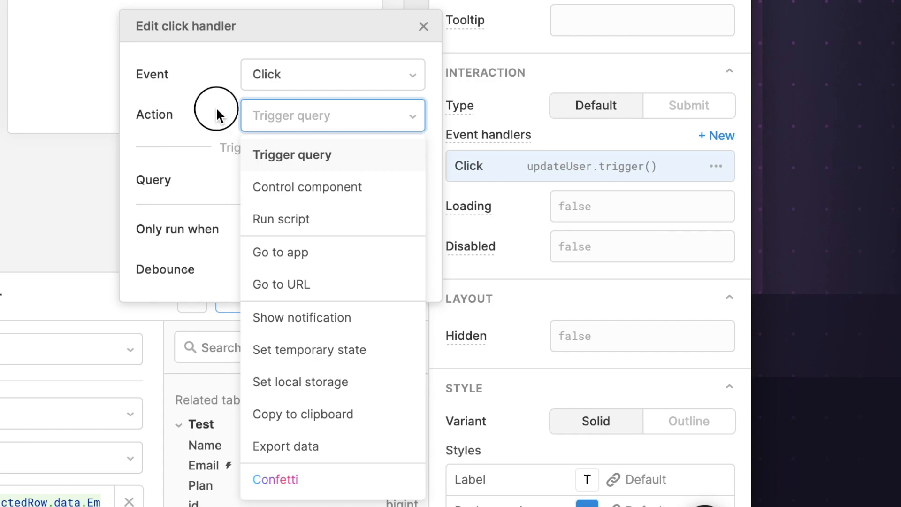
left_click(291, 154)
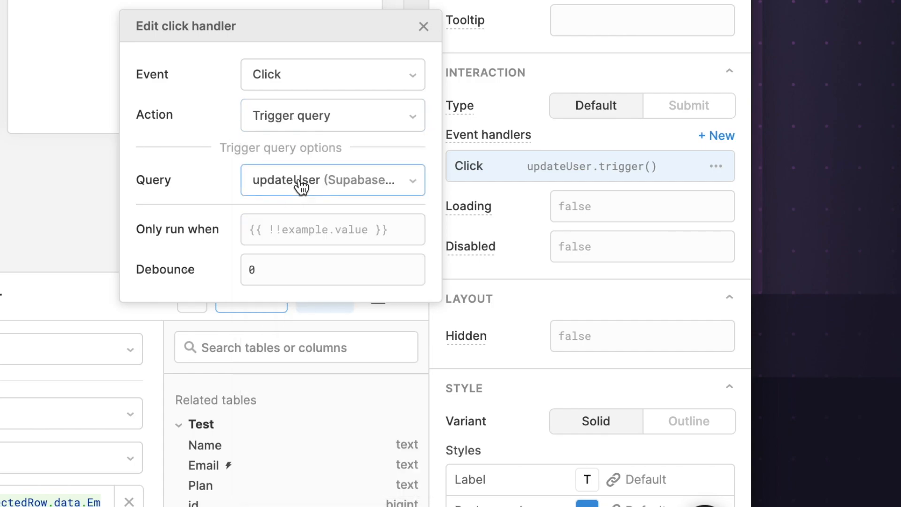
mouse_move(437, 41)
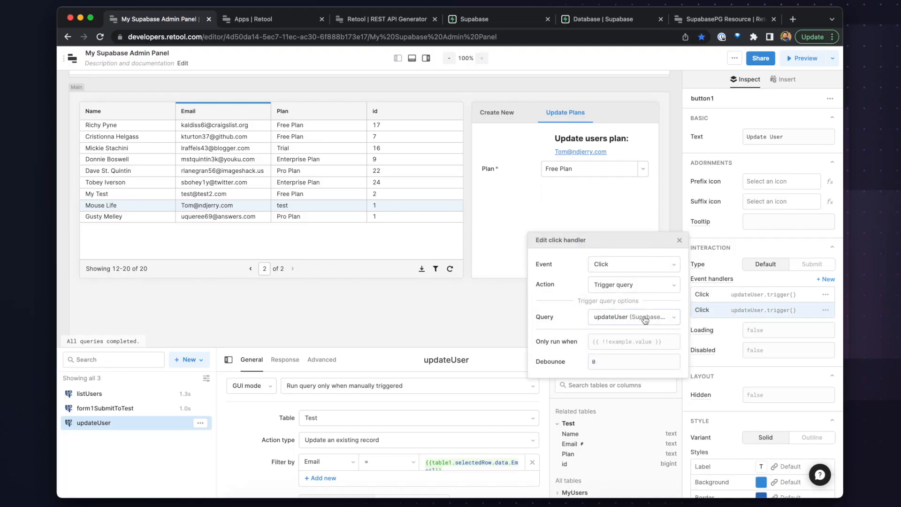
left_click(632, 284)
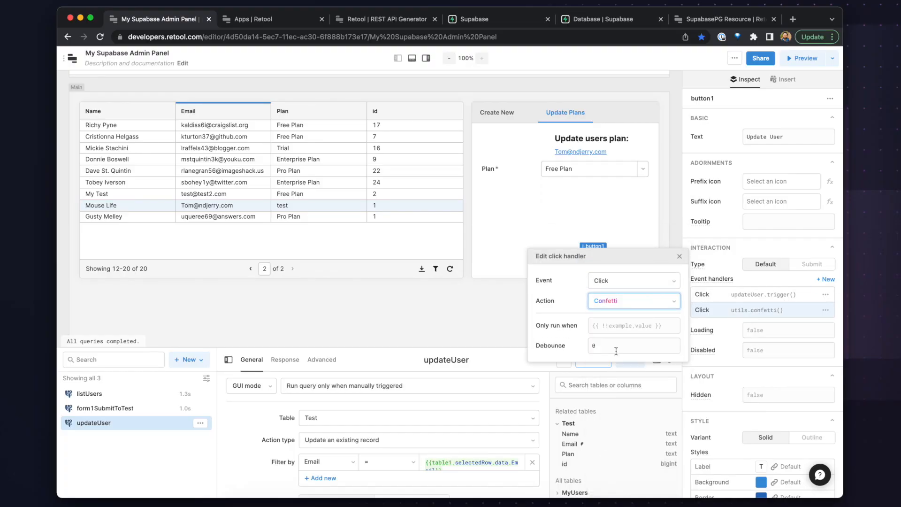
left_click(679, 255)
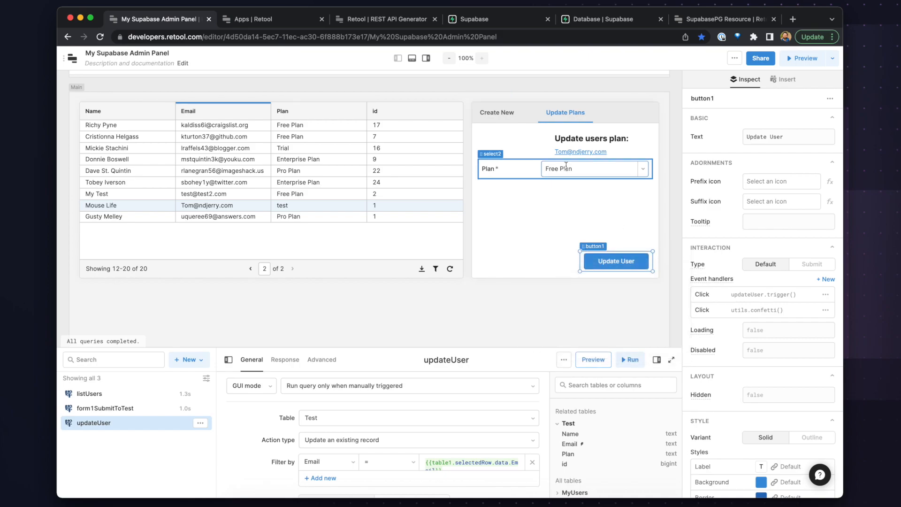
Change Mouse Life's plan to Trial with the Update User button and check the result.
left_click(212, 210)
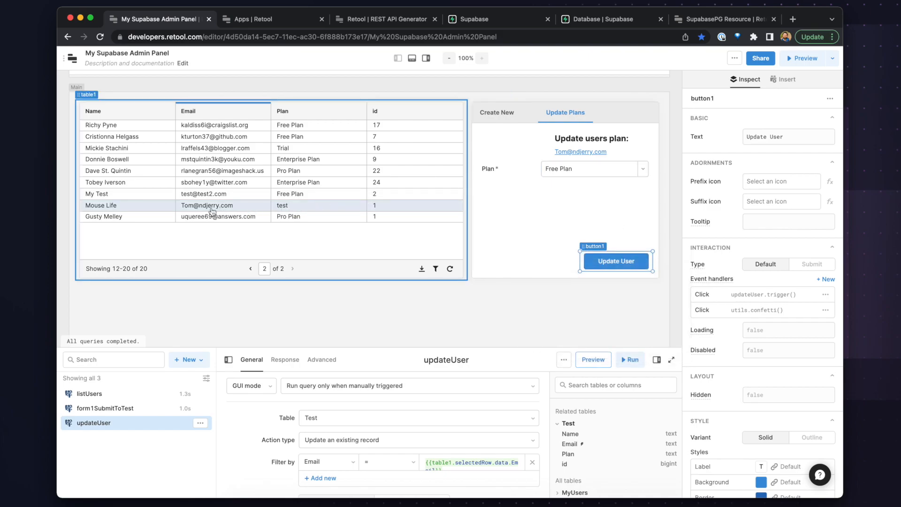
left_click(615, 261)
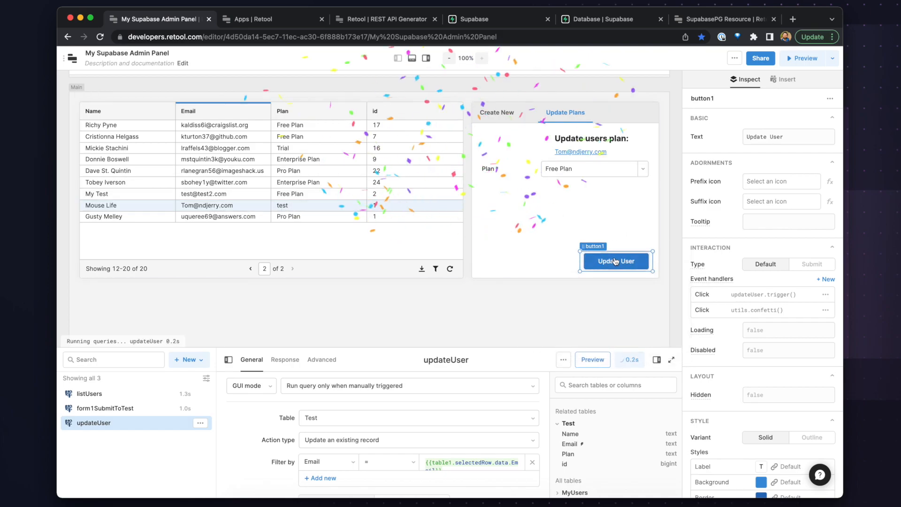
left_click(615, 260)
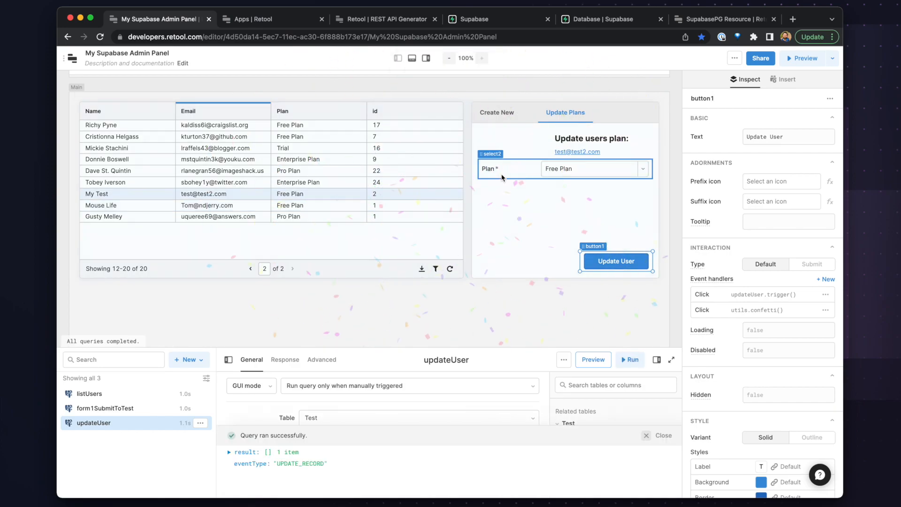
left_click(406, 240)
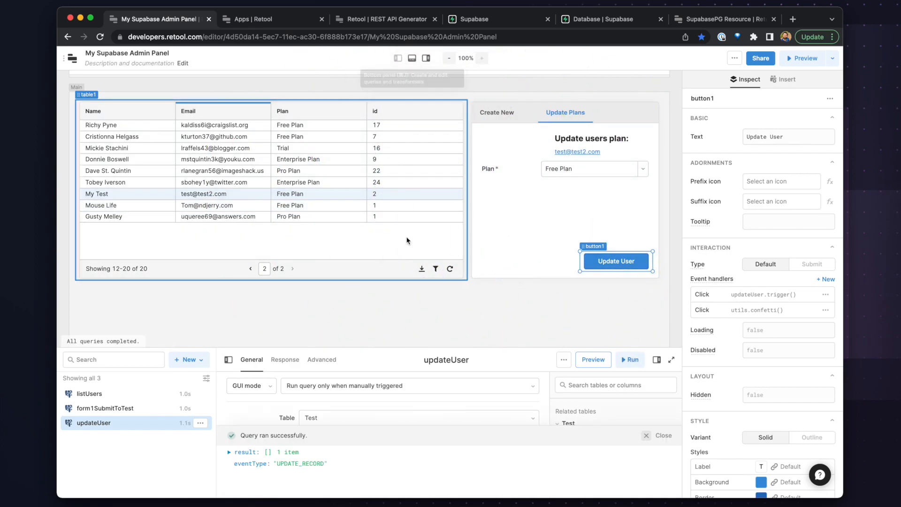
left_click(229, 241)
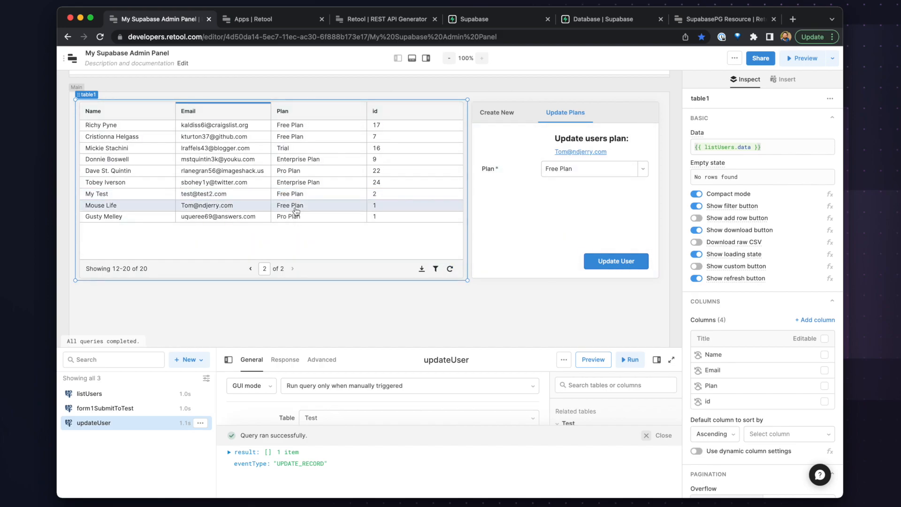
left_click(591, 168)
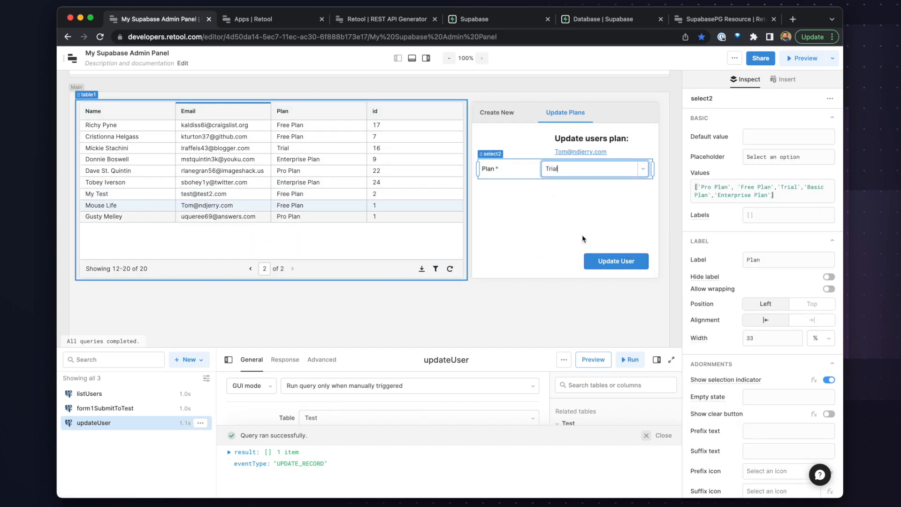
left_click(615, 261)
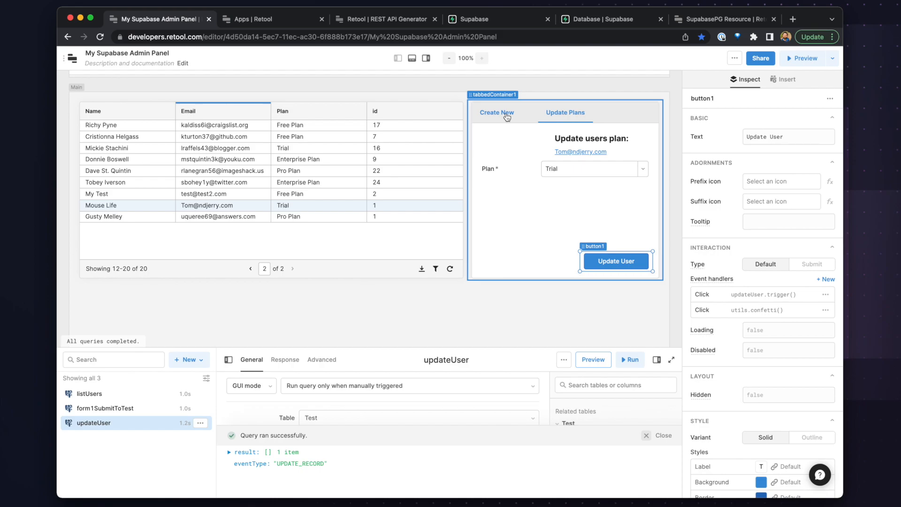
mouse_move(541, 113)
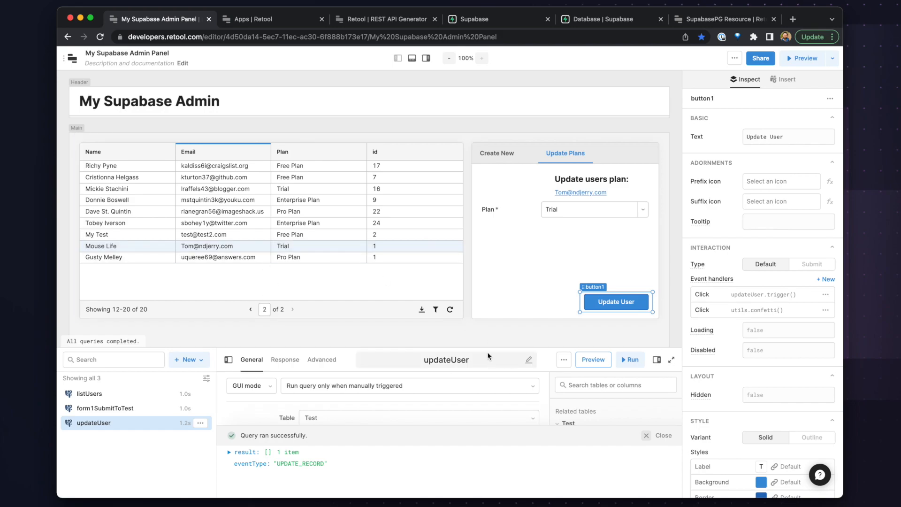
Duplicate updateUser as deleteUser and switch its action to delete a record.
left_click(201, 423)
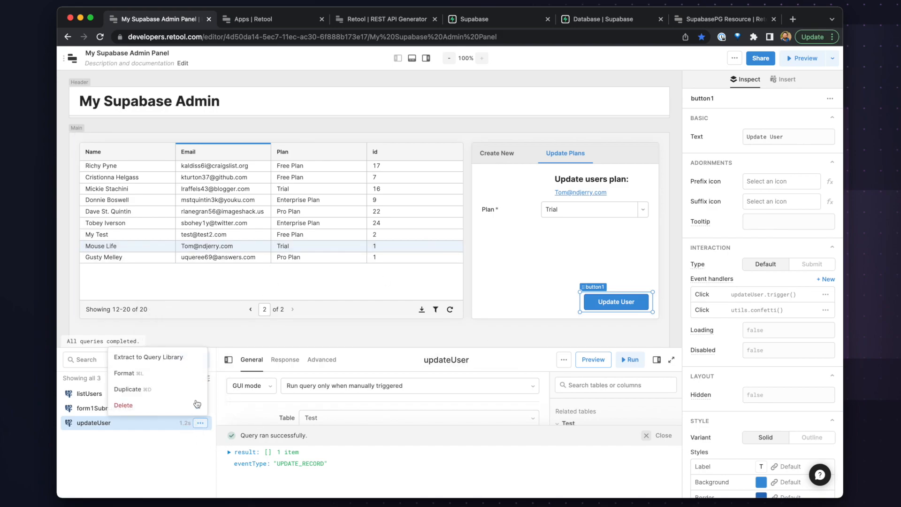
mouse_move(150, 389)
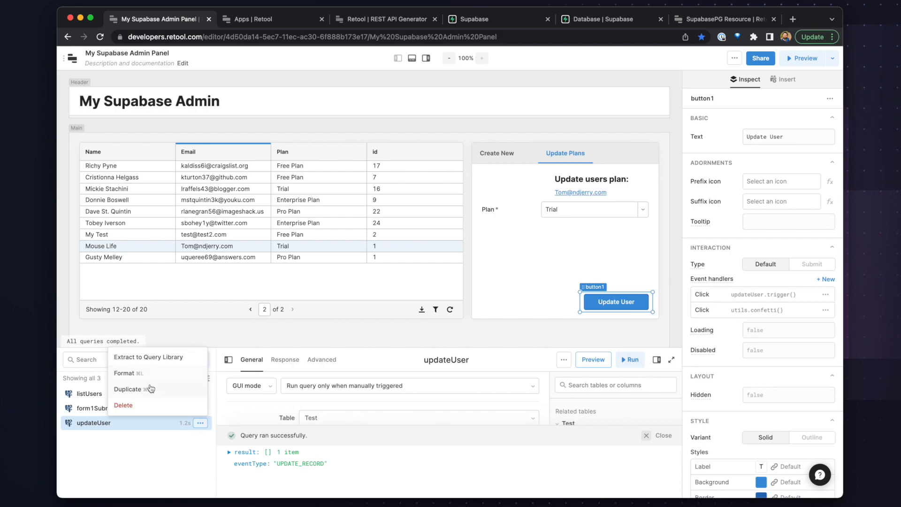
left_click(128, 388)
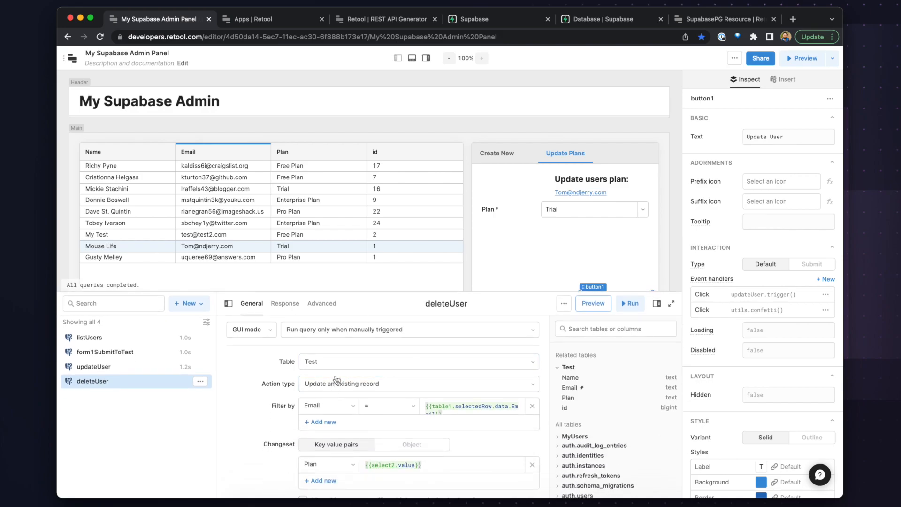
left_click(418, 383)
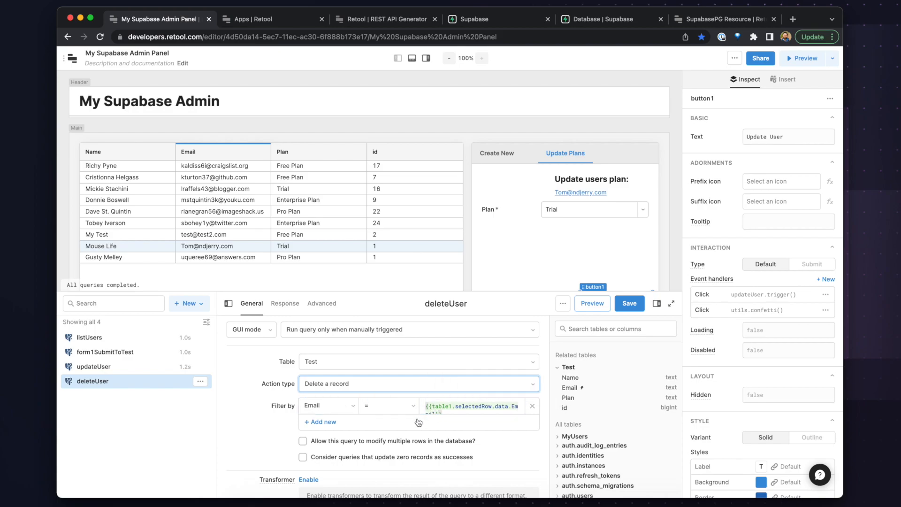
mouse_move(390, 298)
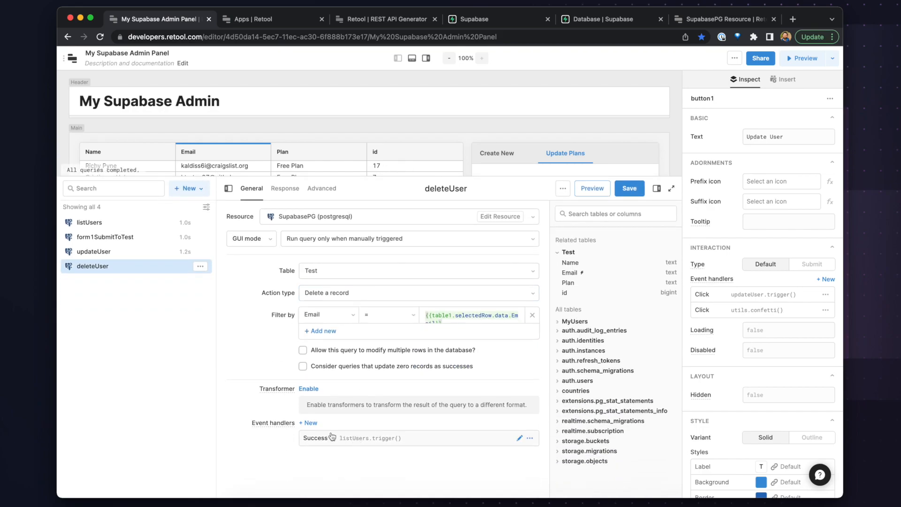
mouse_move(362, 182)
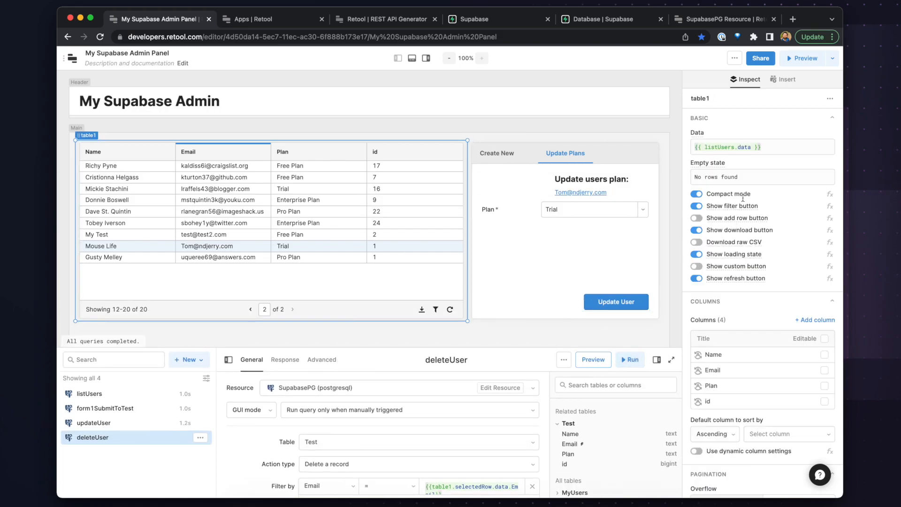
scroll("down", 3)
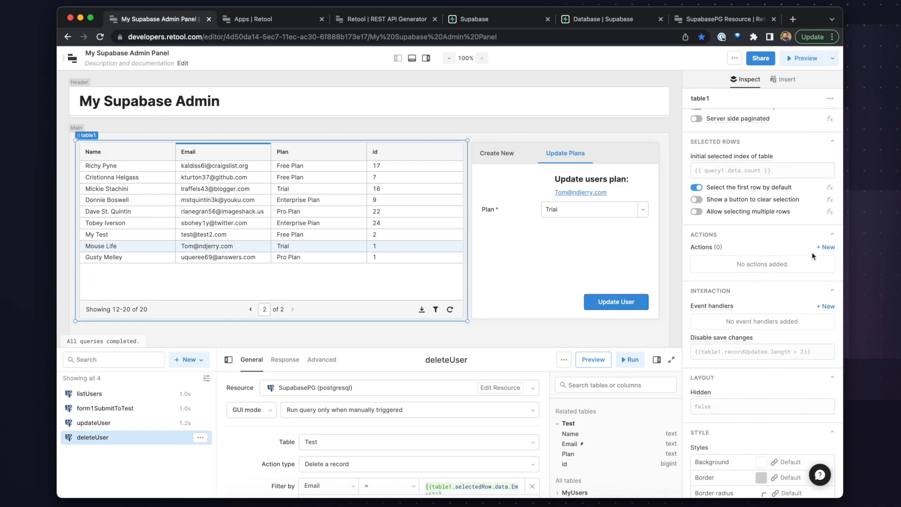
left_click(826, 248)
type("Deke")
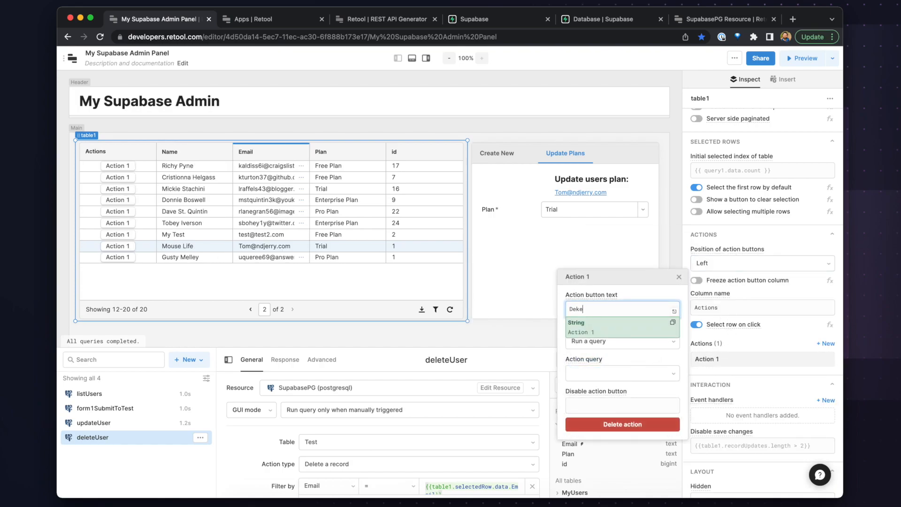
type("Delete")
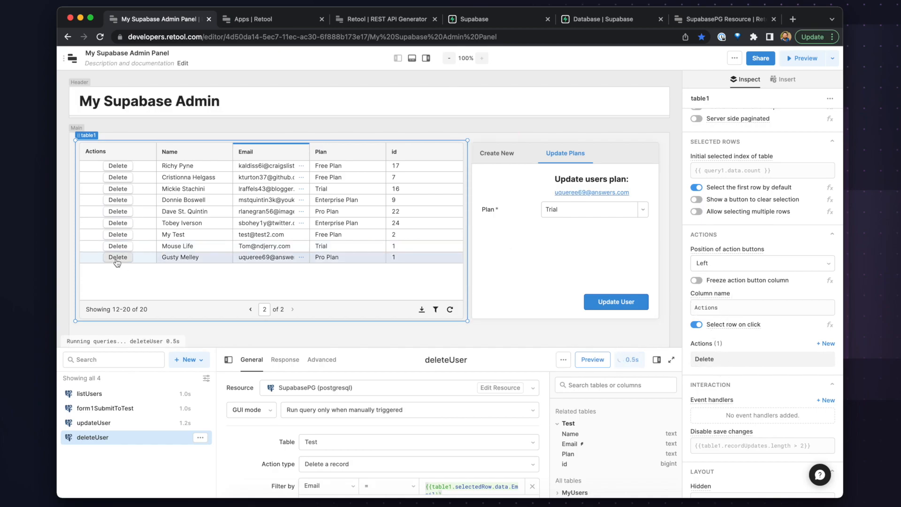
left_click(118, 257)
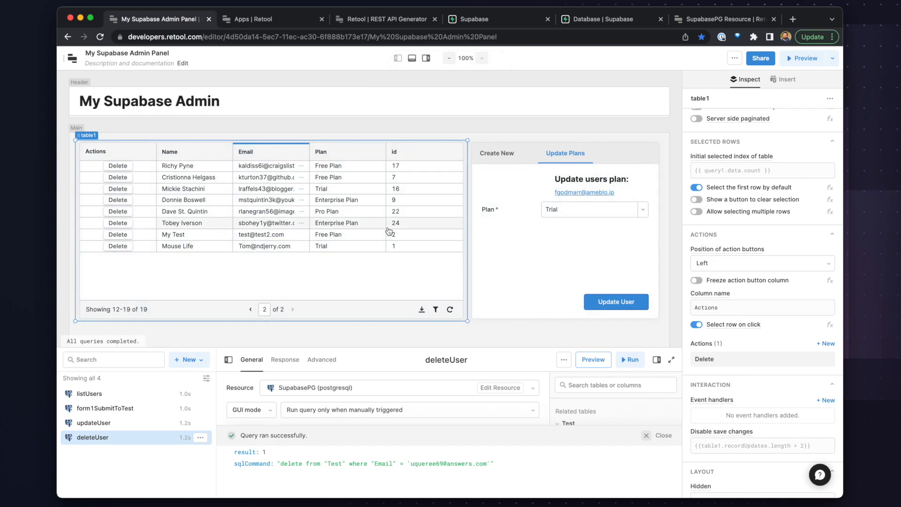
Hide the query panel and give the Header frame a light blue background.
left_click(411, 57)
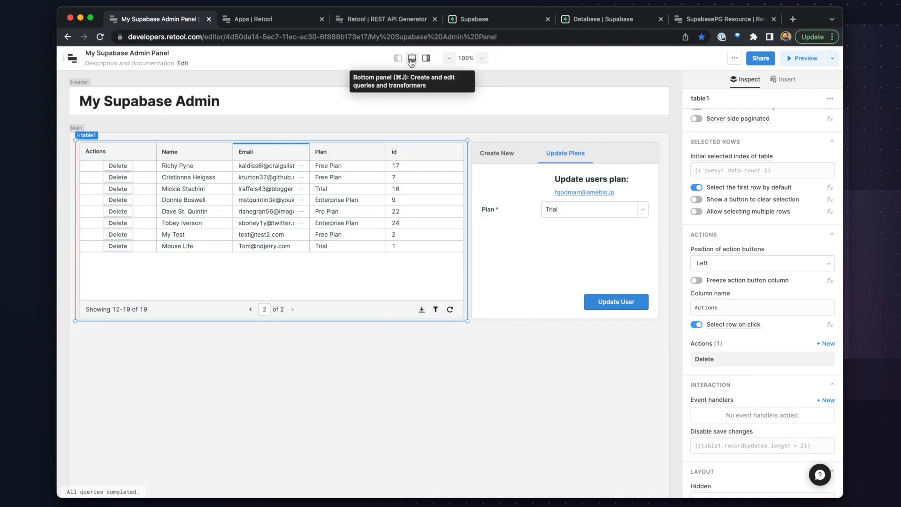
mouse_move(265, 126)
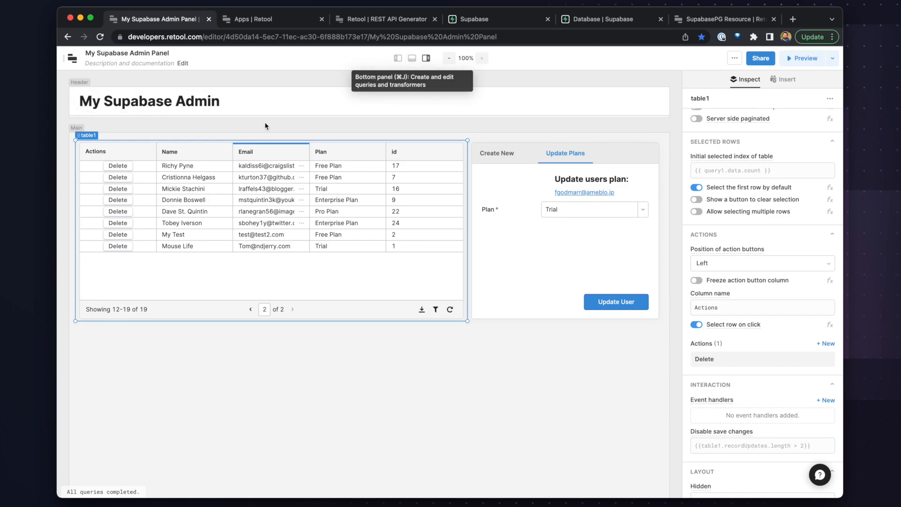
left_click(783, 79)
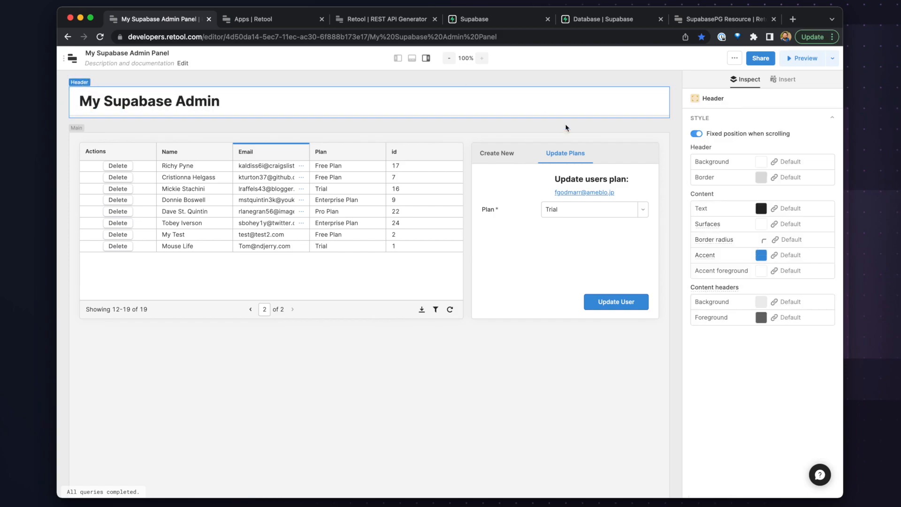
left_click(270, 230)
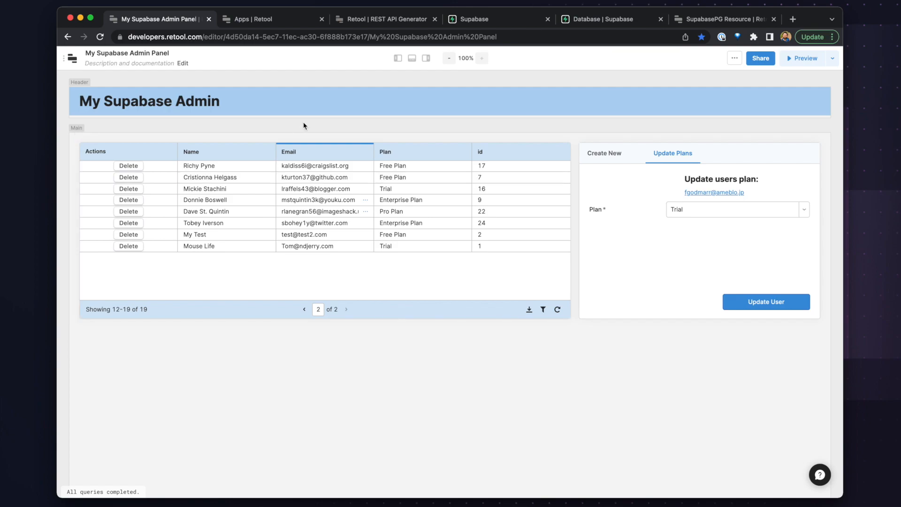
mouse_move(286, 128)
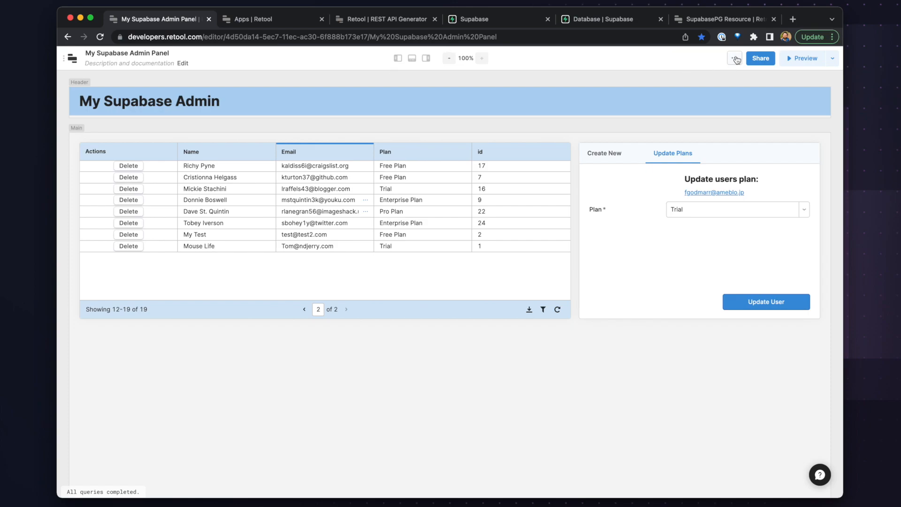
left_click(734, 58)
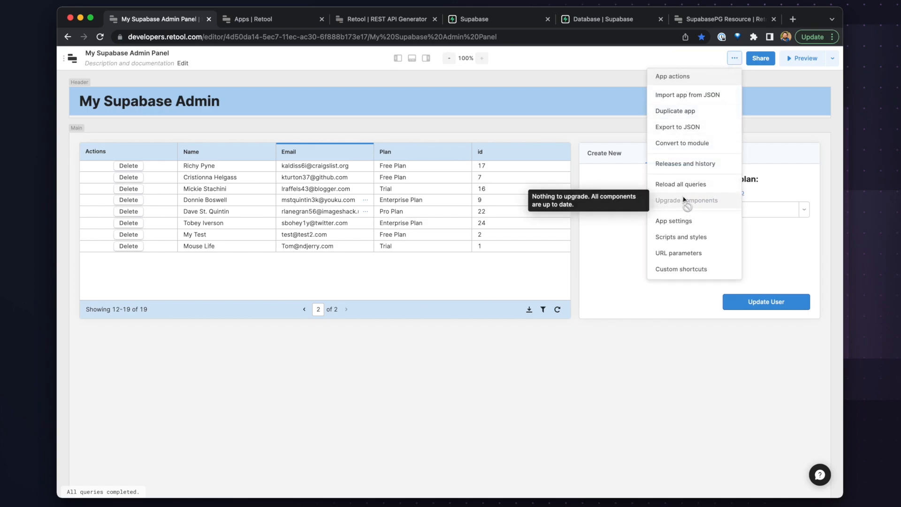
left_click(680, 236)
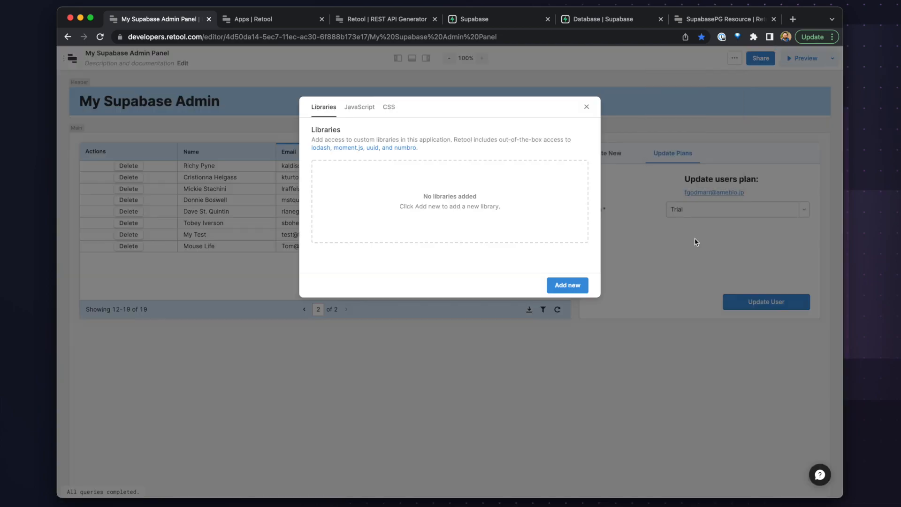
left_click(388, 107)
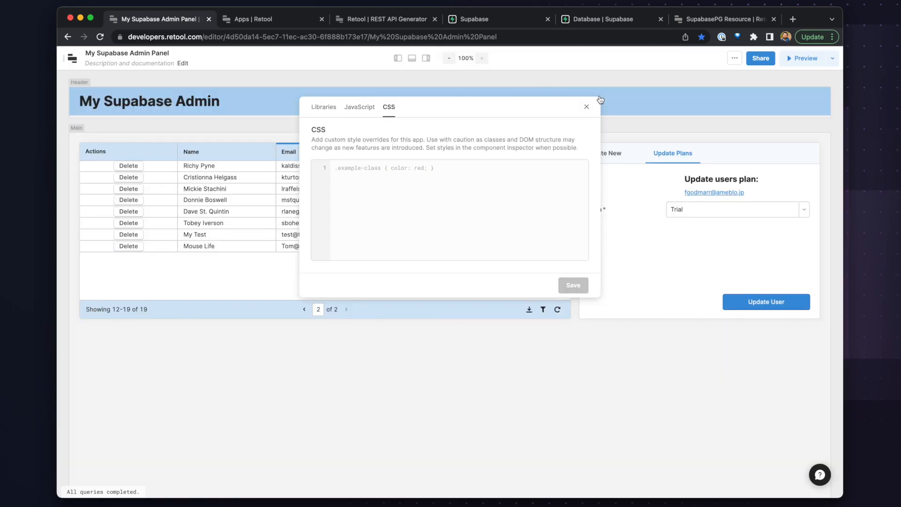
left_click(586, 107)
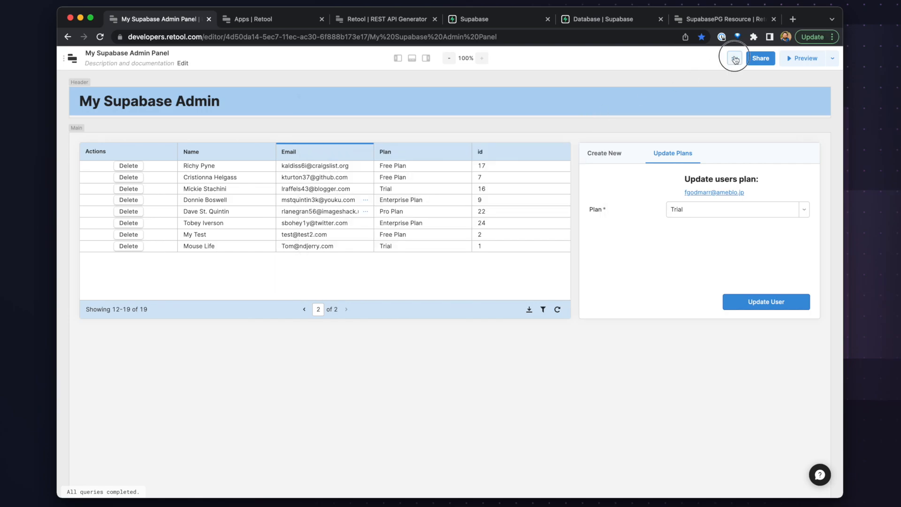
left_click(735, 58)
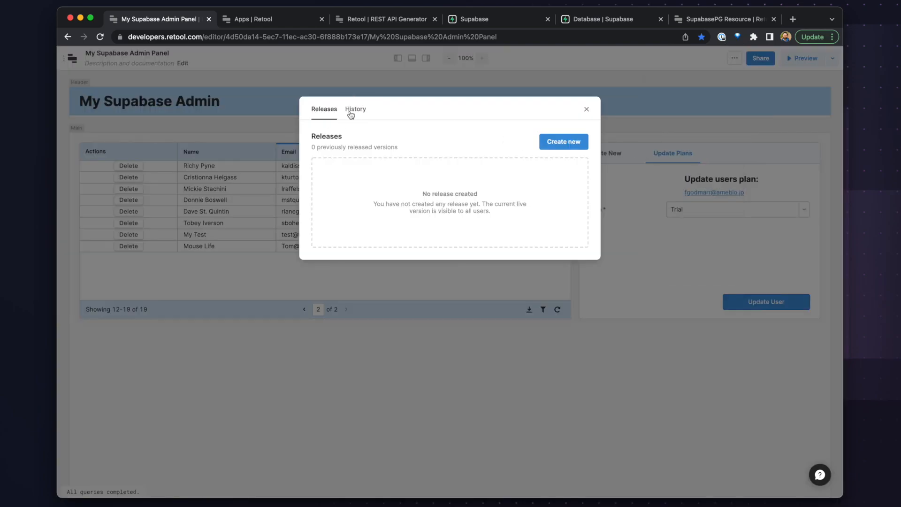
left_click(355, 109)
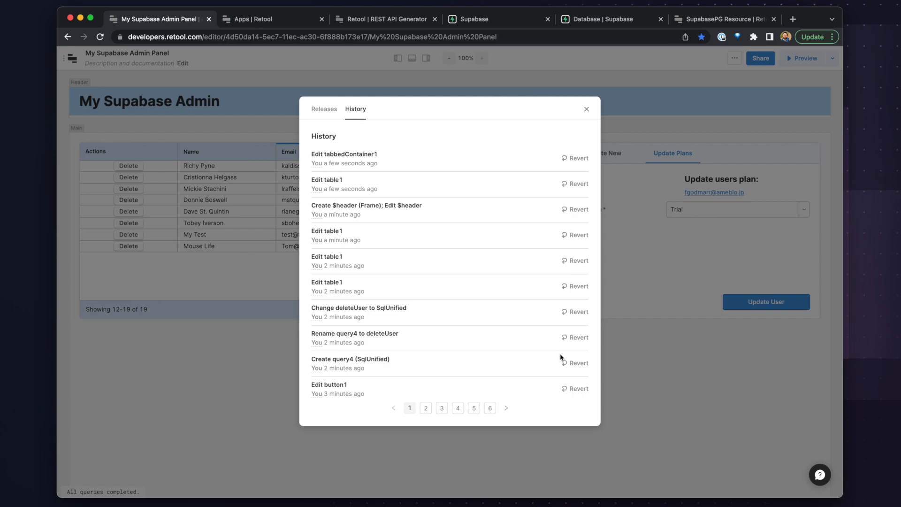
left_click(585, 109)
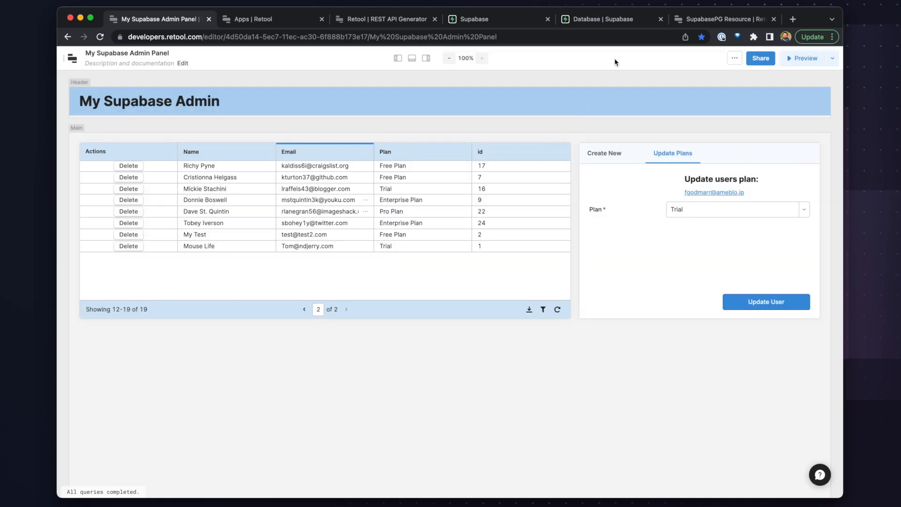
mouse_move(588, 27)
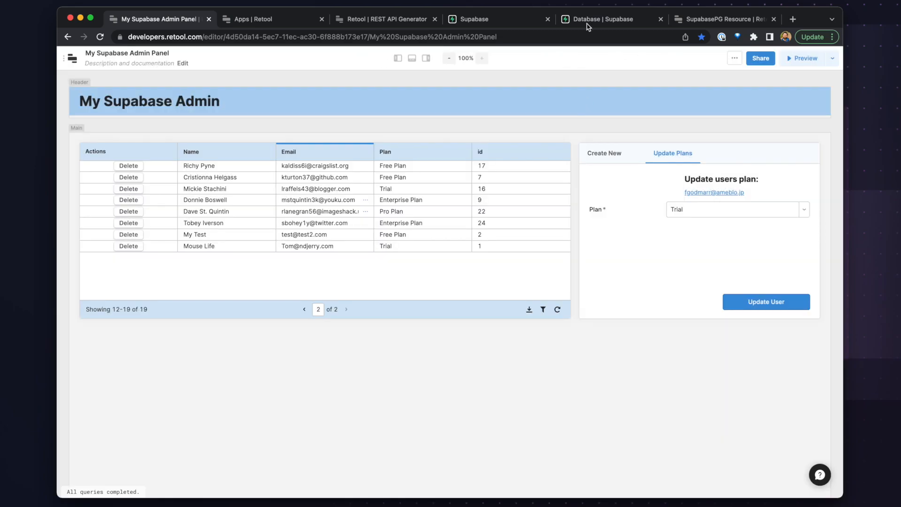
Check the Public sharing options, then preview My Supabase Admin Panel in production mode.
left_click(759, 58)
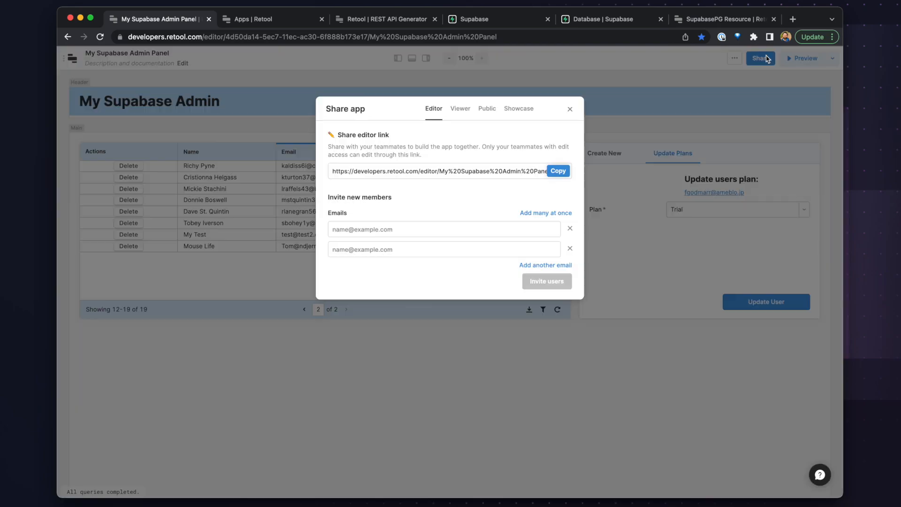
left_click(486, 109)
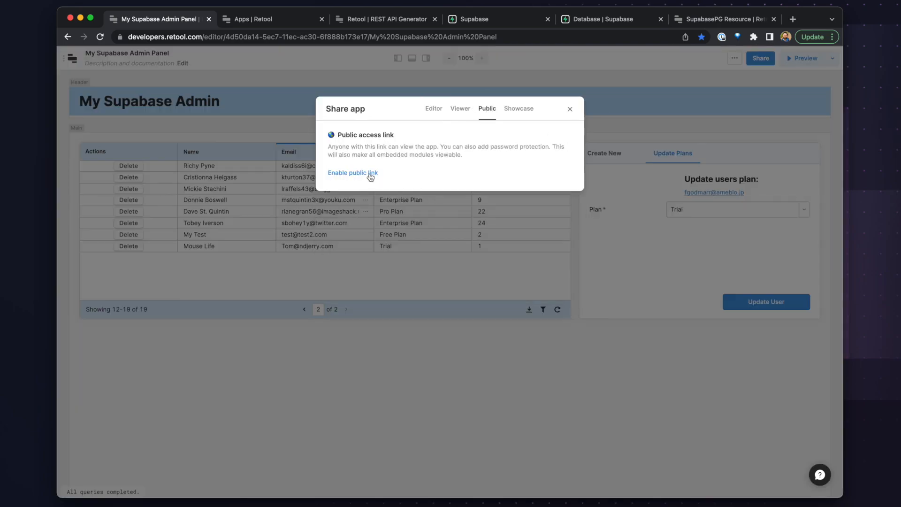
left_click(569, 108)
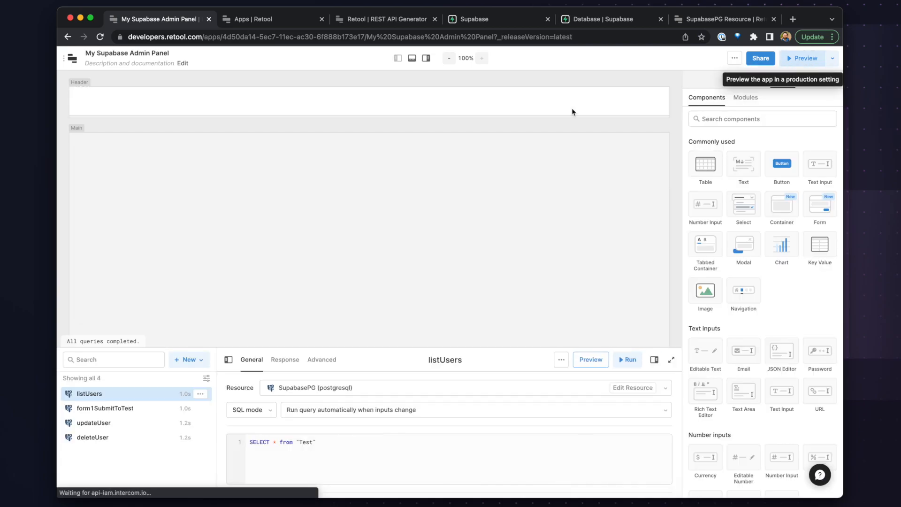
left_click(801, 59)
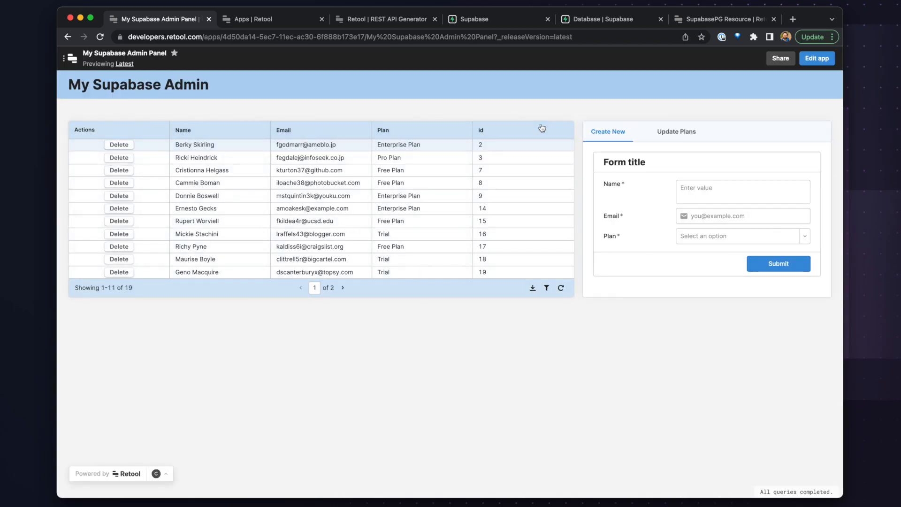